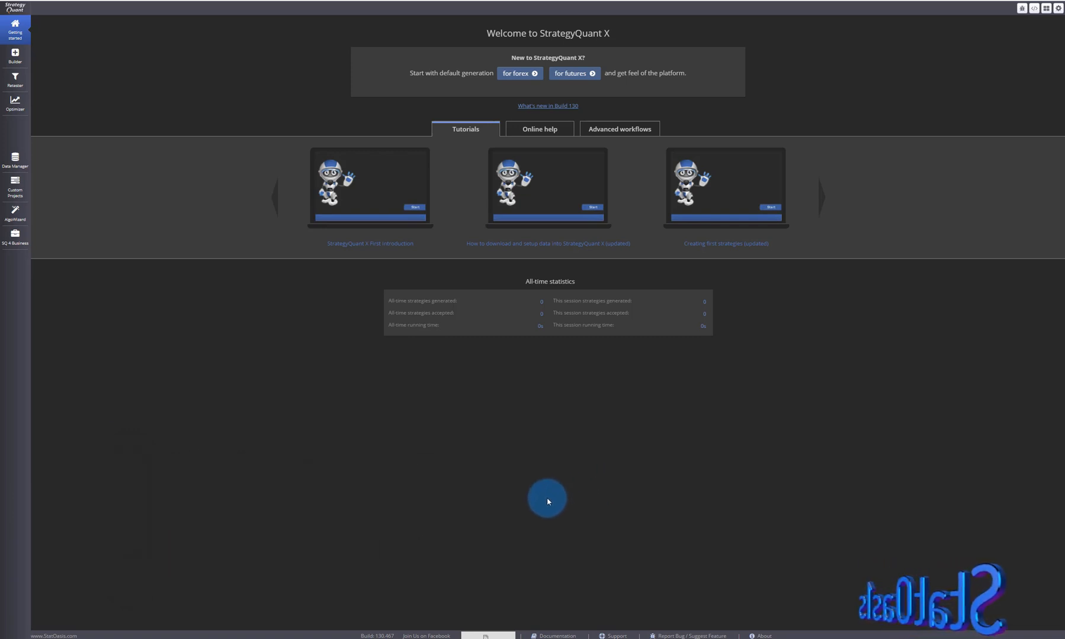
pyautogui.moveTo(209, 425)
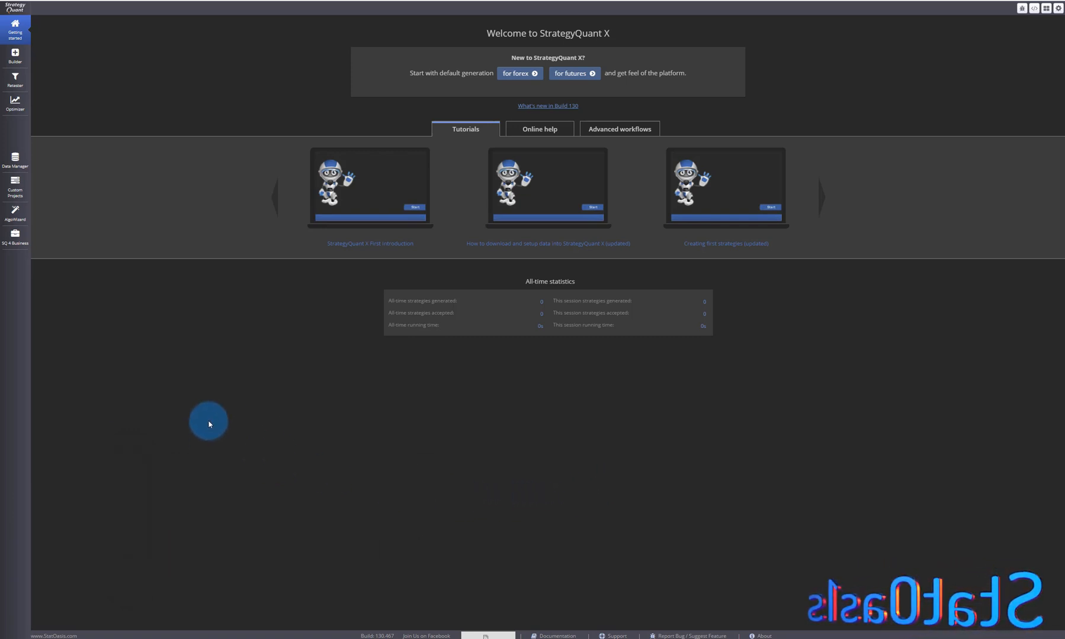
pyautogui.moveTo(208, 419)
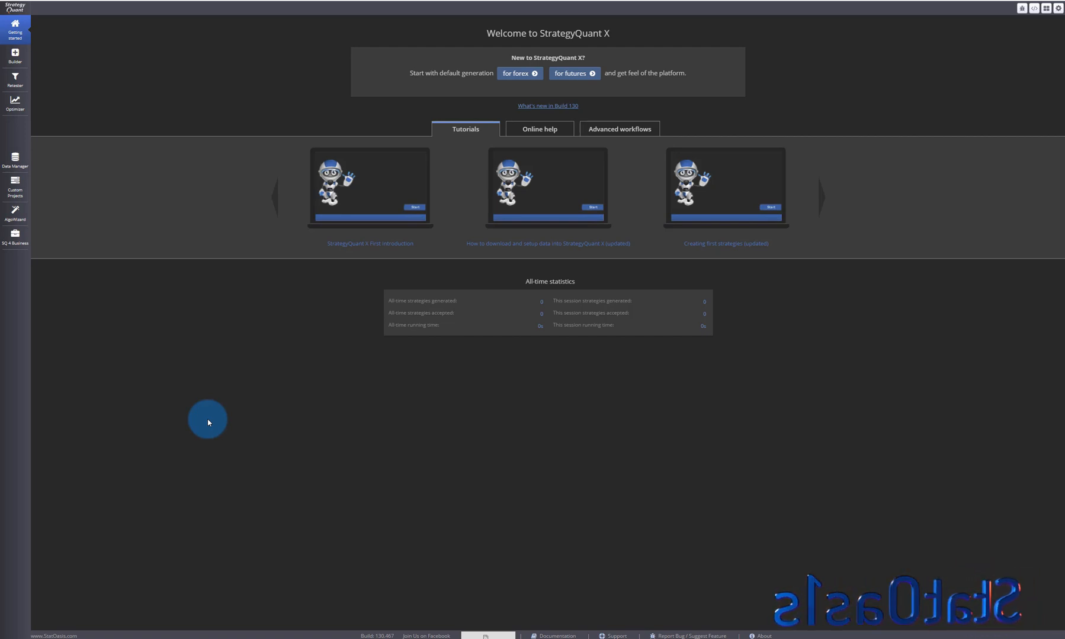
pyautogui.moveTo(64, 223)
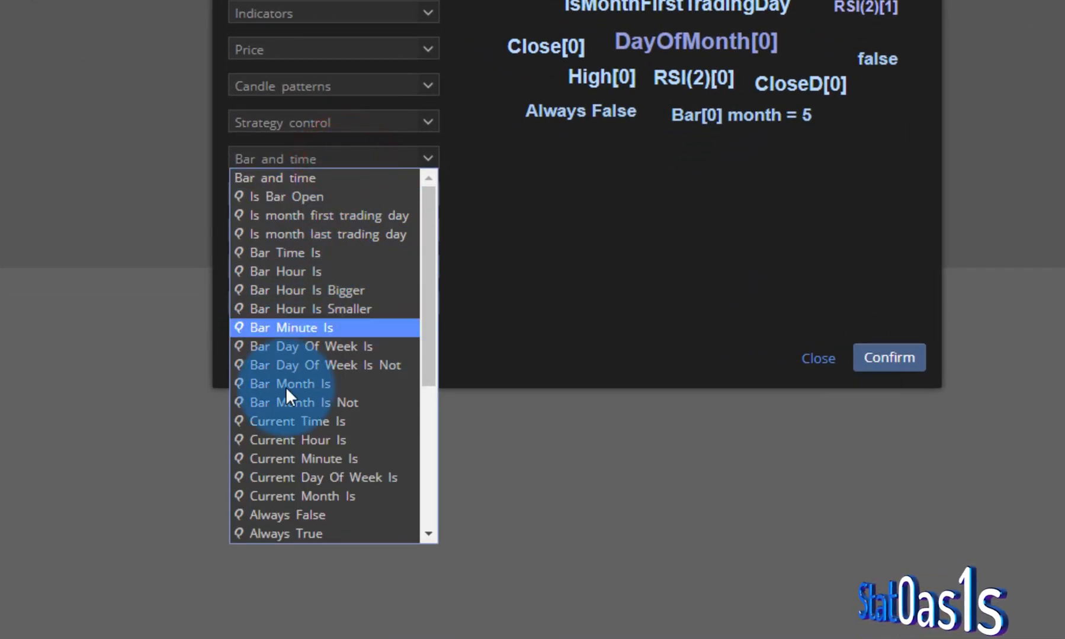
# Step: Collapse the Bar and time list and close Add New Condition without adding anything
pyautogui.click(307, 347)
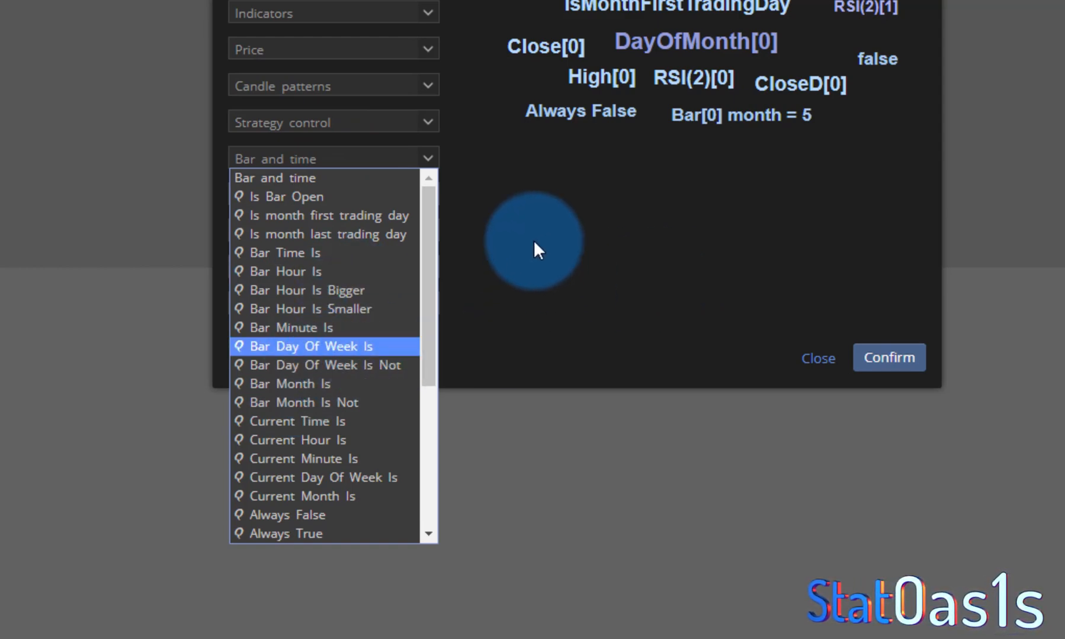
pyautogui.moveTo(534, 257)
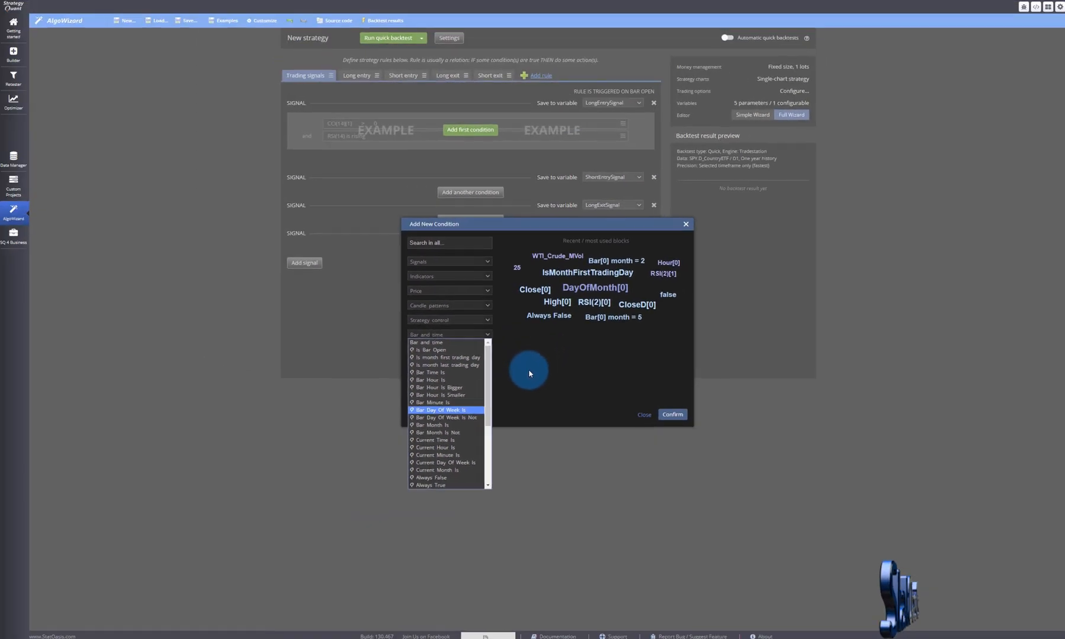
pyautogui.click(448, 334)
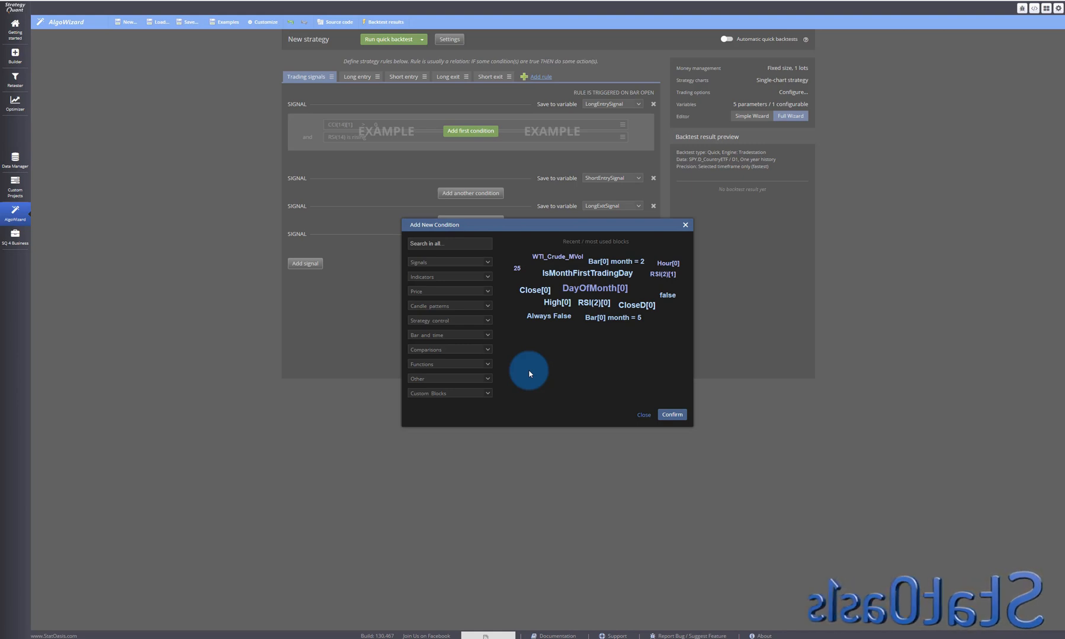
pyautogui.click(643, 415)
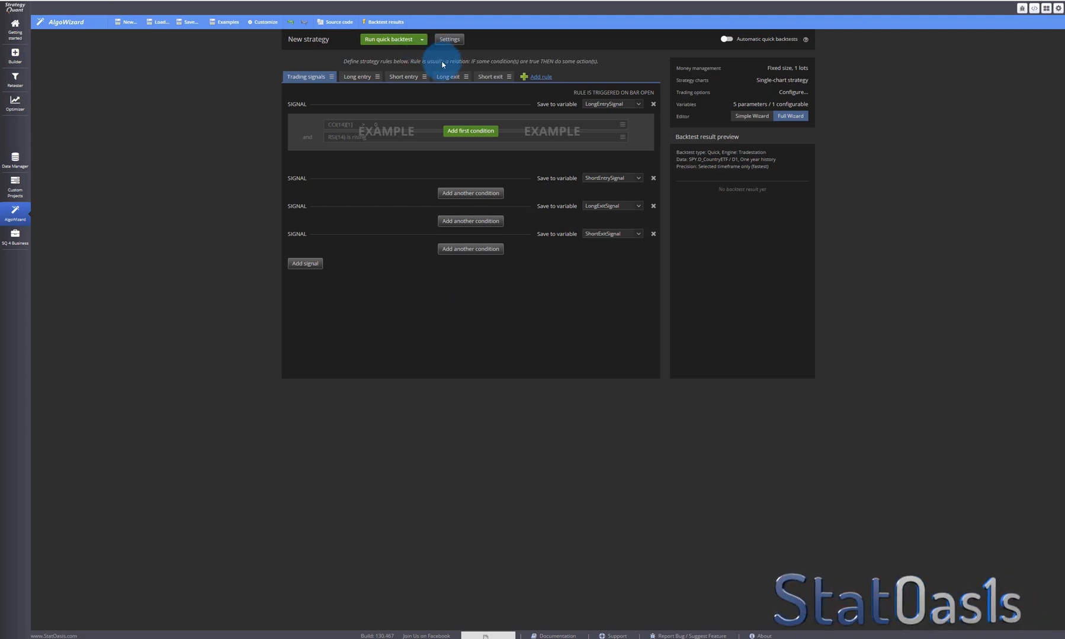
pyautogui.moveTo(377, 158)
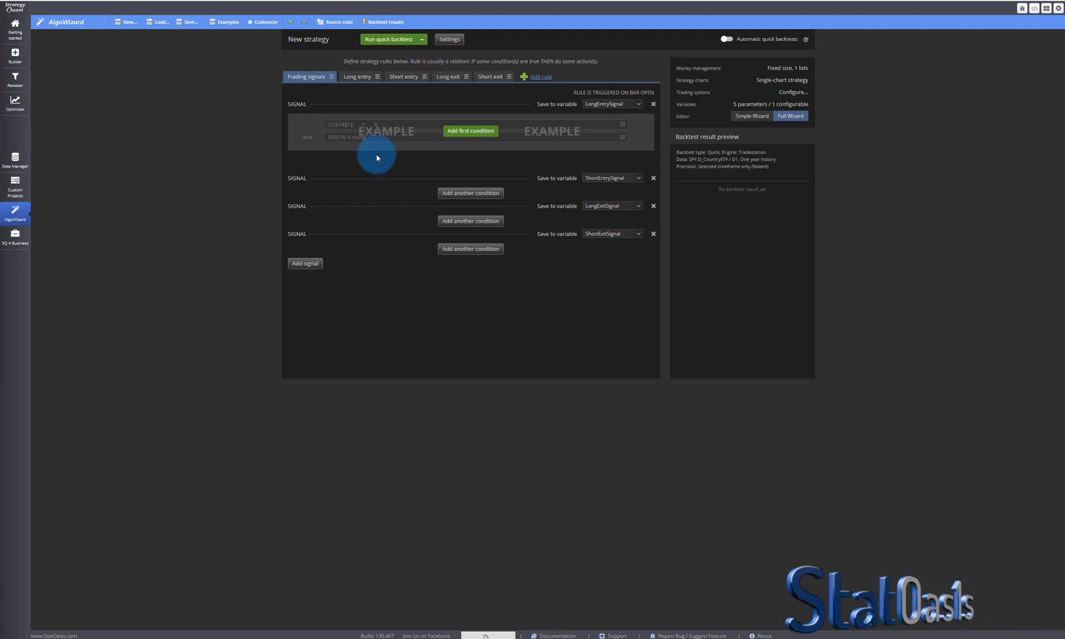
pyautogui.click(449, 38)
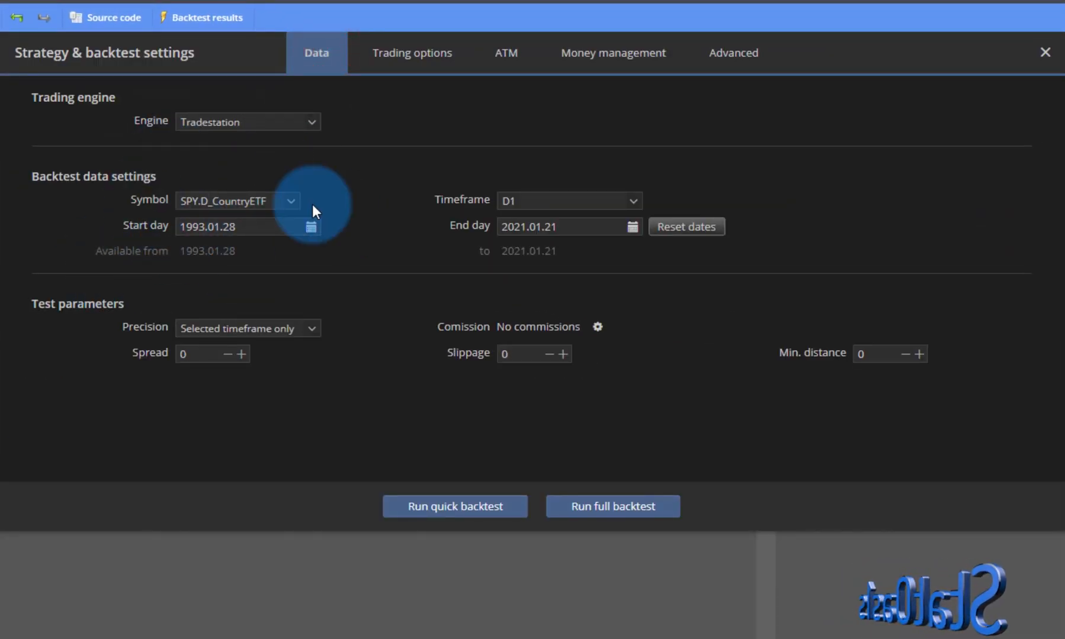
pyautogui.click(612, 53)
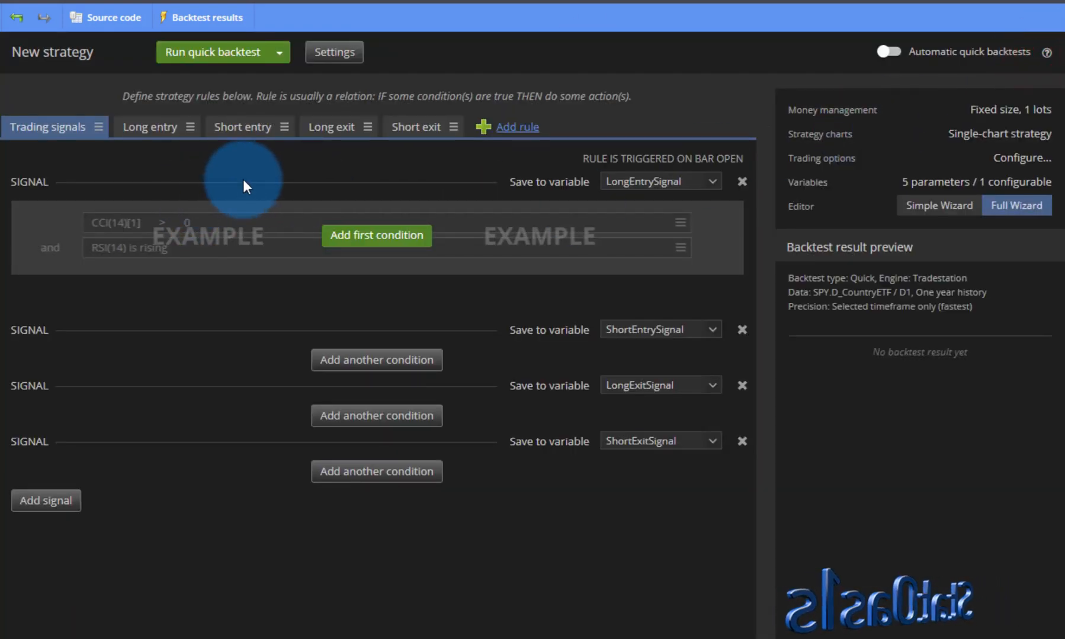
# Step: Add a long entry condition: Bar Month Is November
pyautogui.click(376, 236)
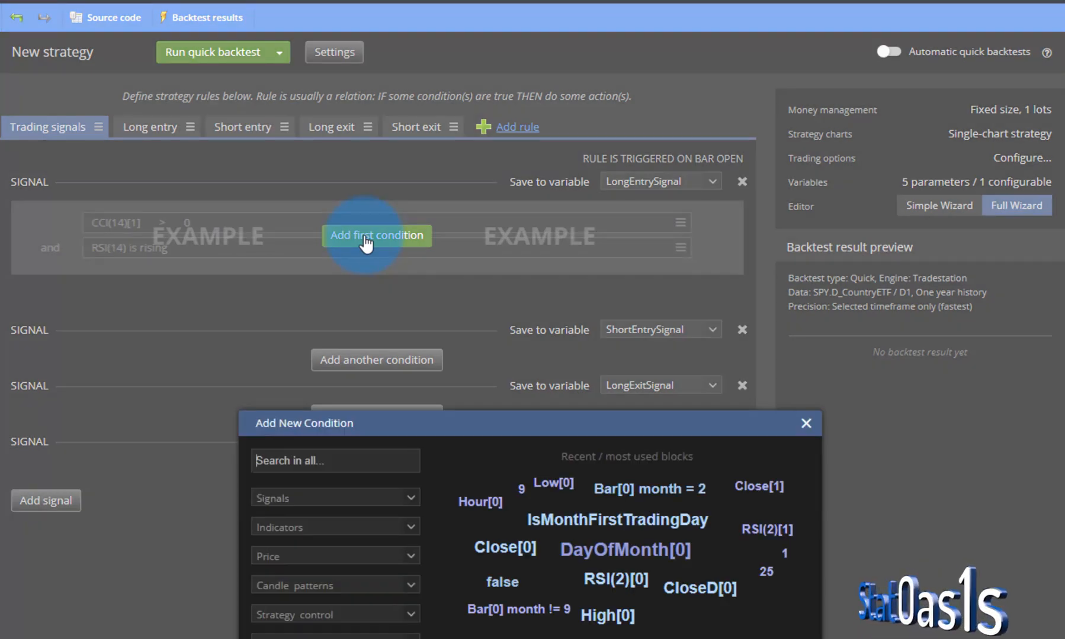
pyautogui.scroll(-3)
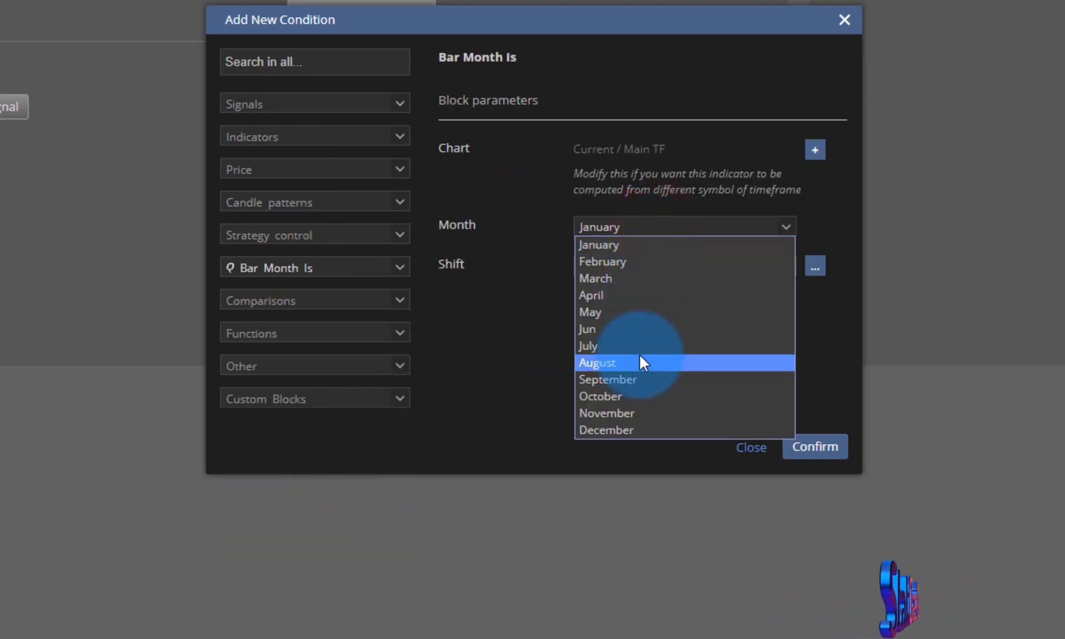
pyautogui.click(605, 414)
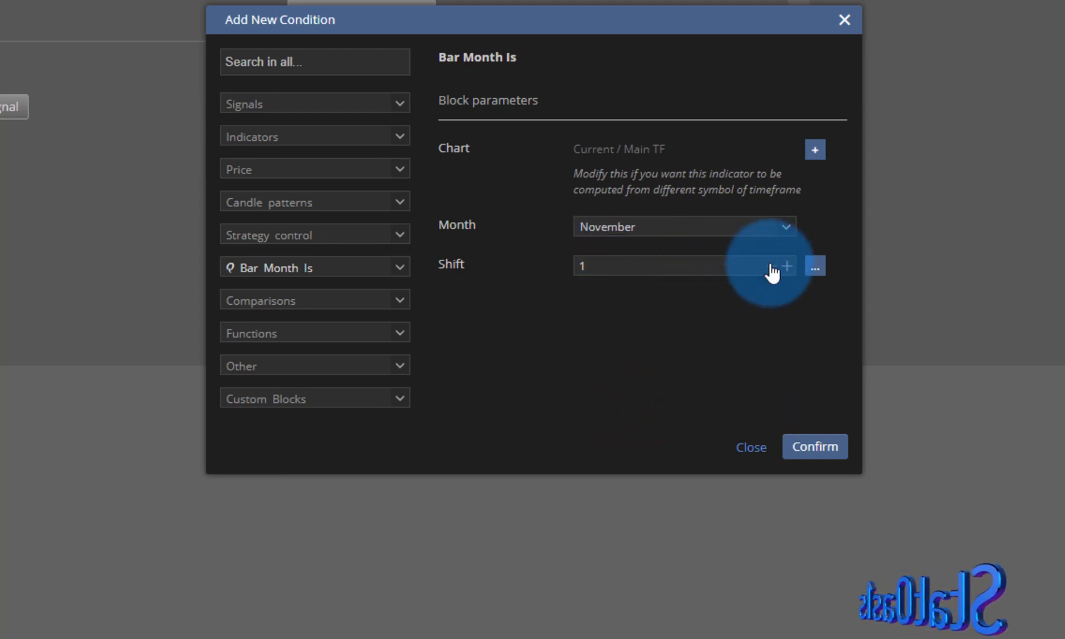
pyautogui.click(814, 446)
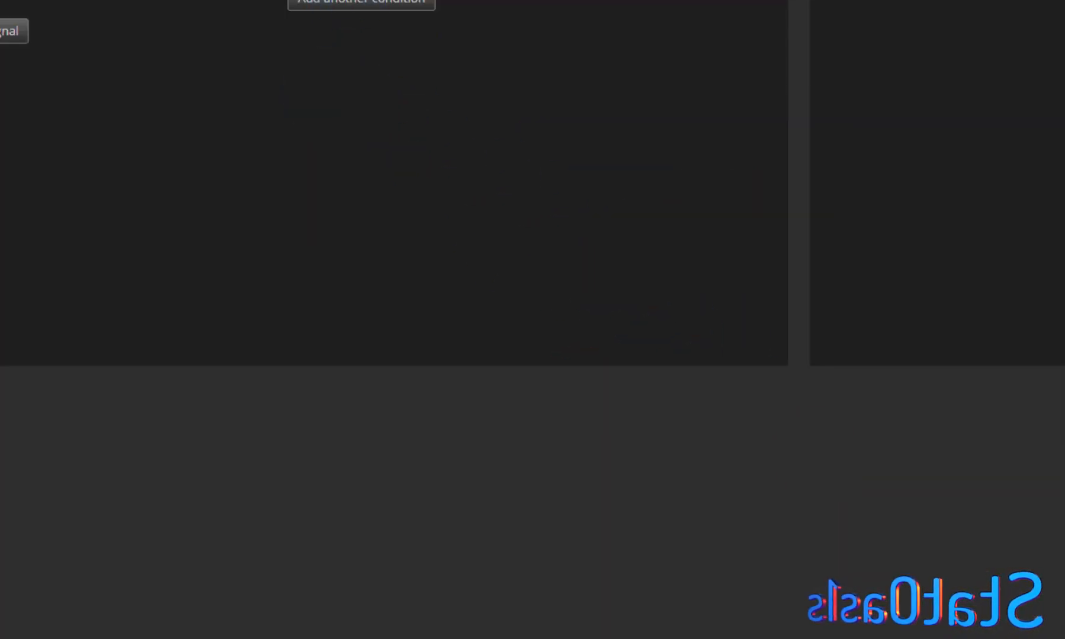
# Step: Add a long exit condition: Bar Month Is May
pyautogui.click(360, 2)
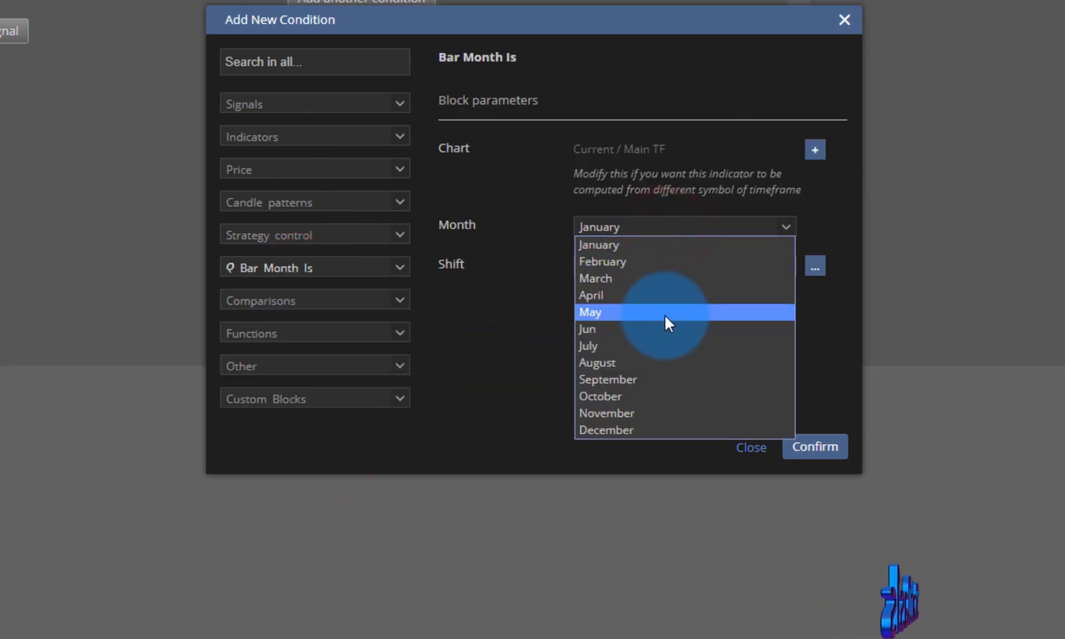
pyautogui.click(590, 312)
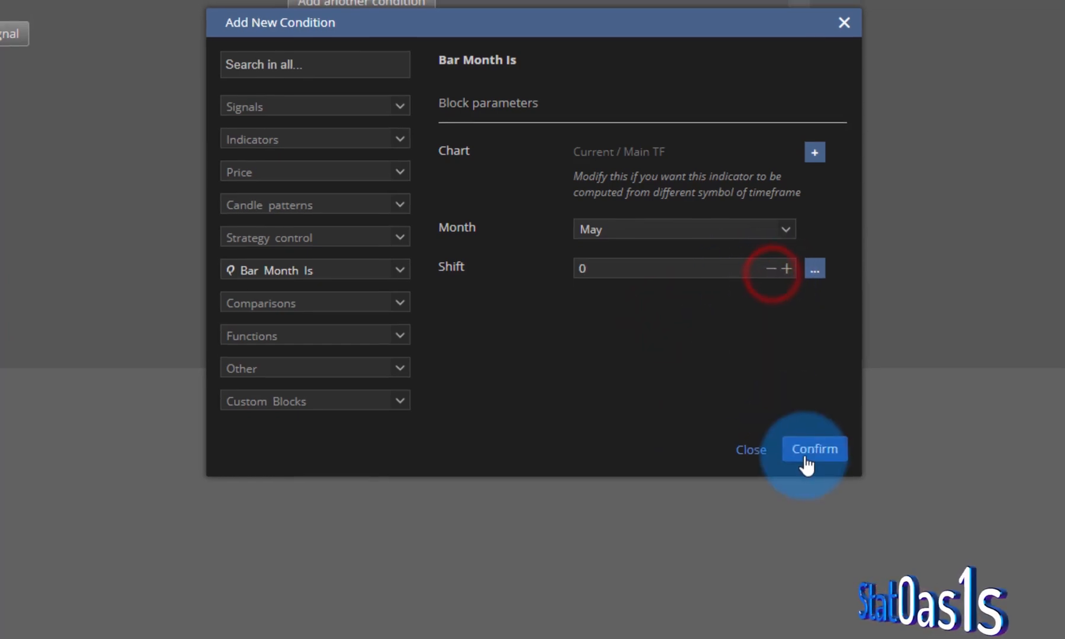
pyautogui.click(814, 449)
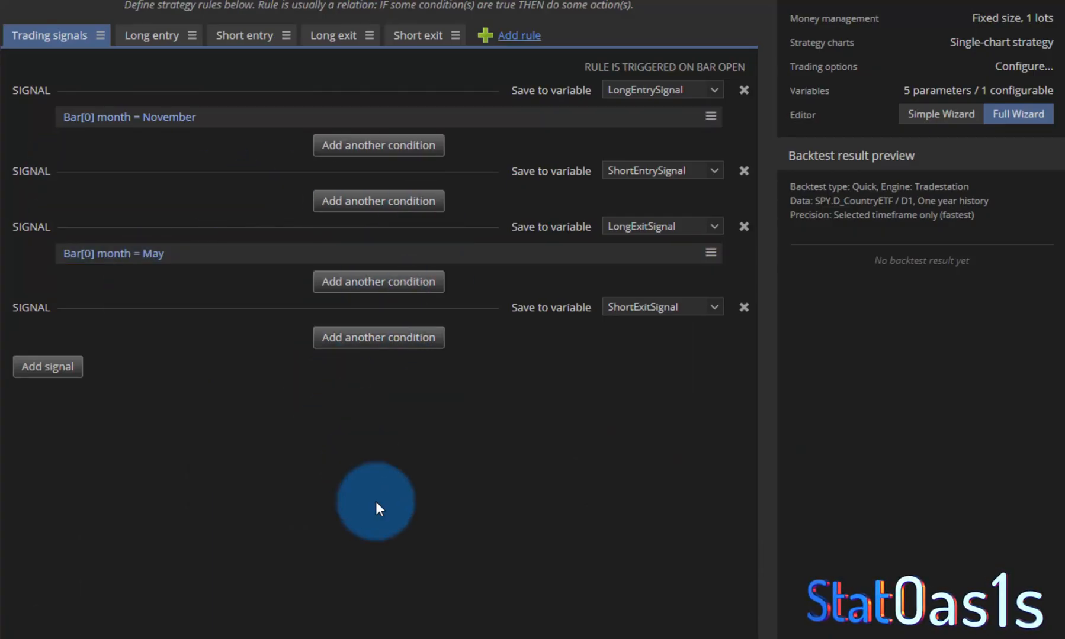
pyautogui.moveTo(379, 543)
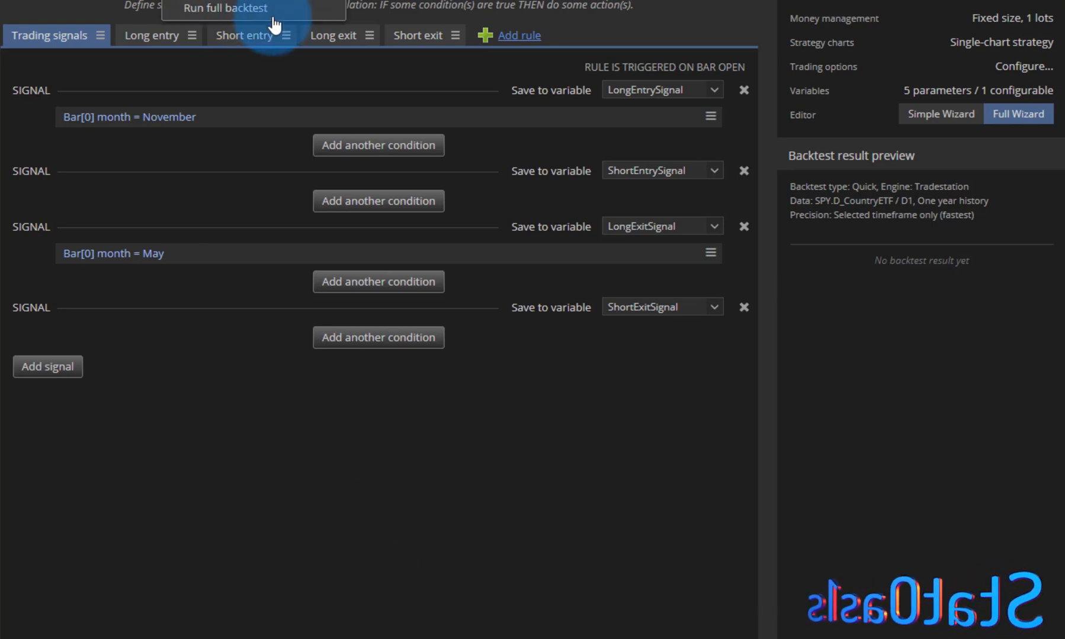
# Step: Run a full backtest of the November-to-May strategy, then return to the rules editor
pyautogui.click(223, 7)
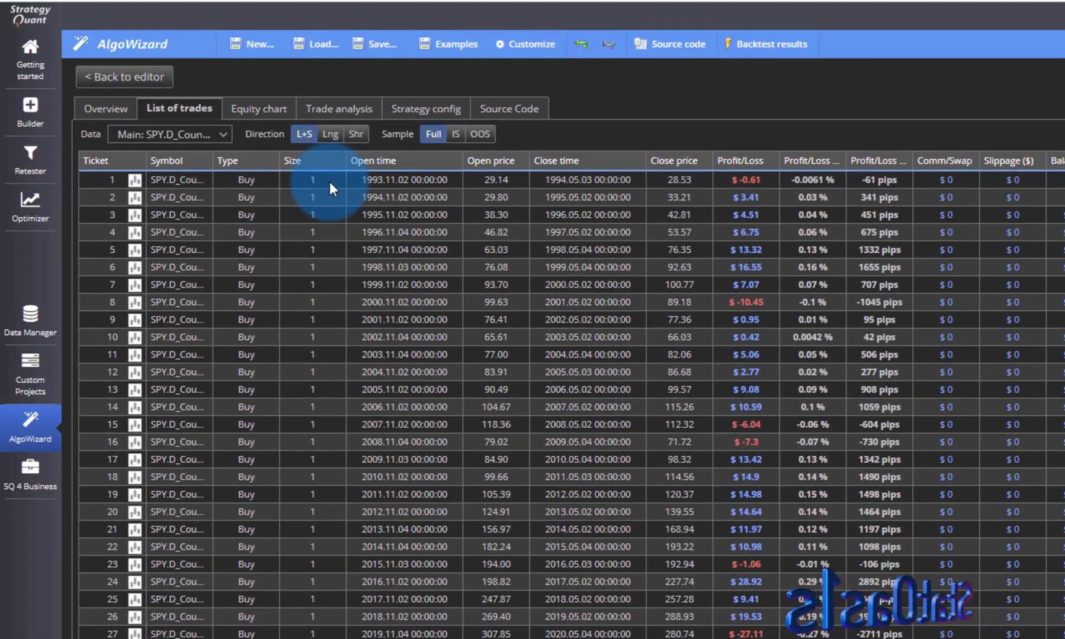
pyautogui.moveTo(390, 190)
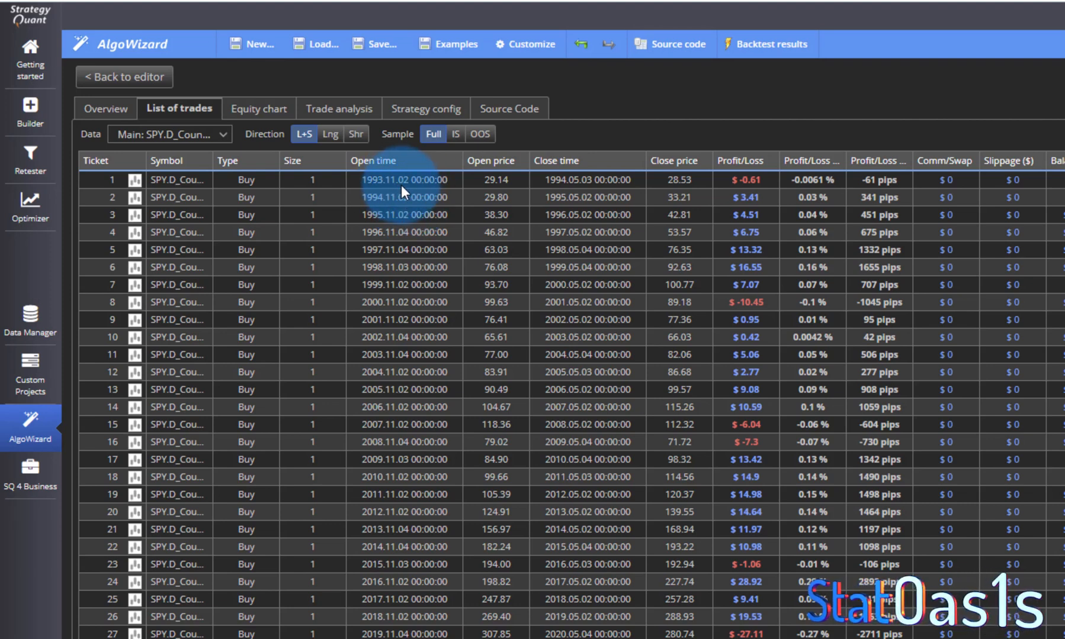
pyautogui.moveTo(409, 347)
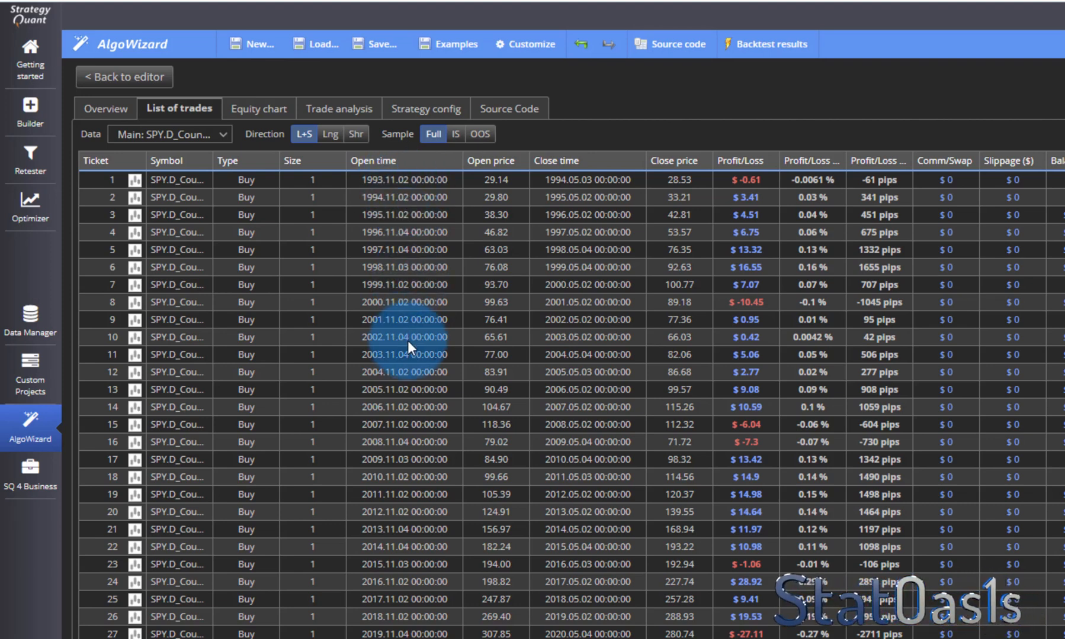
pyautogui.moveTo(597, 196)
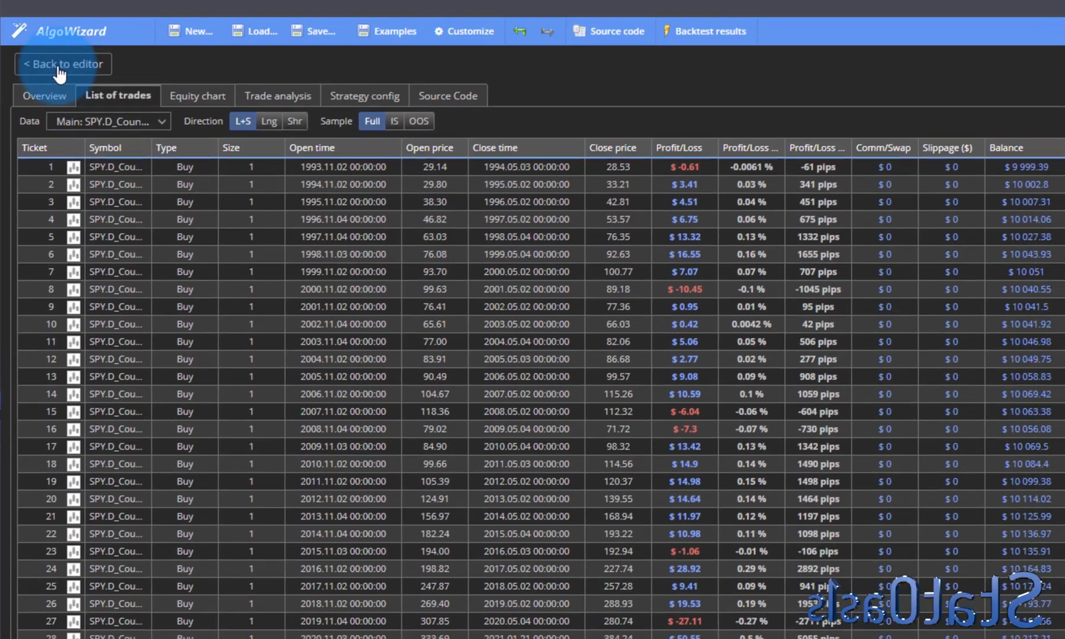
pyautogui.click(61, 64)
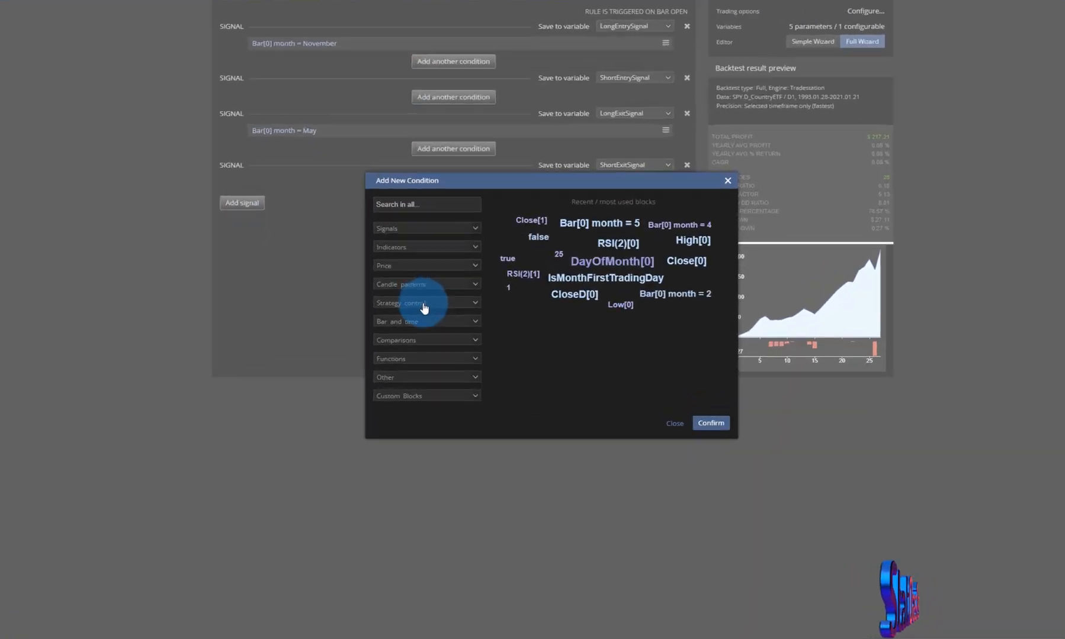
# Step: Add 'Is month first trading day' to the November long entry
pyautogui.click(427, 321)
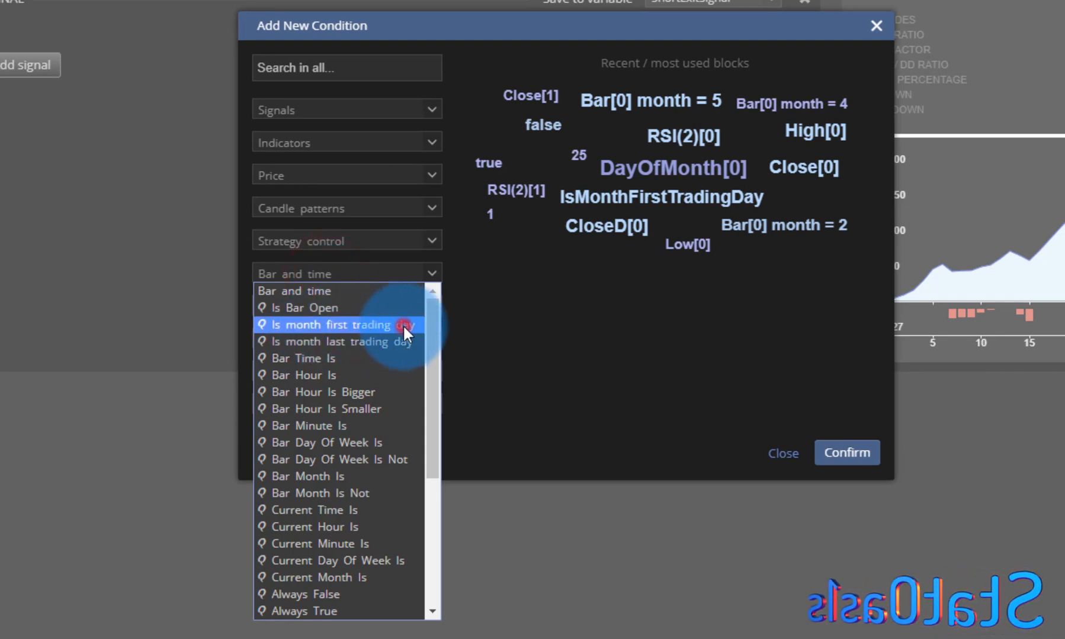
pyautogui.click(333, 324)
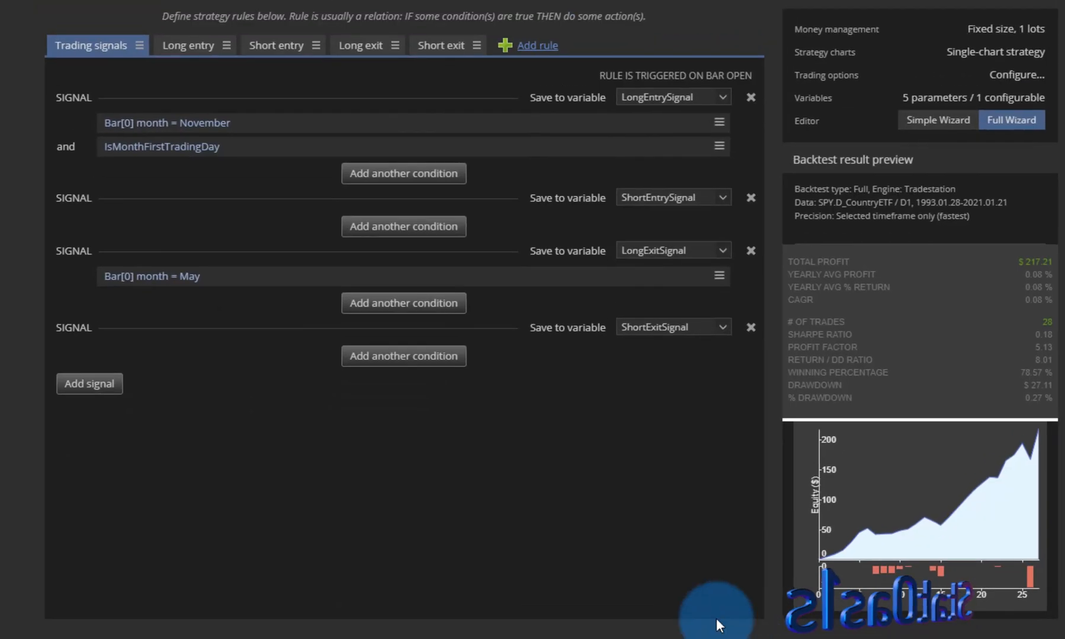
pyautogui.moveTo(989, 466)
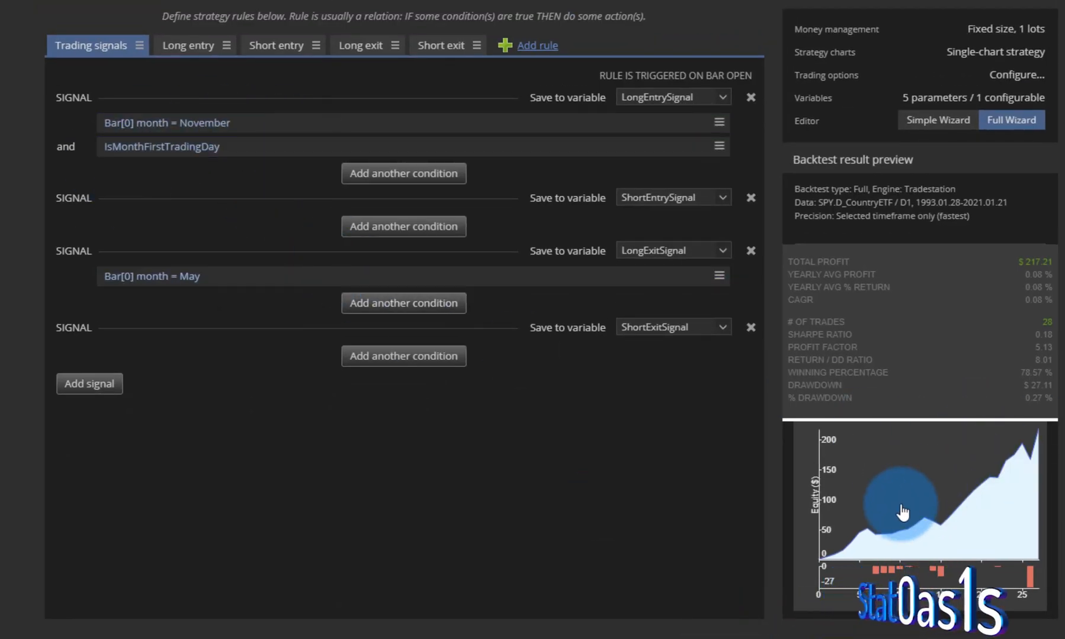
pyautogui.moveTo(898, 414)
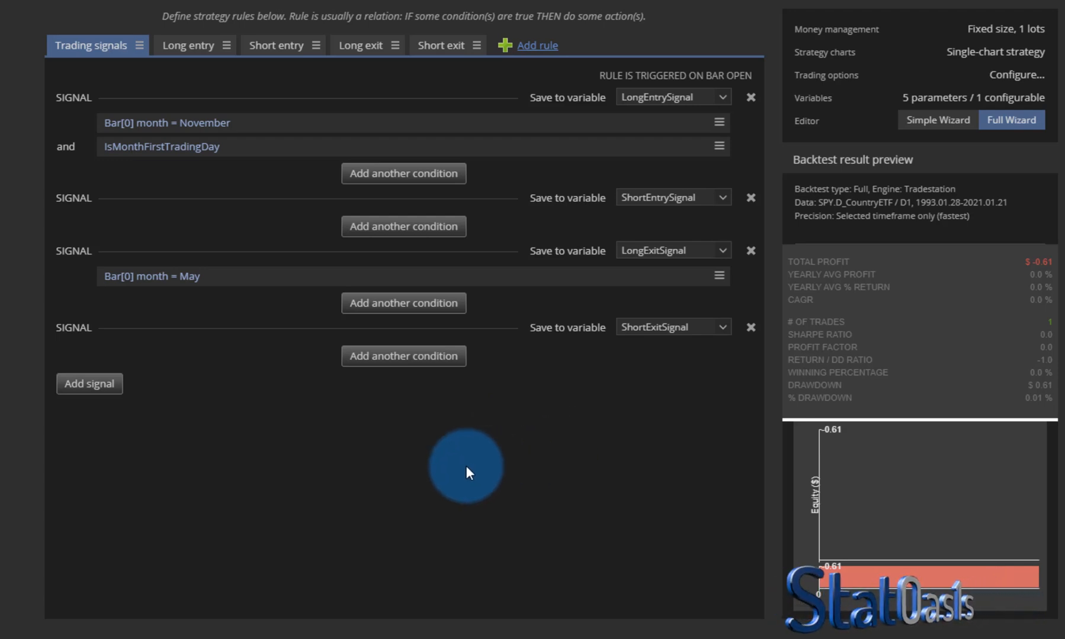
# Step: Remove the entry's first-trading-day condition and add 'Is month last trading day' instead
pyautogui.click(718, 146)
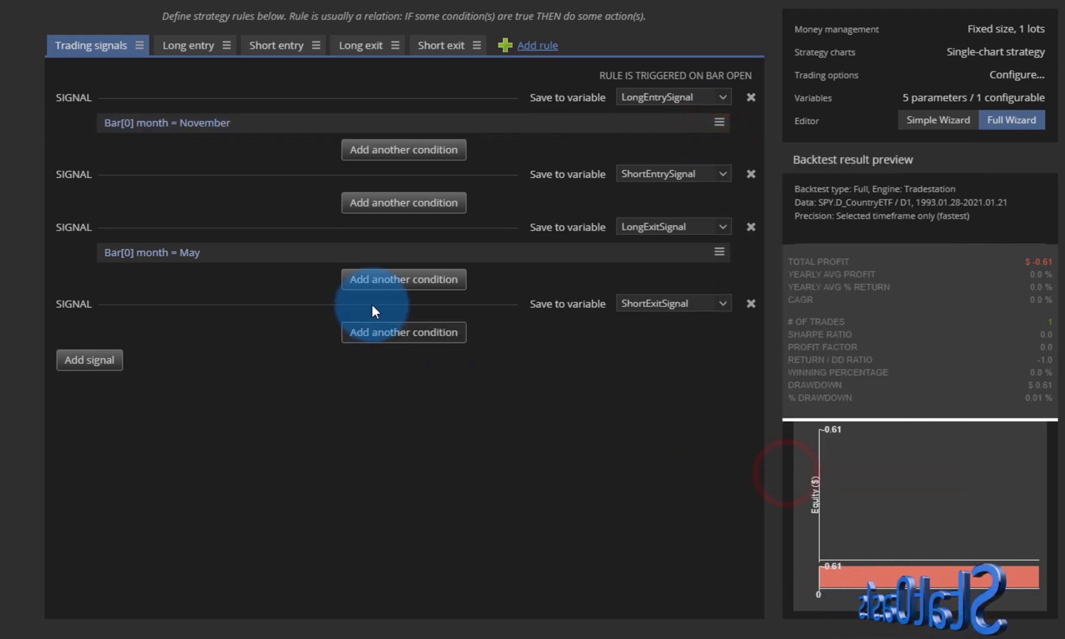
pyautogui.click(403, 279)
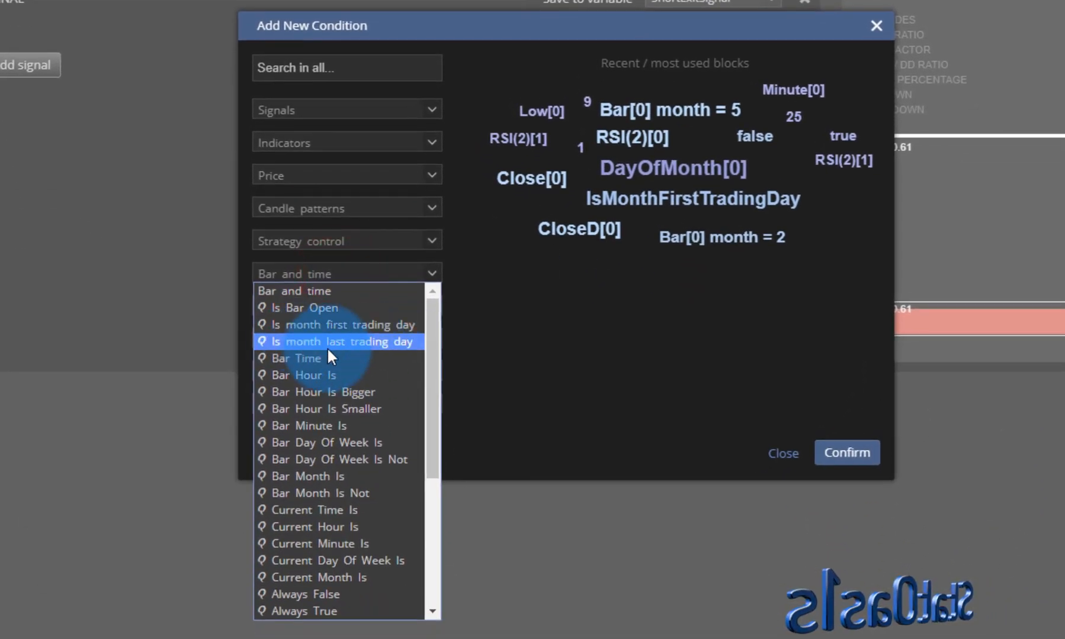
pyautogui.click(337, 342)
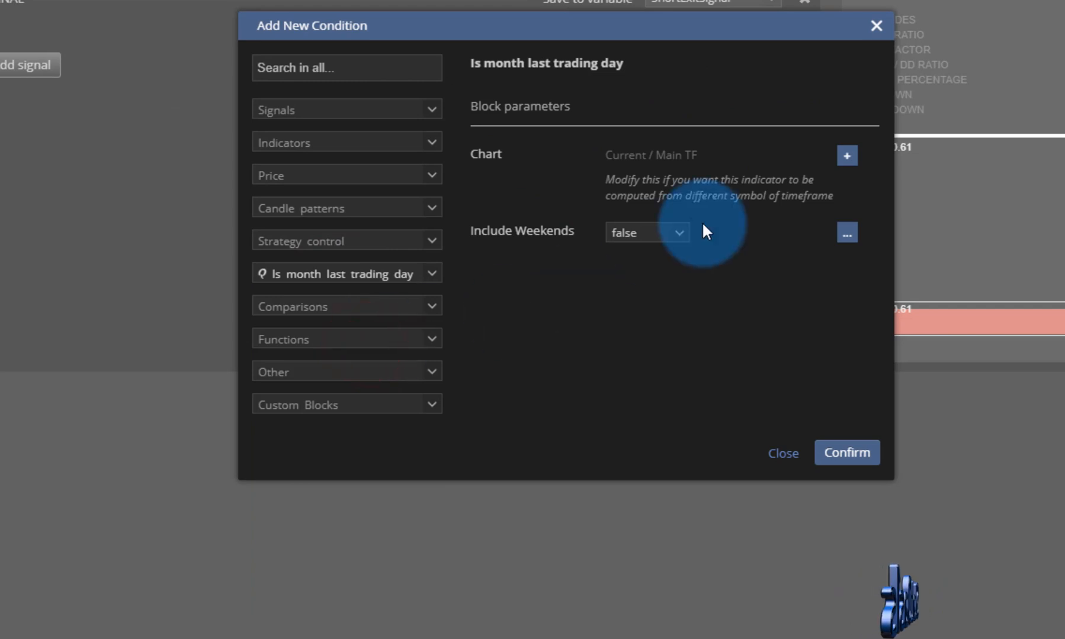
pyautogui.click(846, 453)
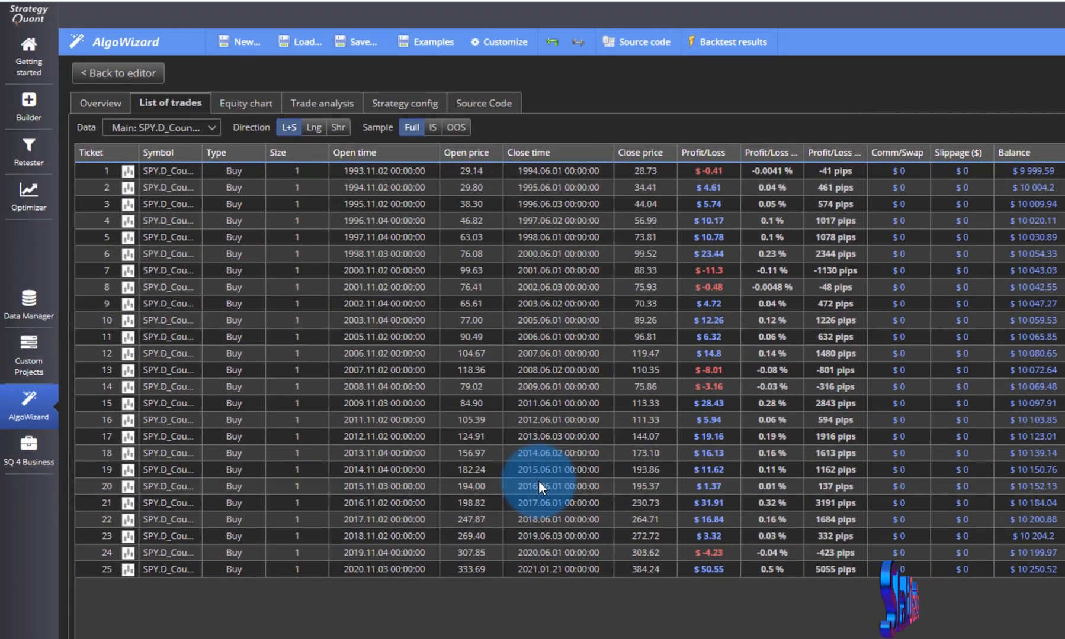
# Step: Recheck the List of trades close dates, then return to the rules editor
pyautogui.click(117, 73)
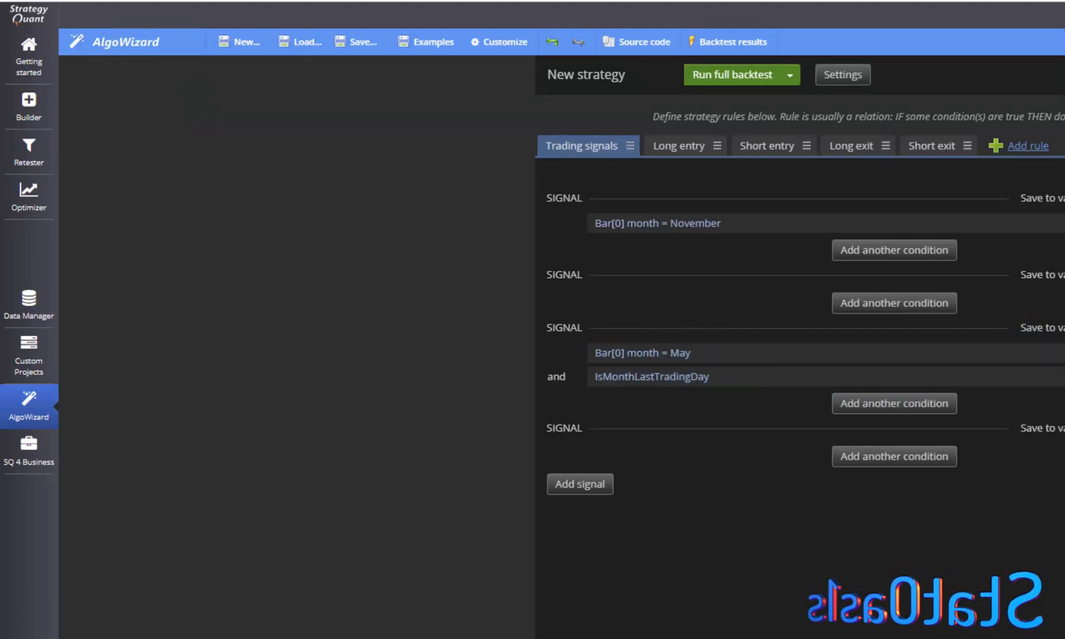
pyautogui.click(732, 75)
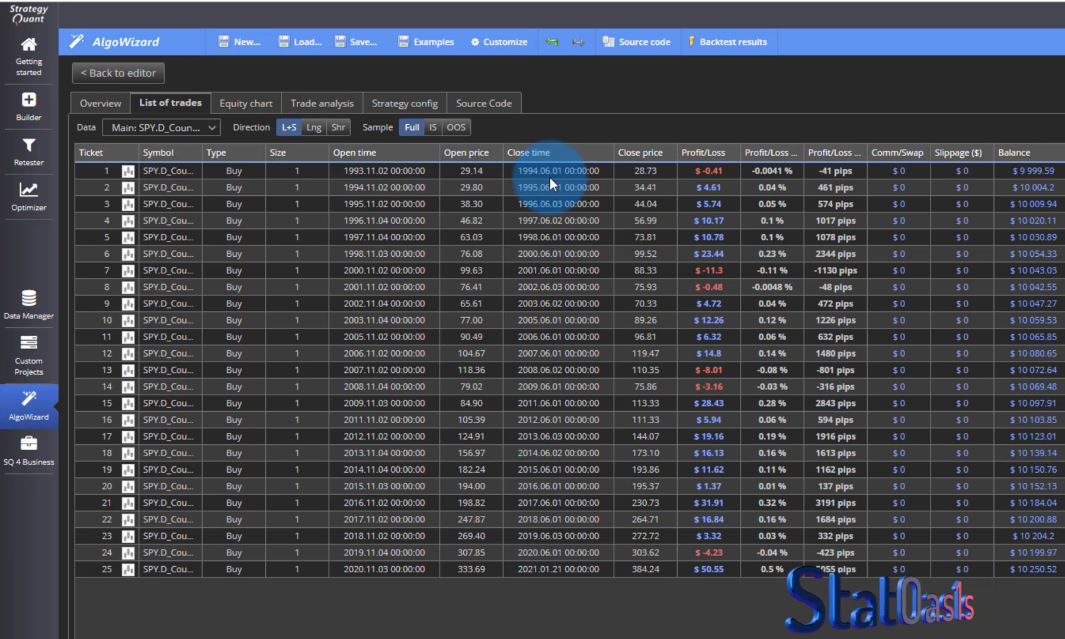
pyautogui.click(117, 72)
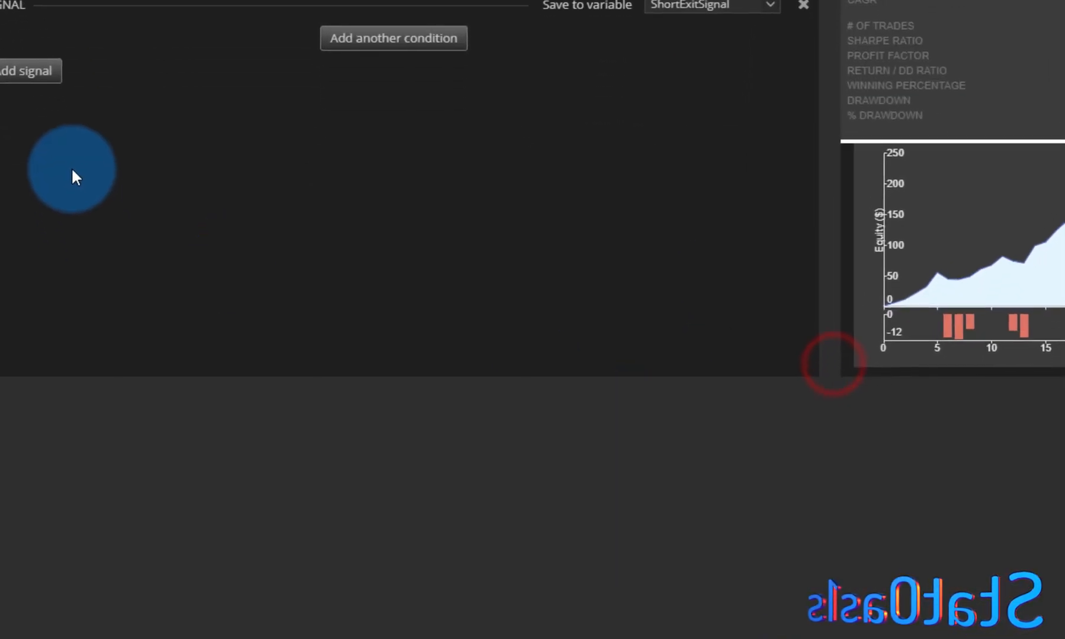
# Step: Add Bar Day Of Month >= 1 to the November entry and run the backtest
pyautogui.click(393, 38)
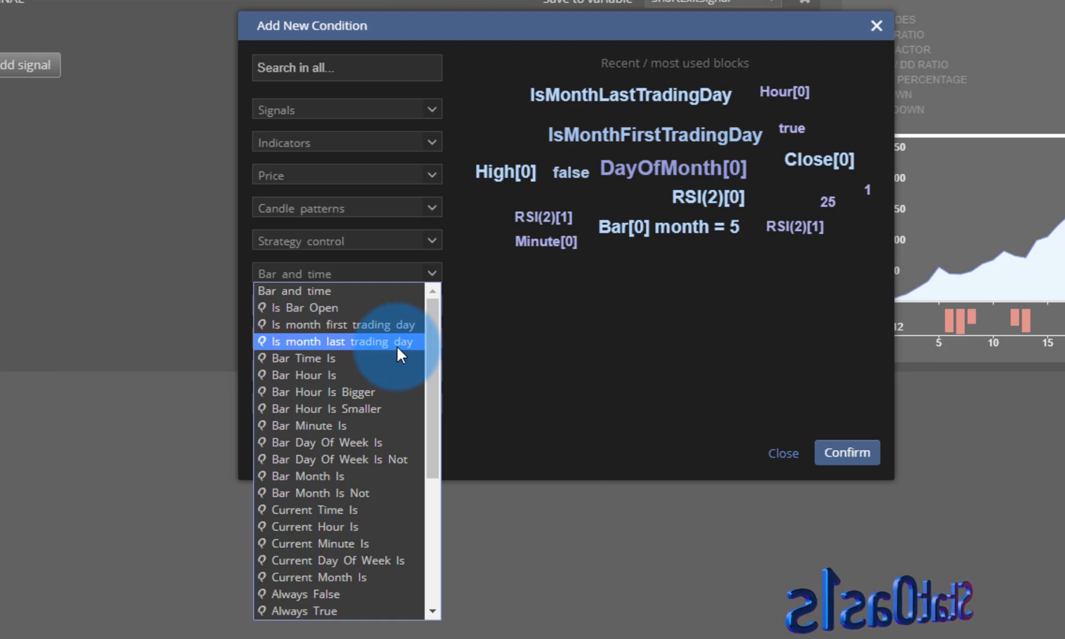
pyautogui.moveTo(302, 333)
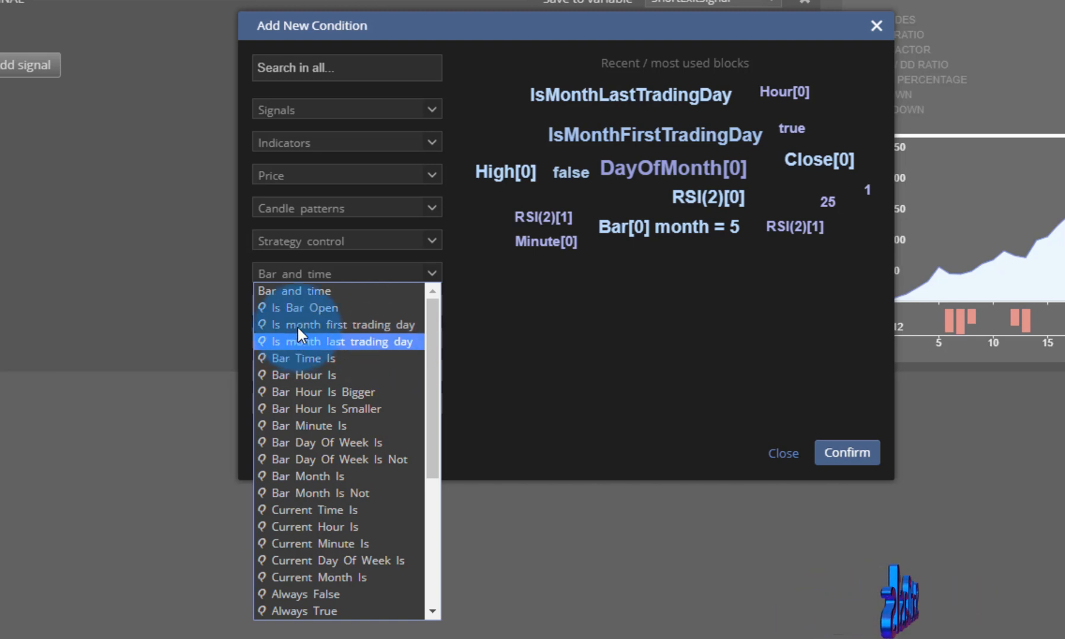
pyautogui.click(335, 325)
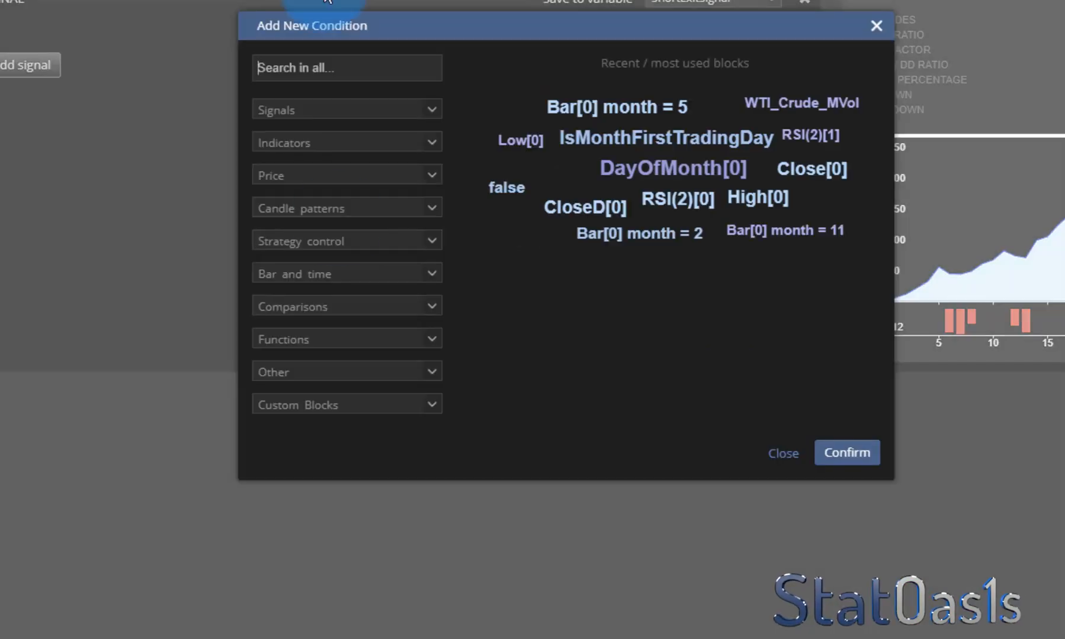
pyautogui.click(345, 273)
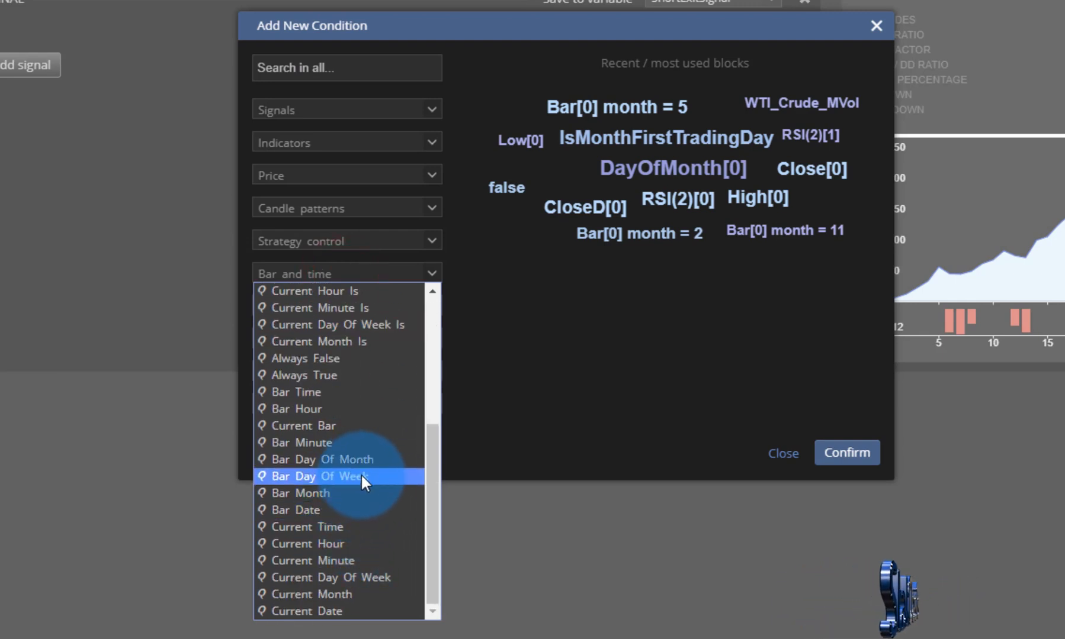
pyautogui.click(323, 459)
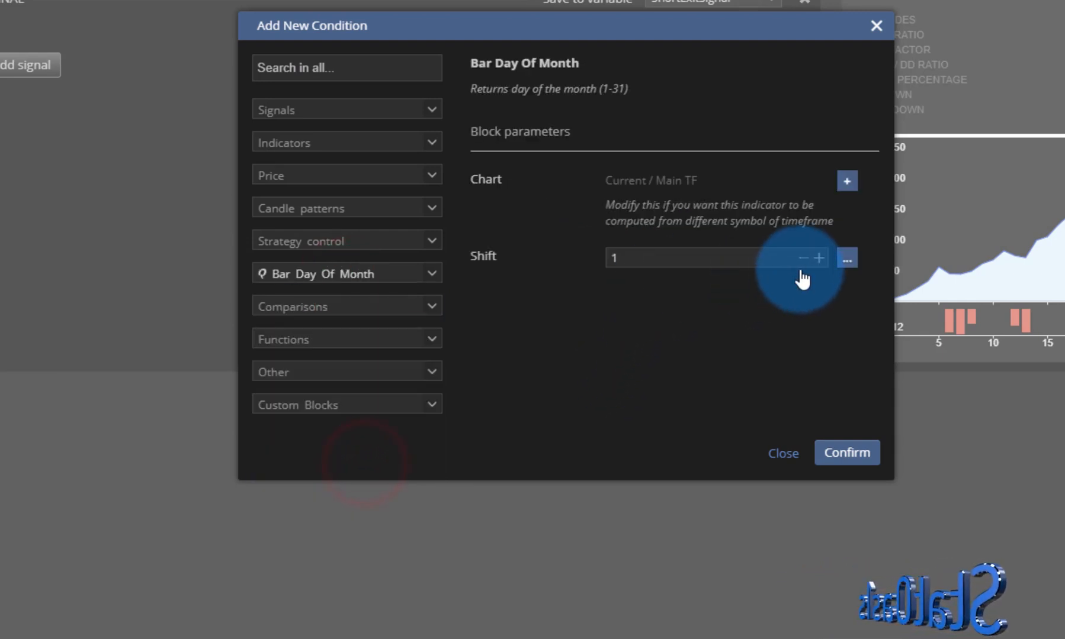
pyautogui.click(846, 453)
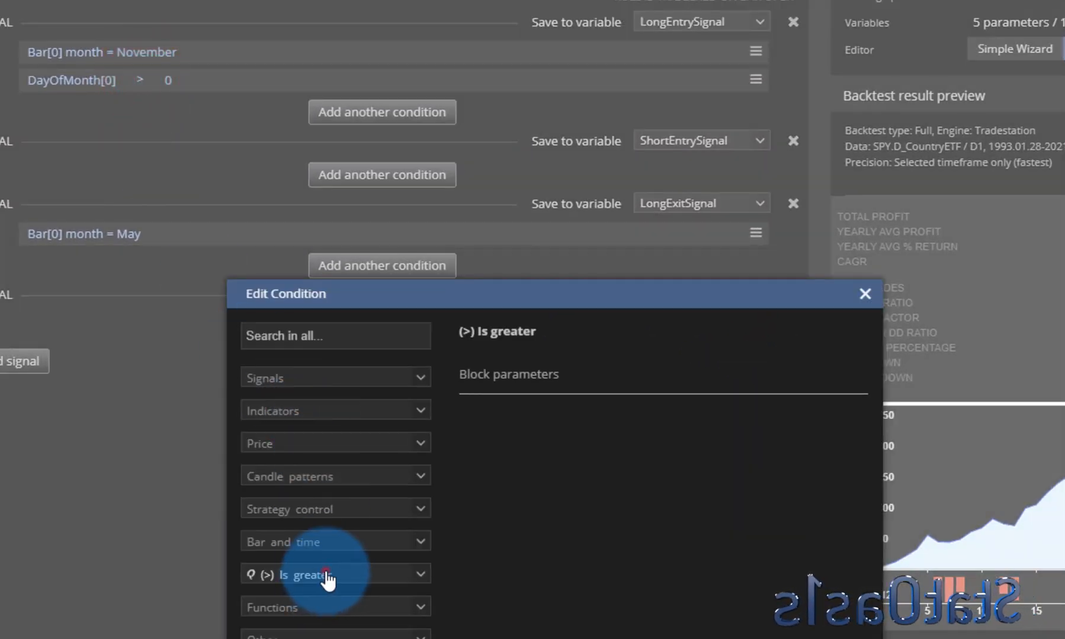
pyautogui.click(316, 575)
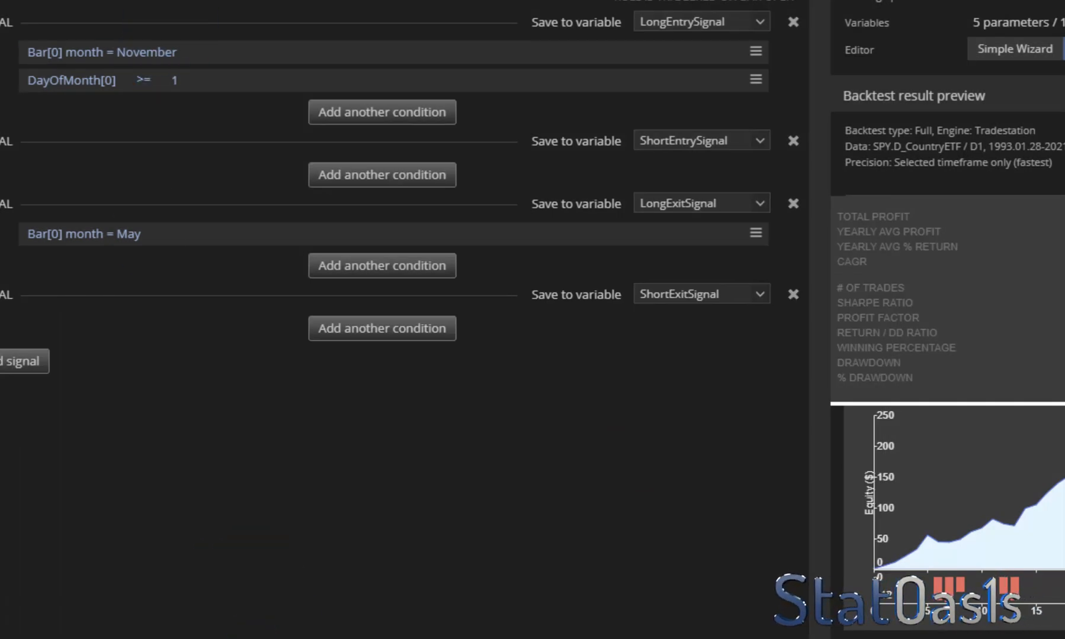
pyautogui.click(657, 400)
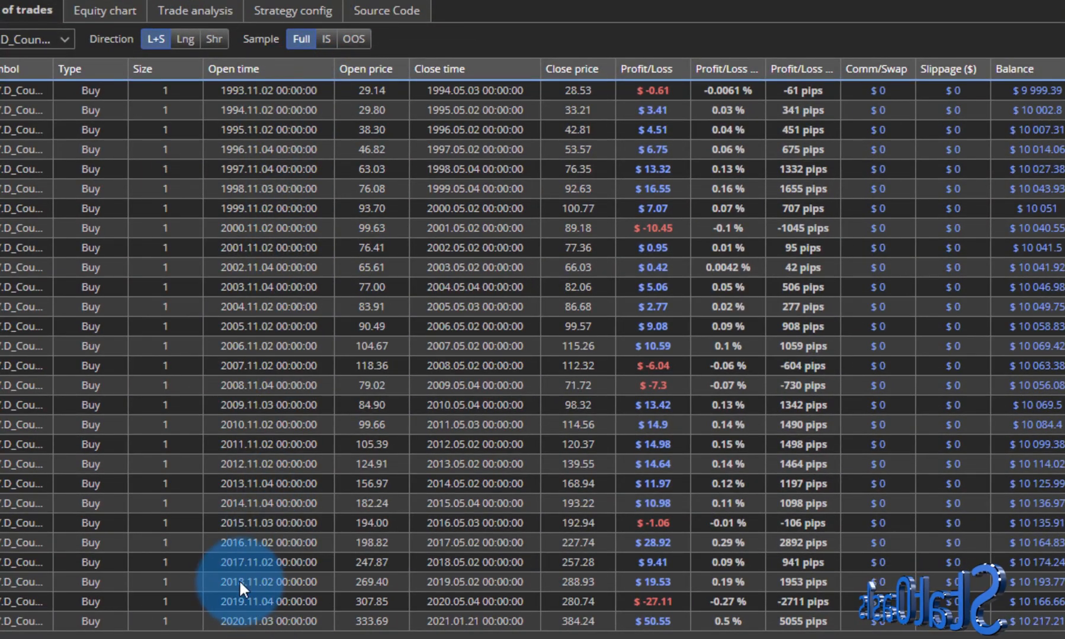
# Step: Add a Bar Day Of Month condition to the May exit and edit its number
pyautogui.click(292, 11)
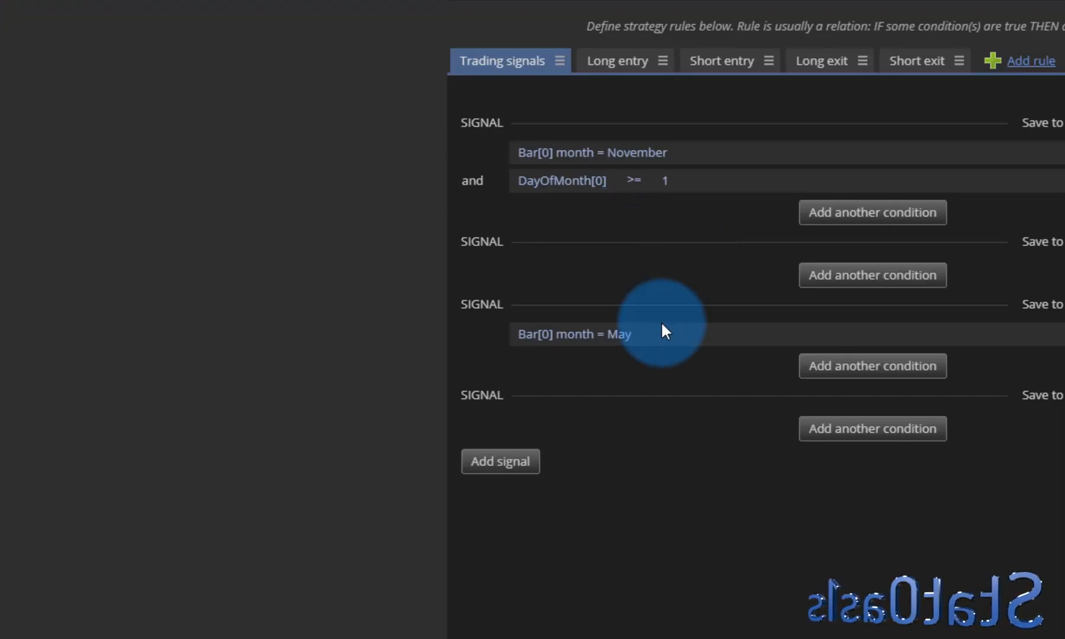
pyautogui.click(871, 366)
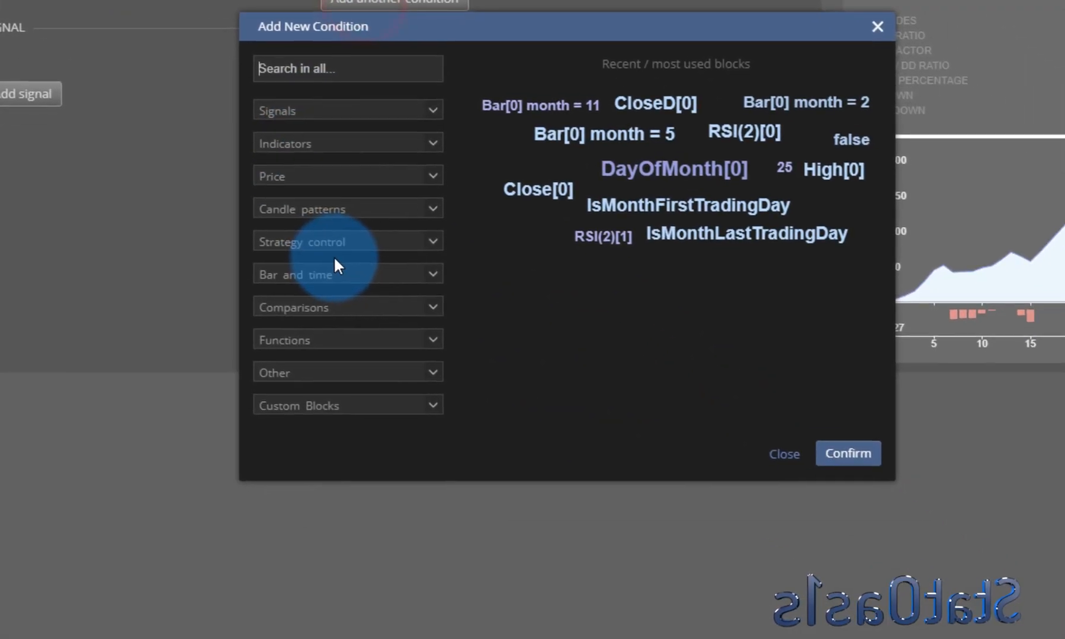
pyautogui.click(346, 274)
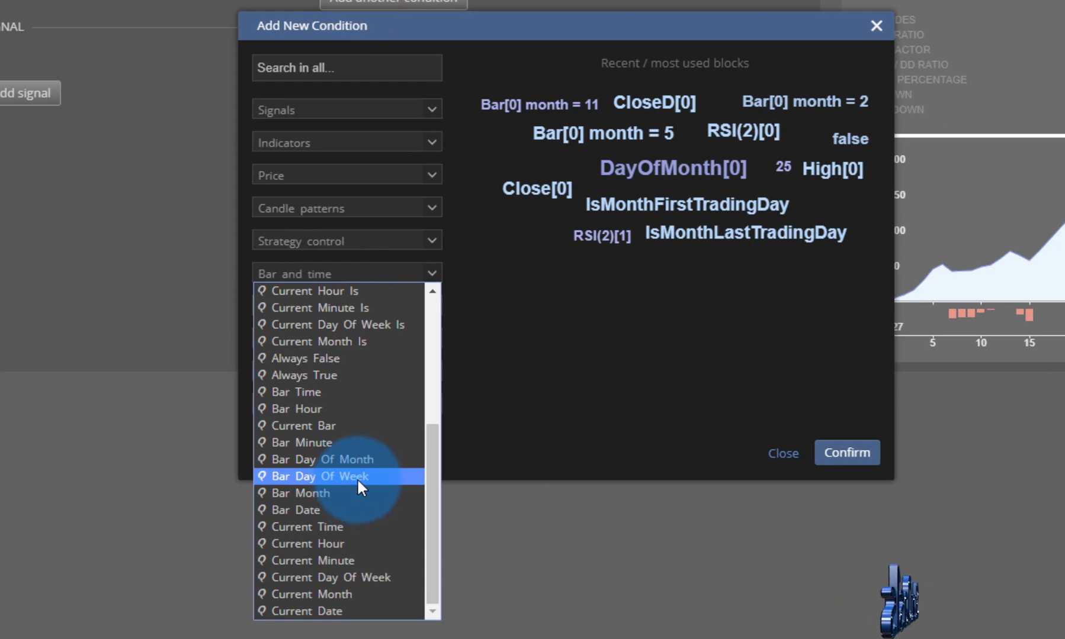
pyautogui.click(323, 459)
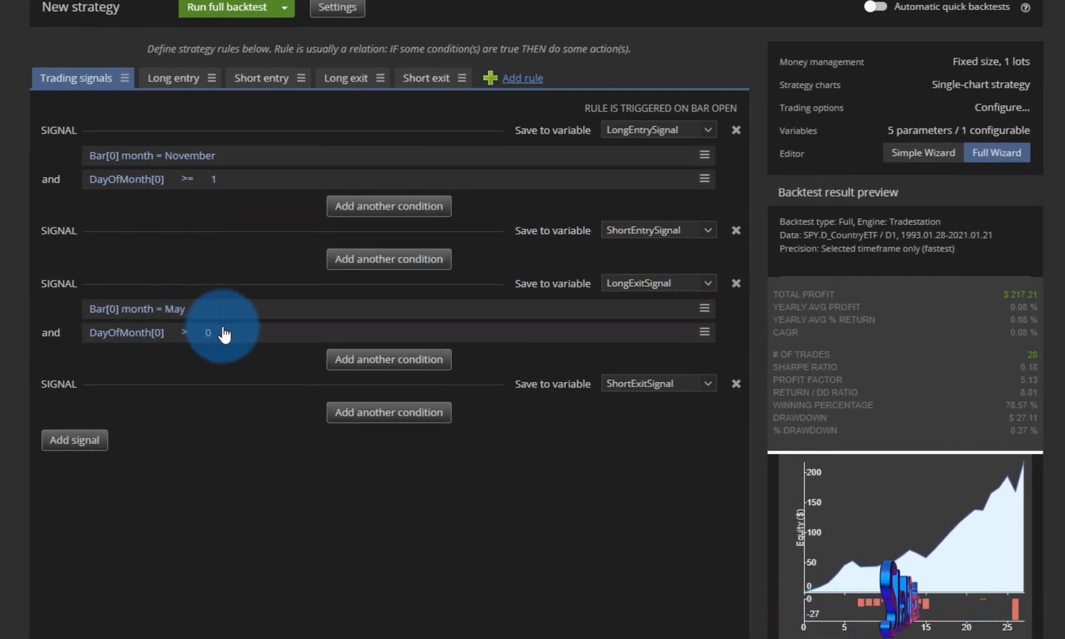
pyautogui.click(208, 333)
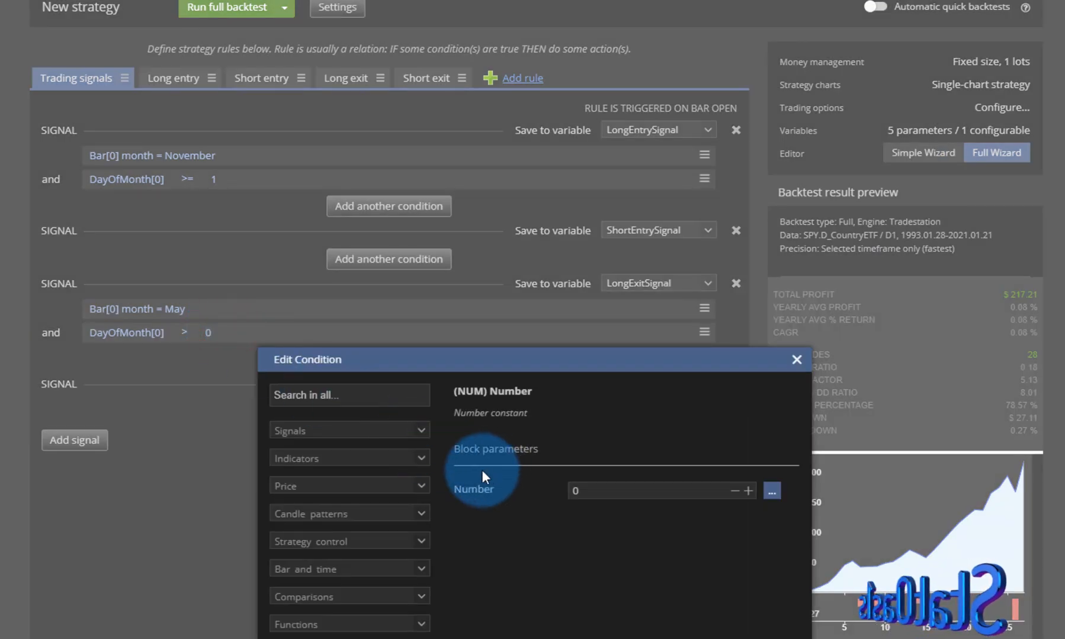
pyautogui.moveTo(682, 560)
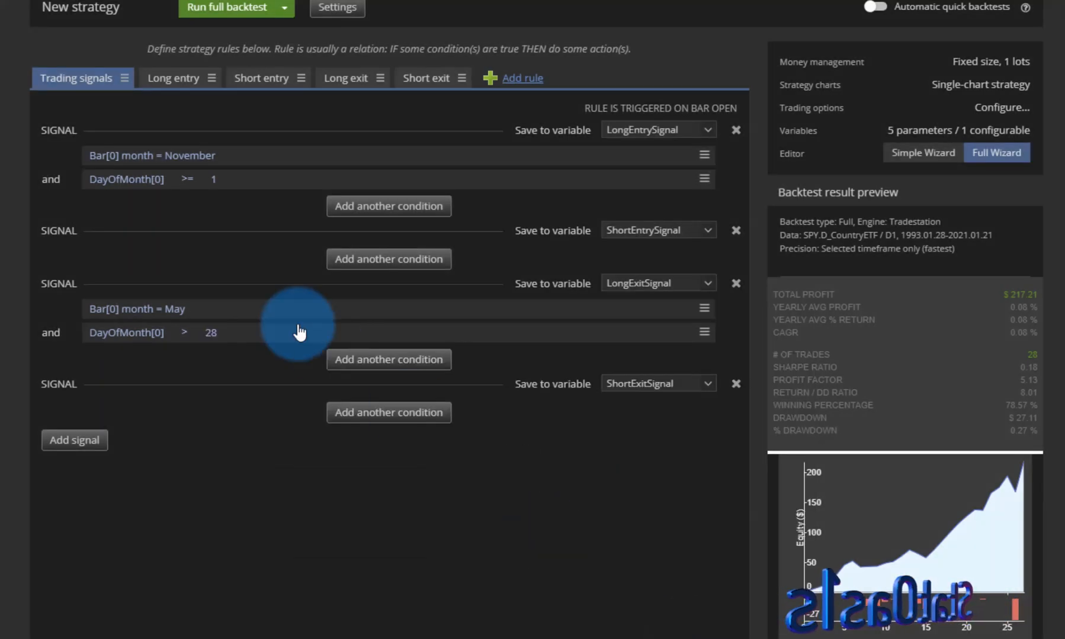
# Step: Make the May exit day of month >= 28 and refresh the preview ($232 profit)
pyautogui.click(186, 332)
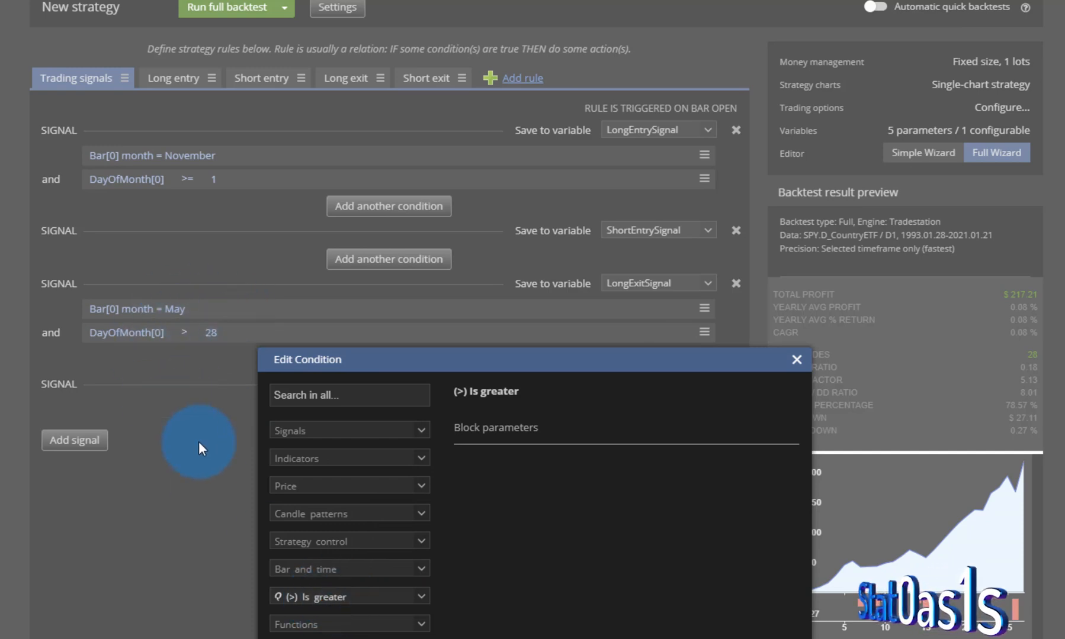
pyautogui.click(349, 597)
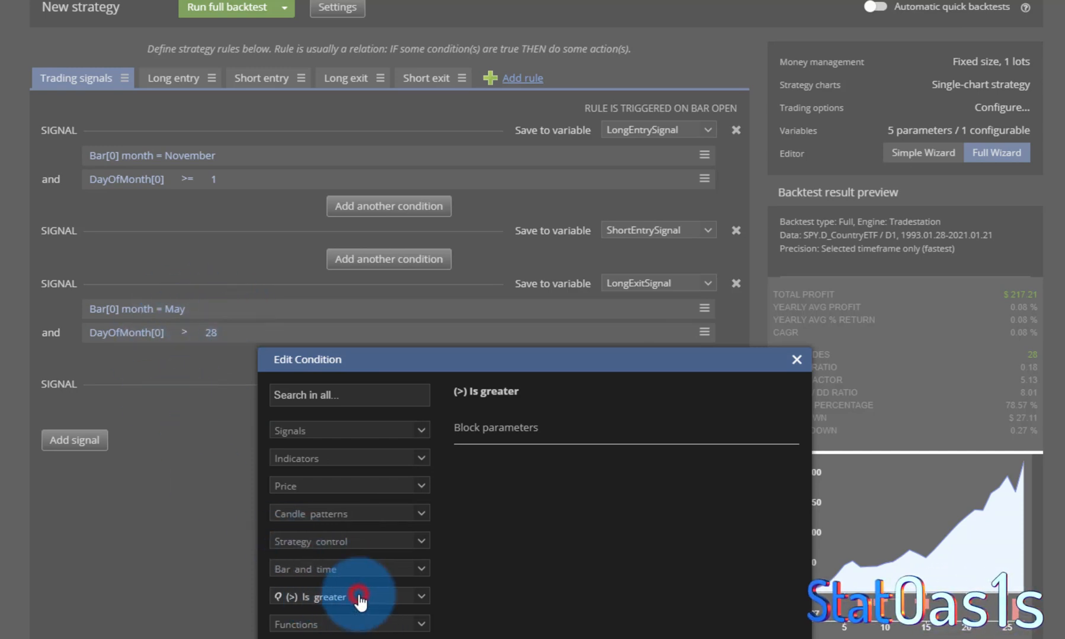
pyautogui.click(319, 597)
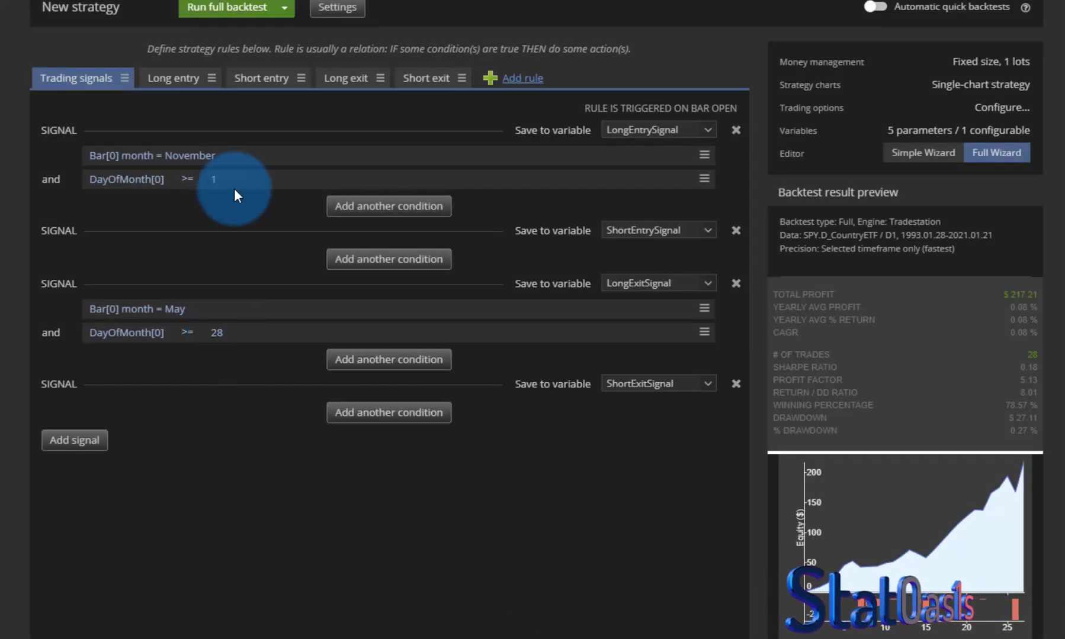
pyautogui.click(226, 8)
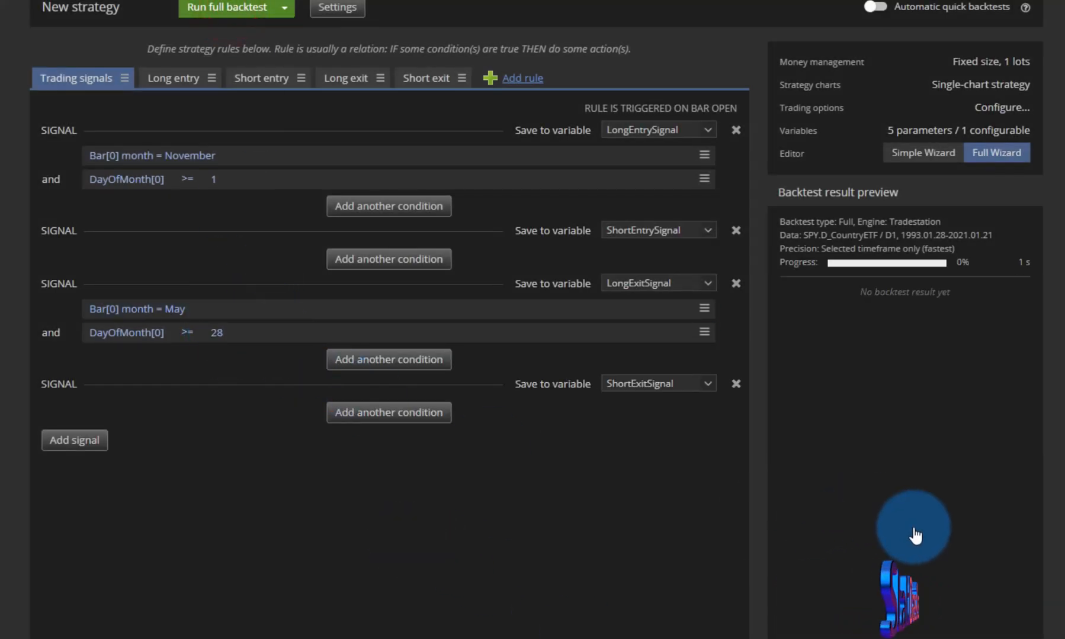
pyautogui.click(227, 8)
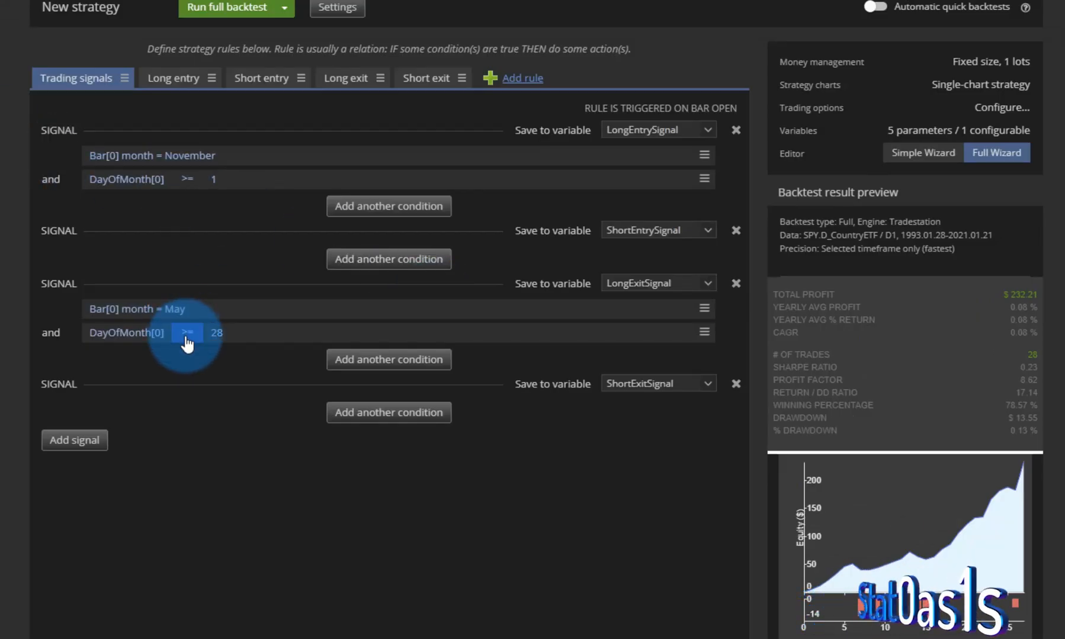
# Step: Try a May exit day threshold of 22 and recalculate the preview ($224 profit)
pyautogui.click(217, 332)
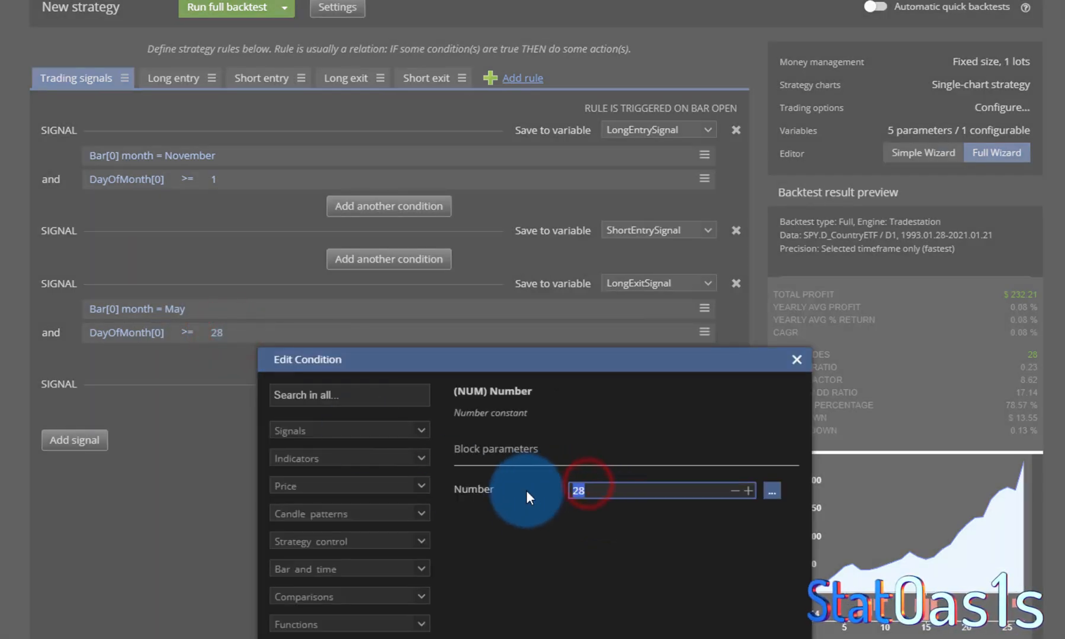
pyautogui.write('25')
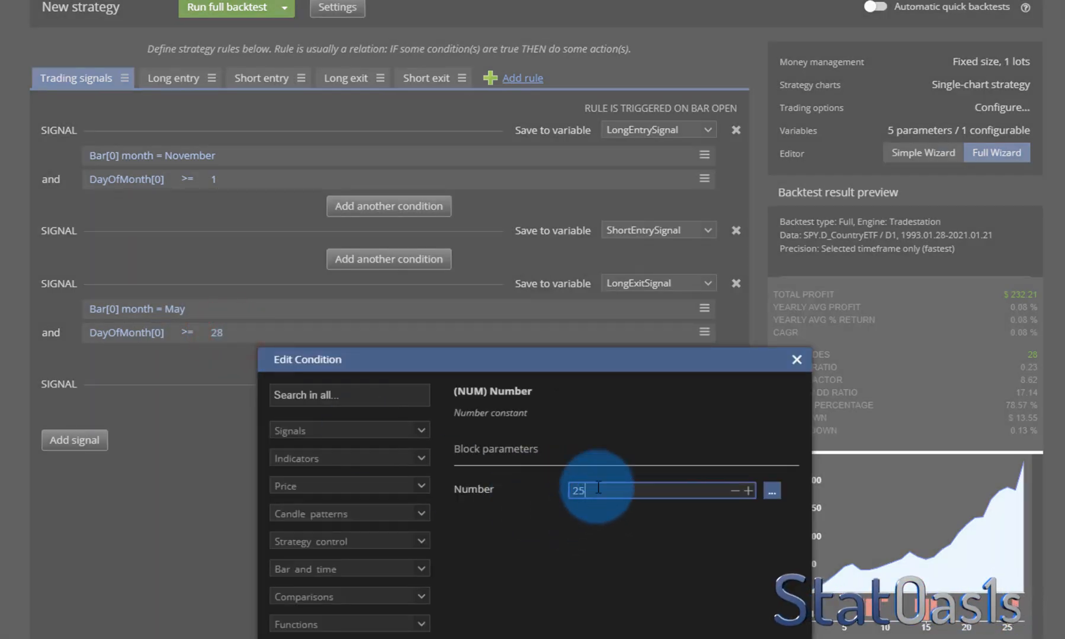
pyautogui.write('22')
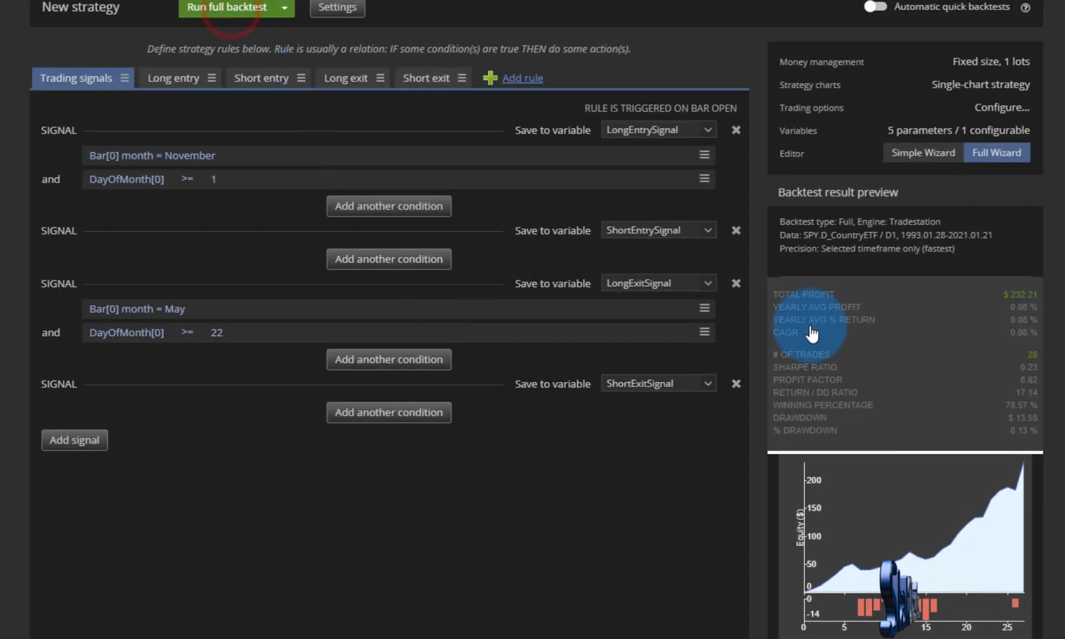
pyautogui.click(226, 8)
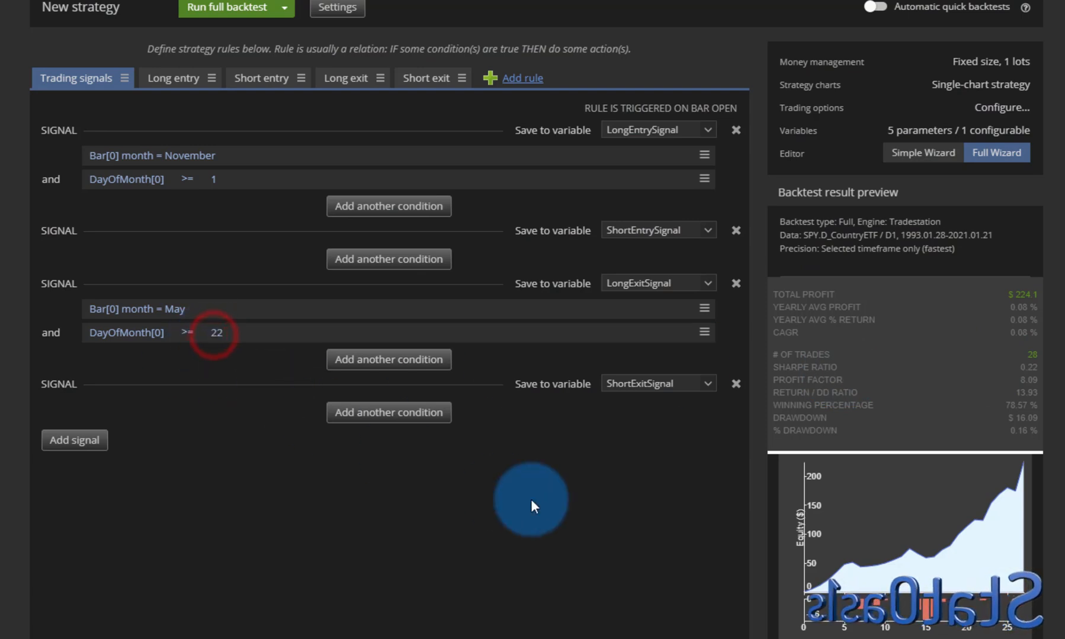
# Step: Run a full backtest and reopen the exit day-of-month value for editing
pyautogui.click(216, 333)
pyautogui.write('28')
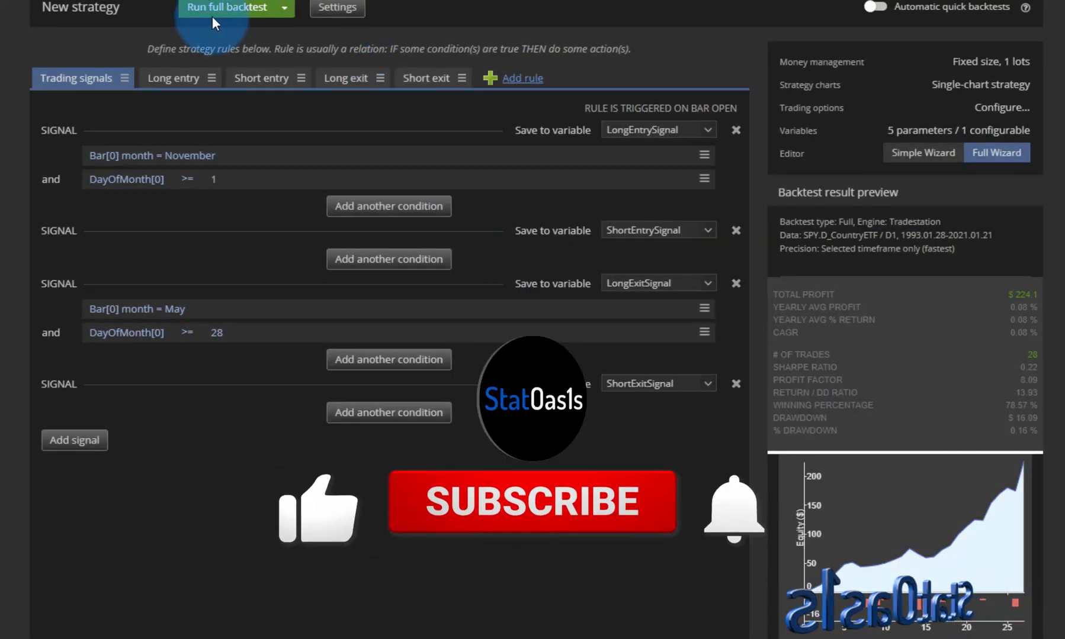
pyautogui.click(227, 8)
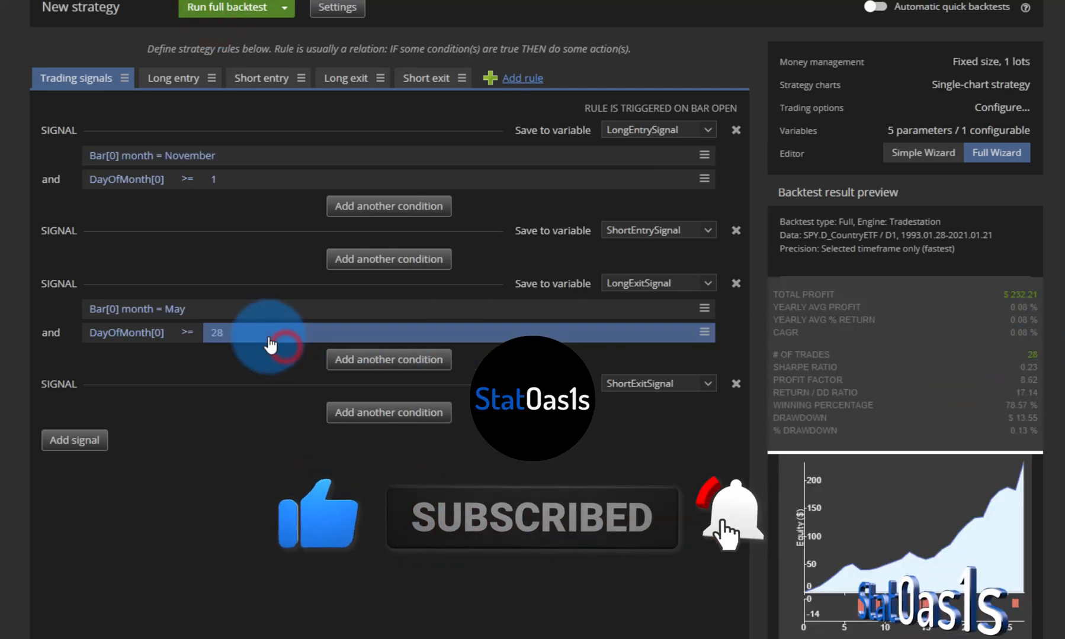
pyautogui.click(217, 333)
pyautogui.write('29')
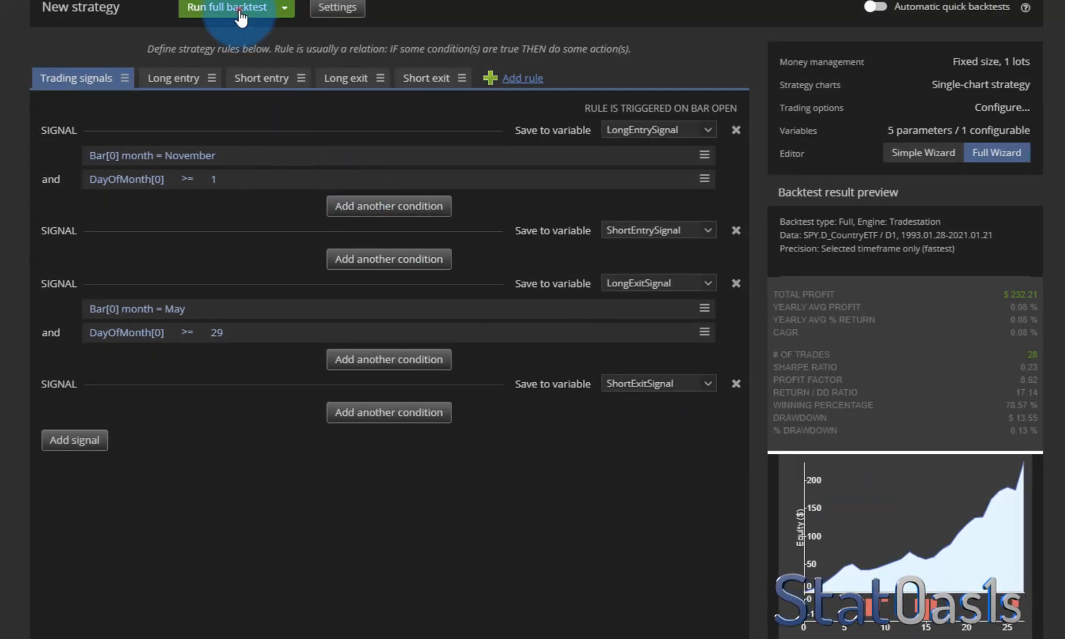
# Step: Run the full backtest, review the November-to-May trade list, and return to the editor
pyautogui.click(227, 8)
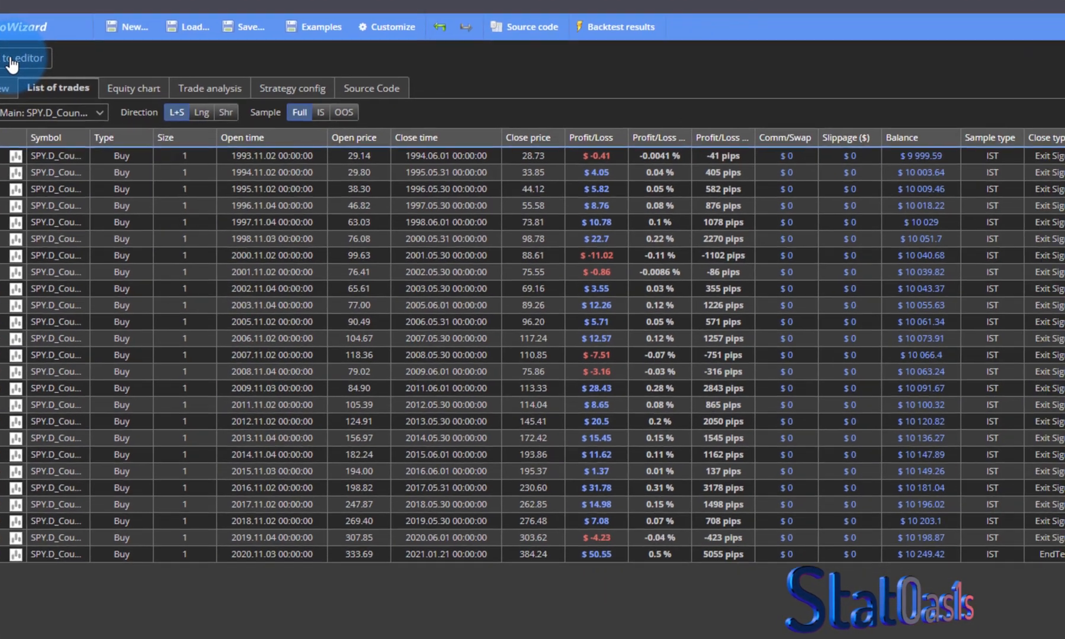
pyautogui.click(24, 57)
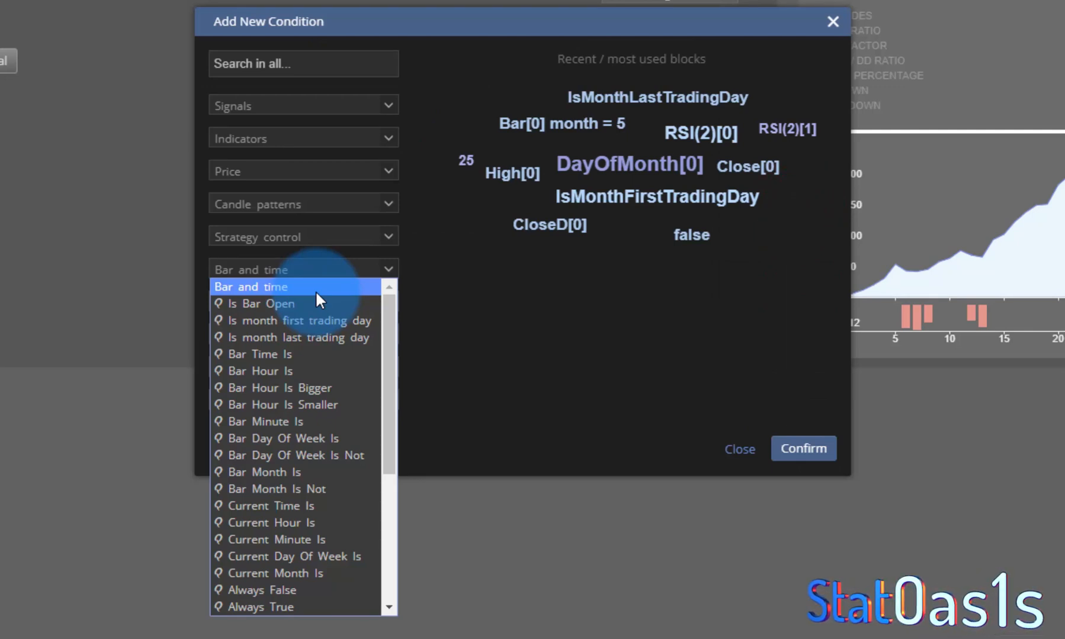
pyautogui.moveTo(272, 370)
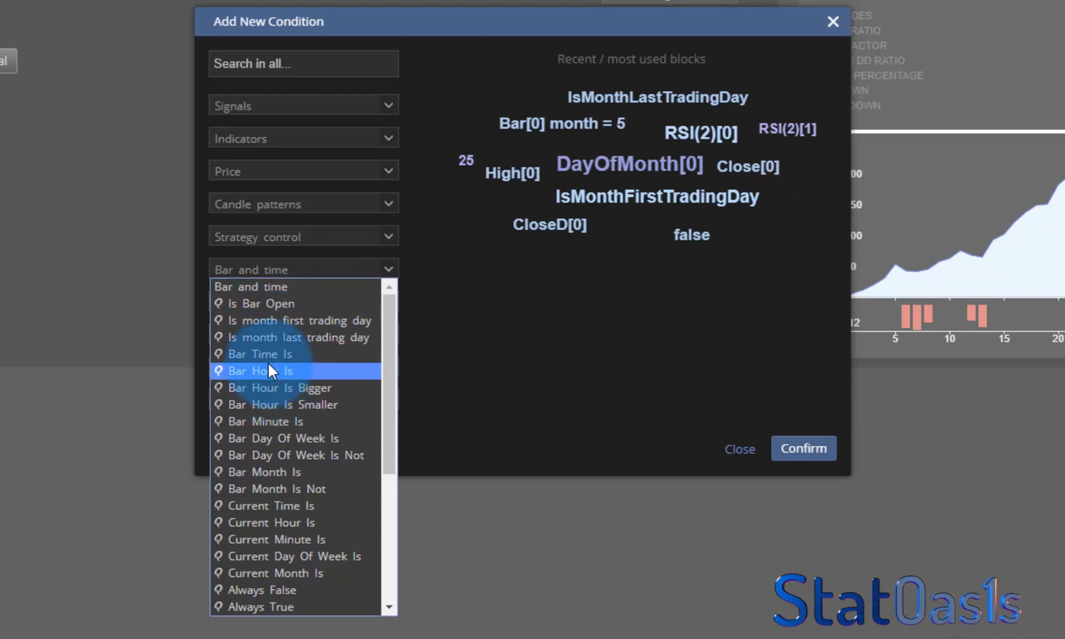
pyautogui.moveTo(254, 354)
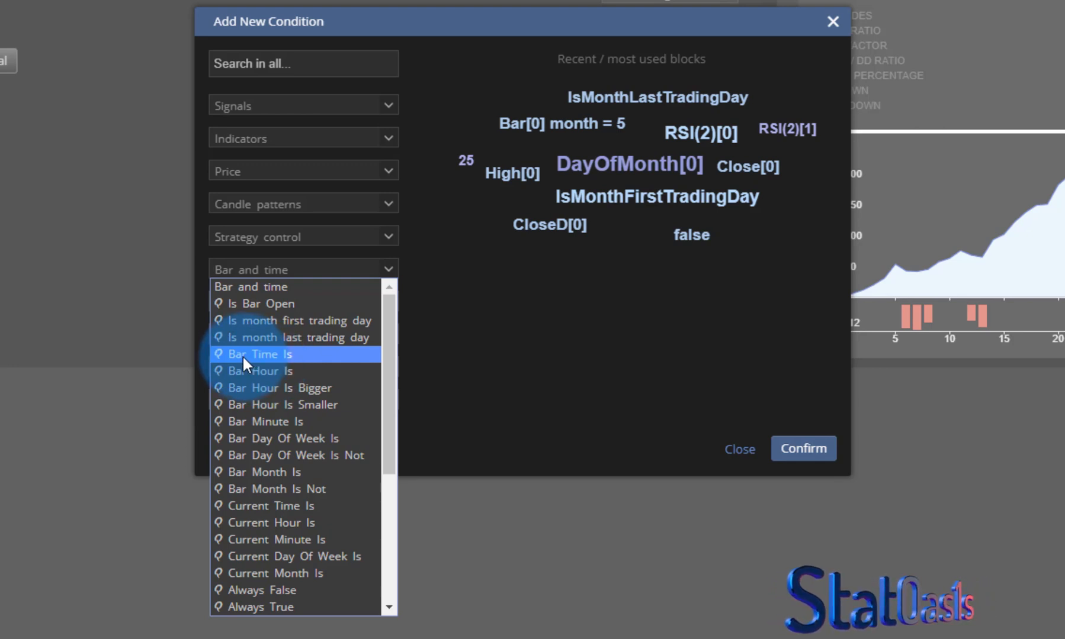
pyautogui.moveTo(261, 388)
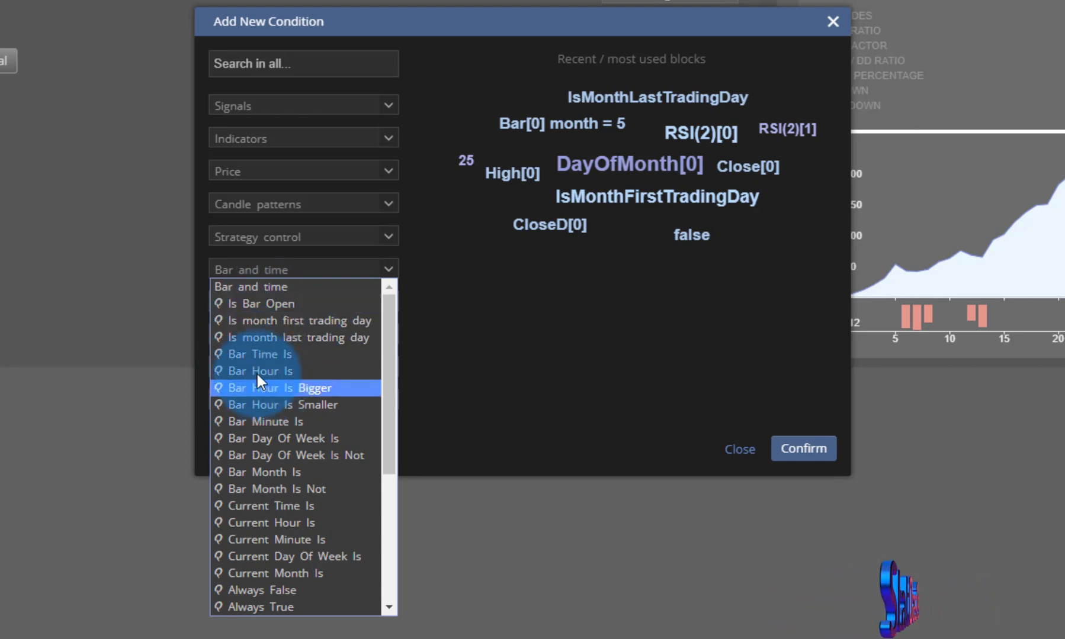
pyautogui.moveTo(260, 353)
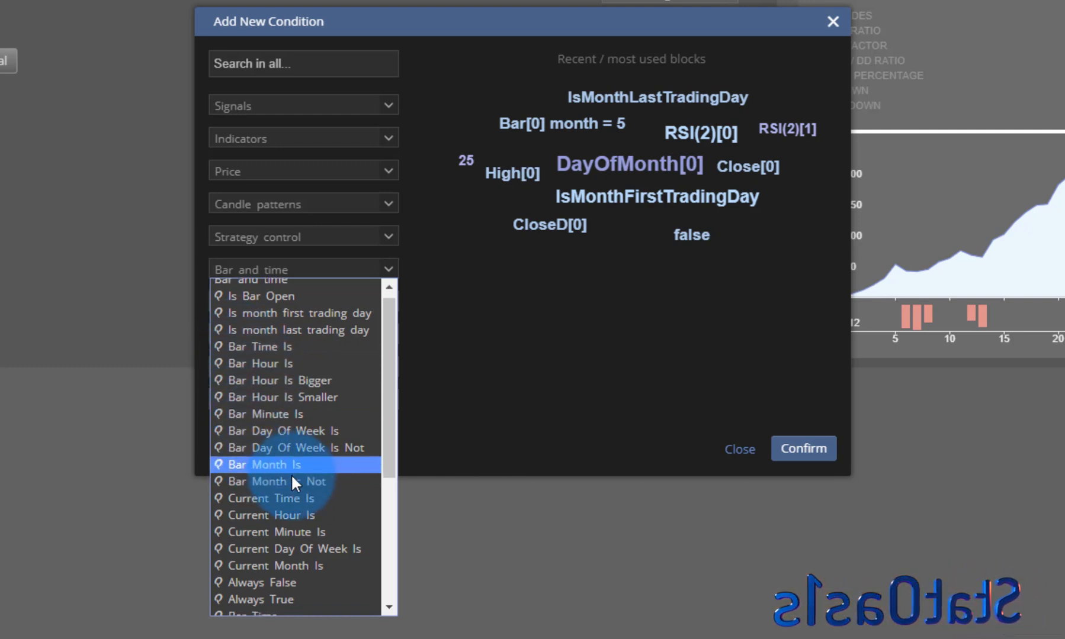
# Step: Scroll the Bar and time blocks to reveal Bar Month, Bar Date and Current Date
pyautogui.scroll(-3)
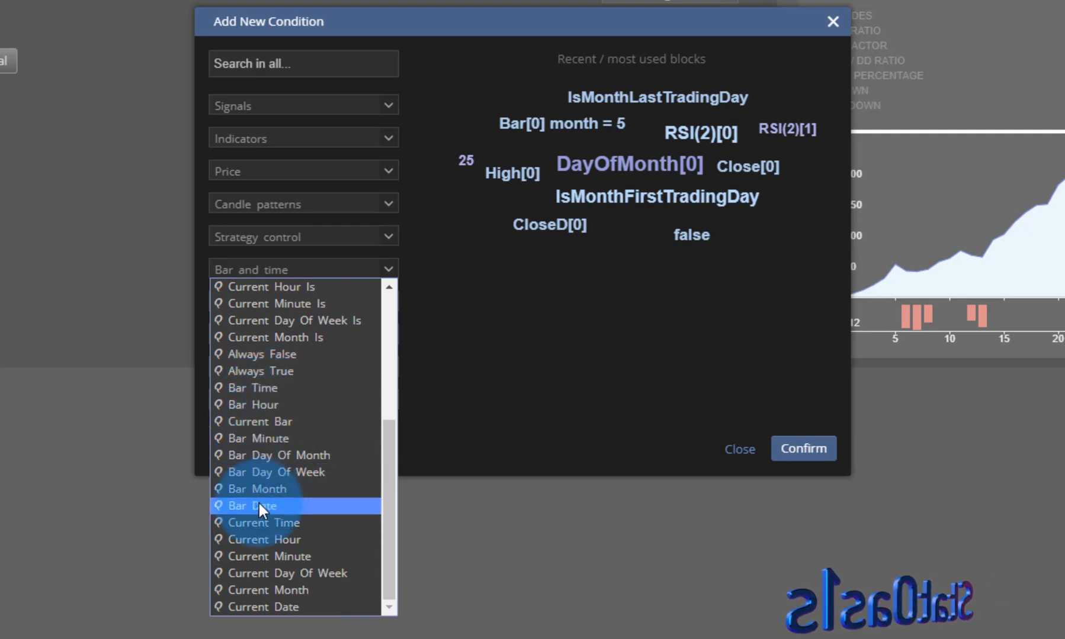
pyautogui.moveTo(297, 556)
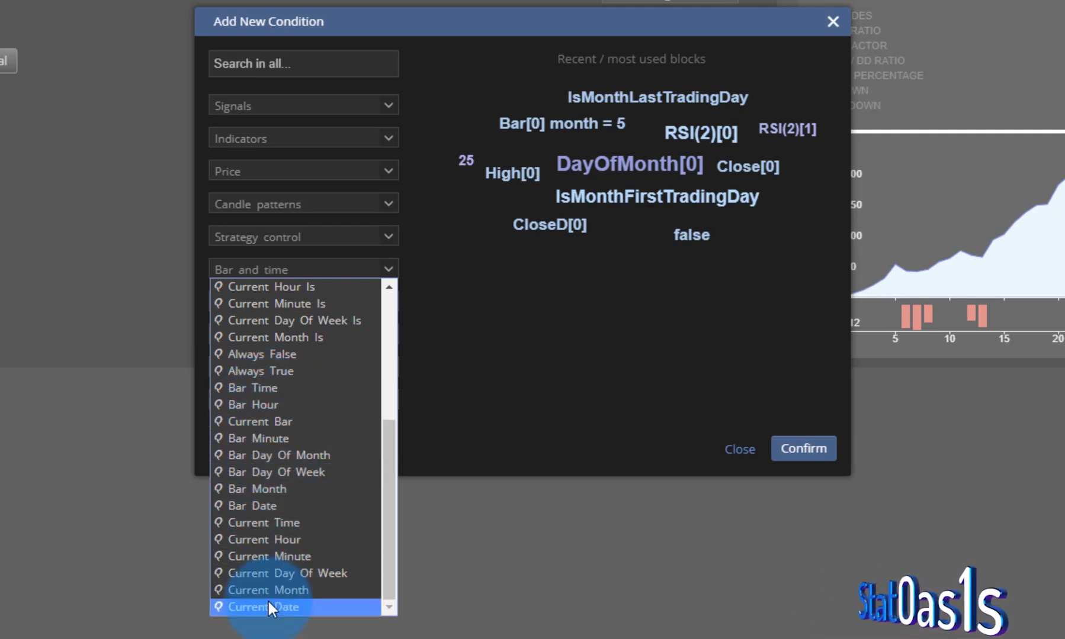
pyautogui.moveTo(278, 522)
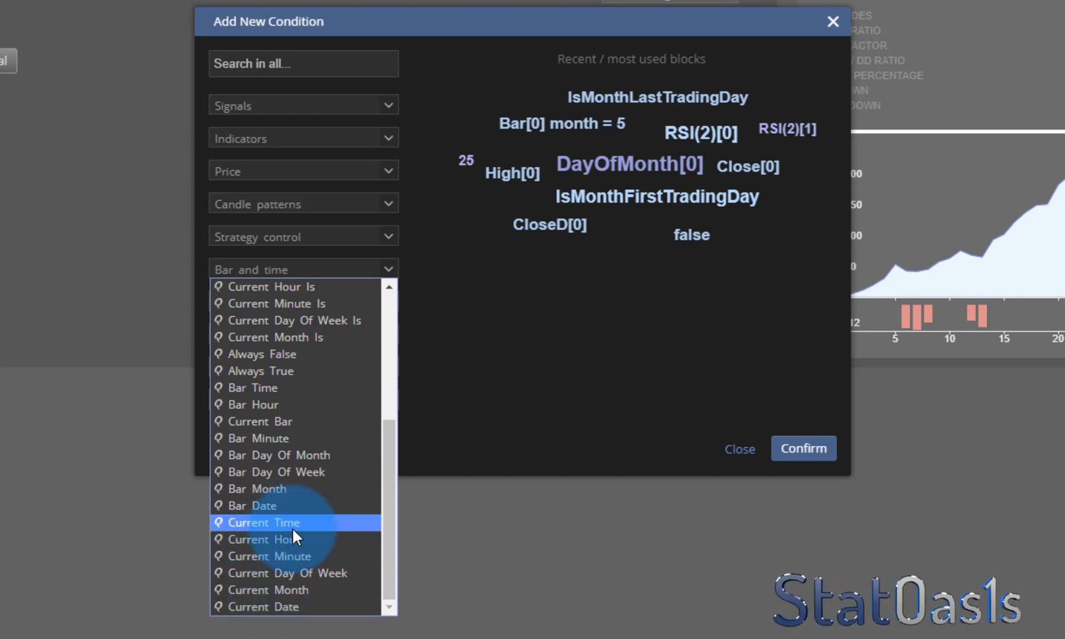
pyautogui.moveTo(312, 556)
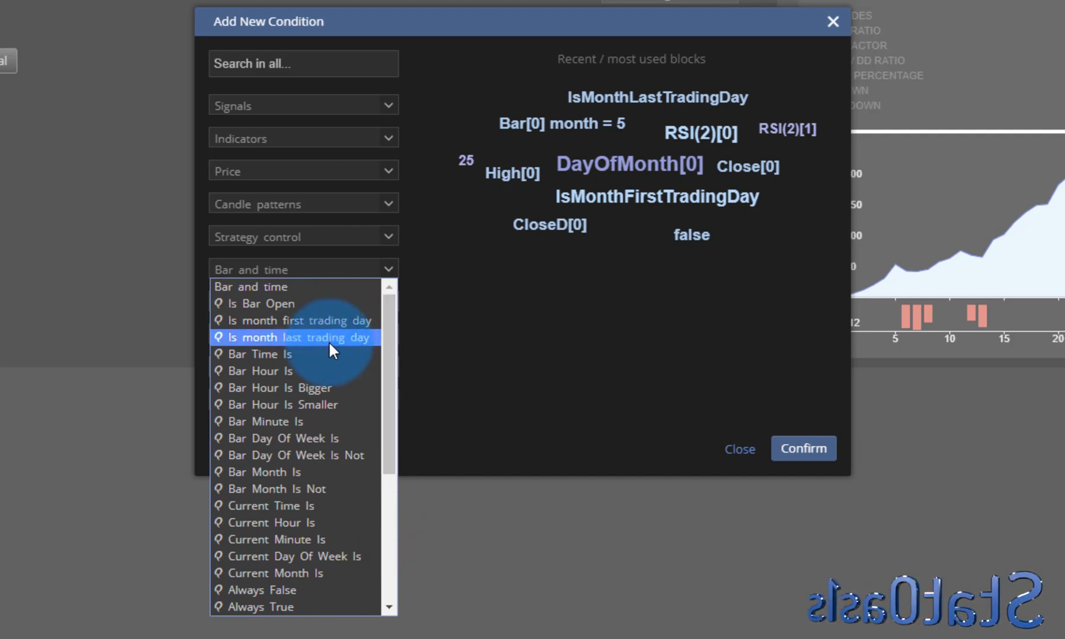
pyautogui.moveTo(279, 495)
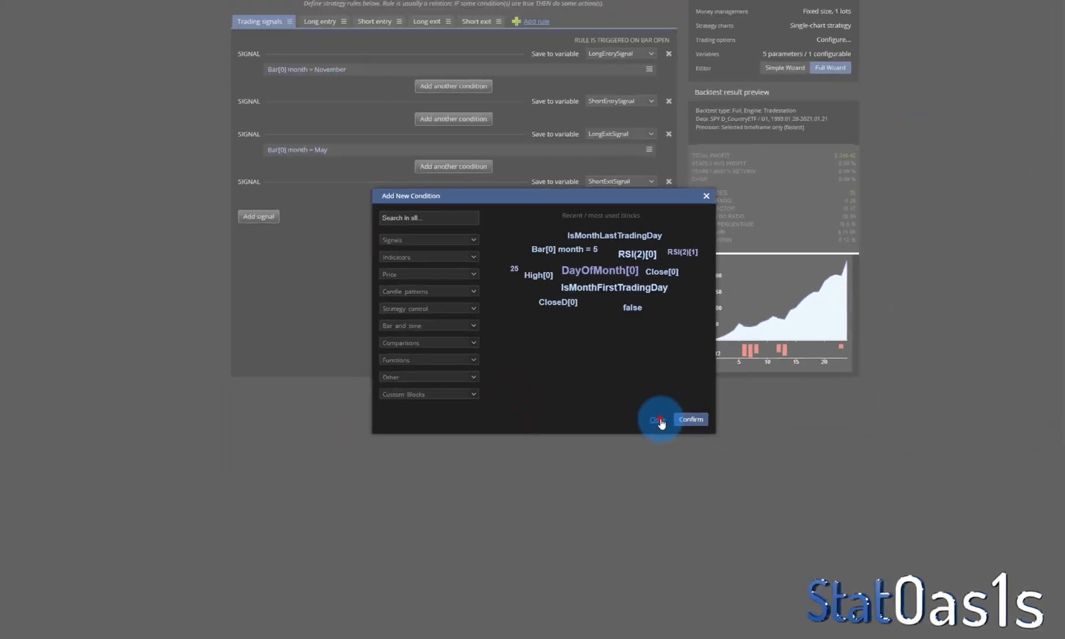
# Step: Close the condition window unused and open Skyworks Solutions' seasonal chart in Seasonax
pyautogui.click(654, 419)
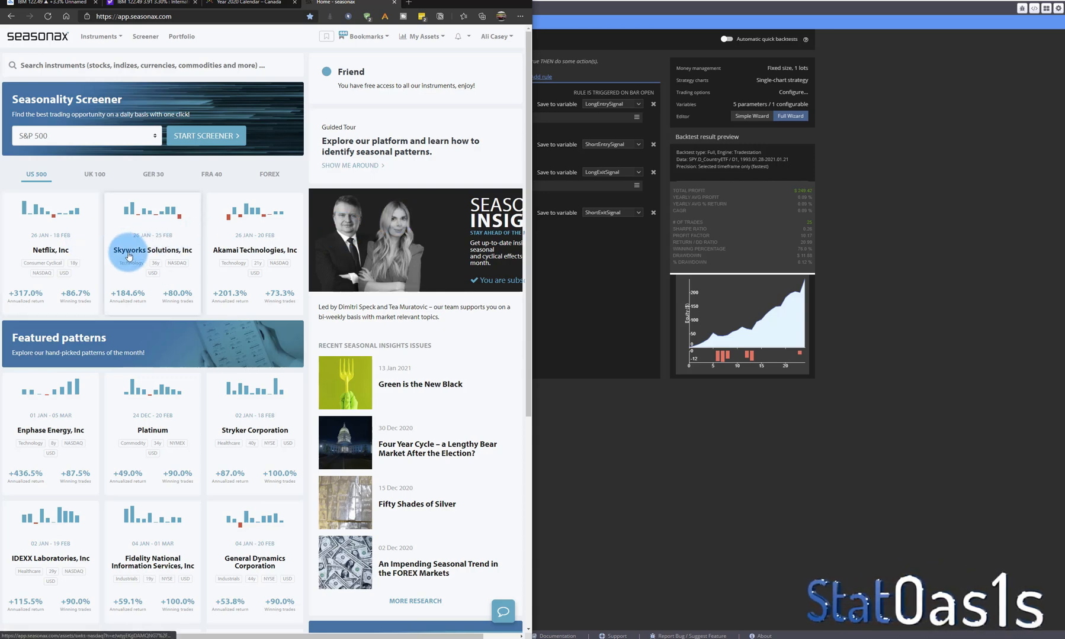
pyautogui.click(152, 250)
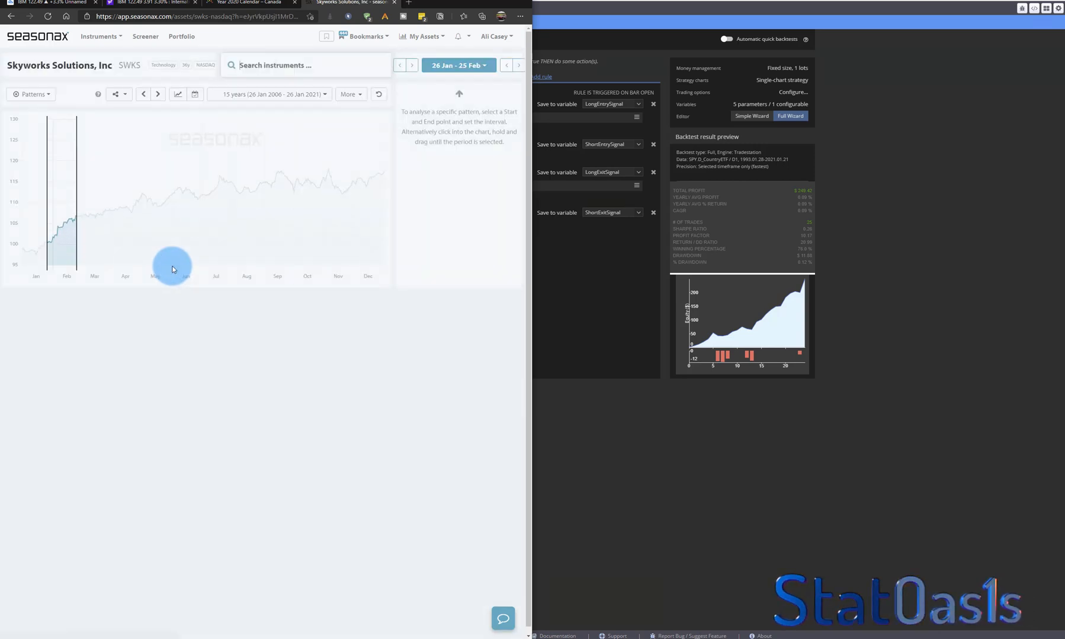
pyautogui.click(177, 93)
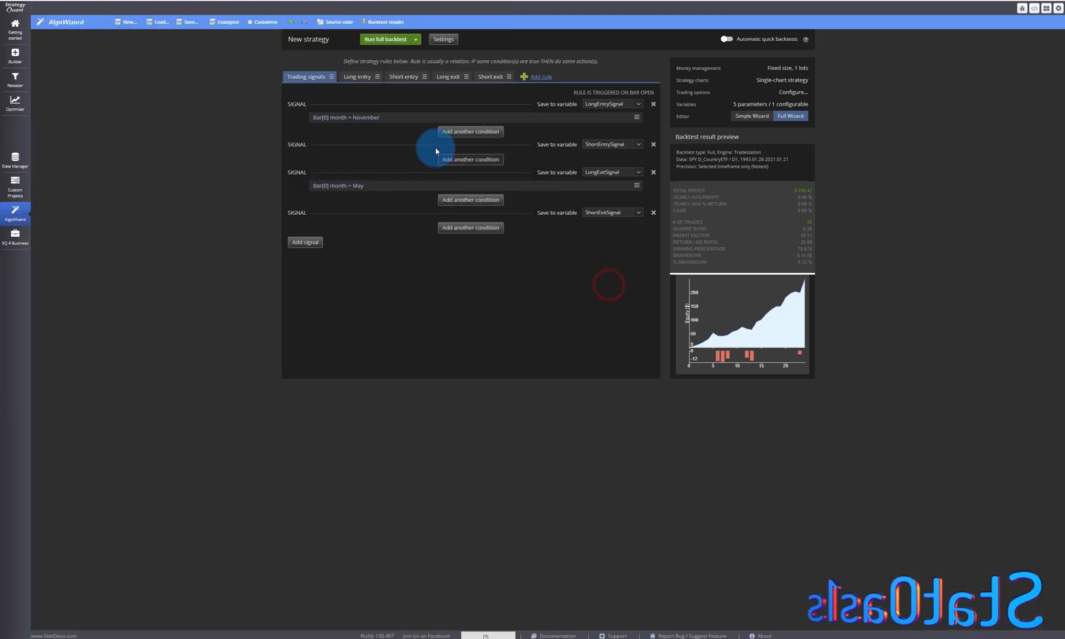
# Step: Switch the backtest symbol to Skyworks daily data SWKS.D and close the settings
pyautogui.click(442, 39)
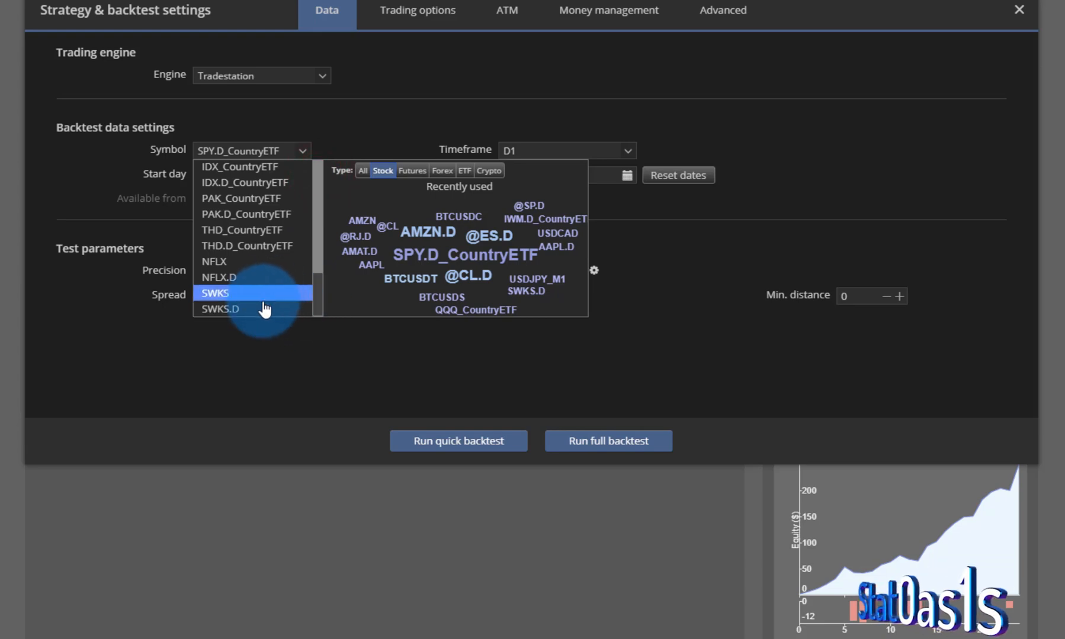
pyautogui.click(220, 309)
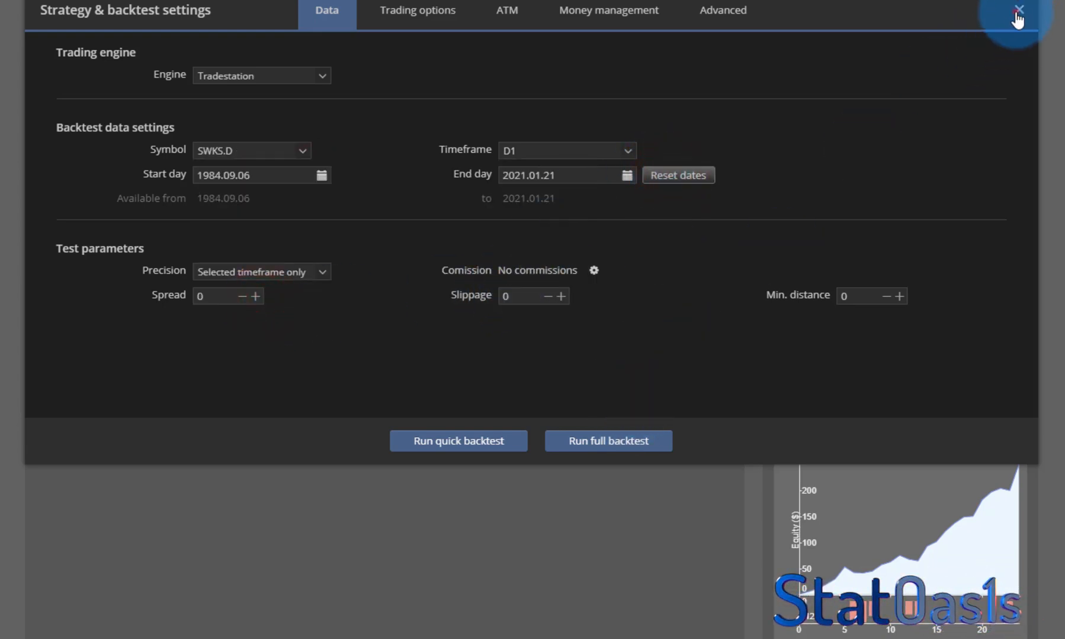
pyautogui.click(1018, 11)
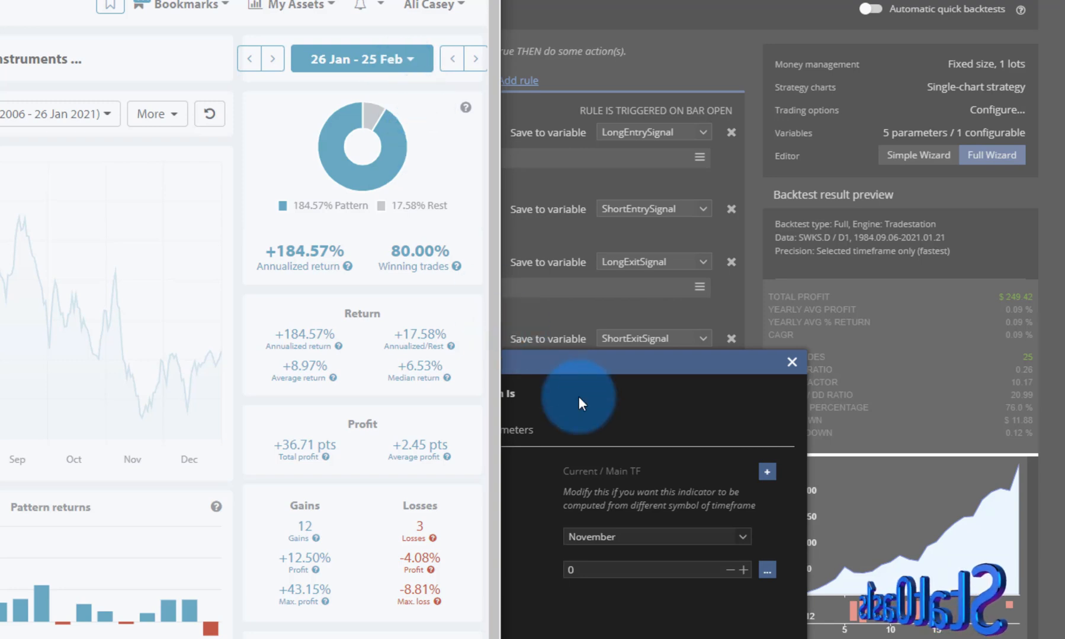
# Step: Set the entry month to January and add a DayOfMonth condition with value 26
pyautogui.click(656, 536)
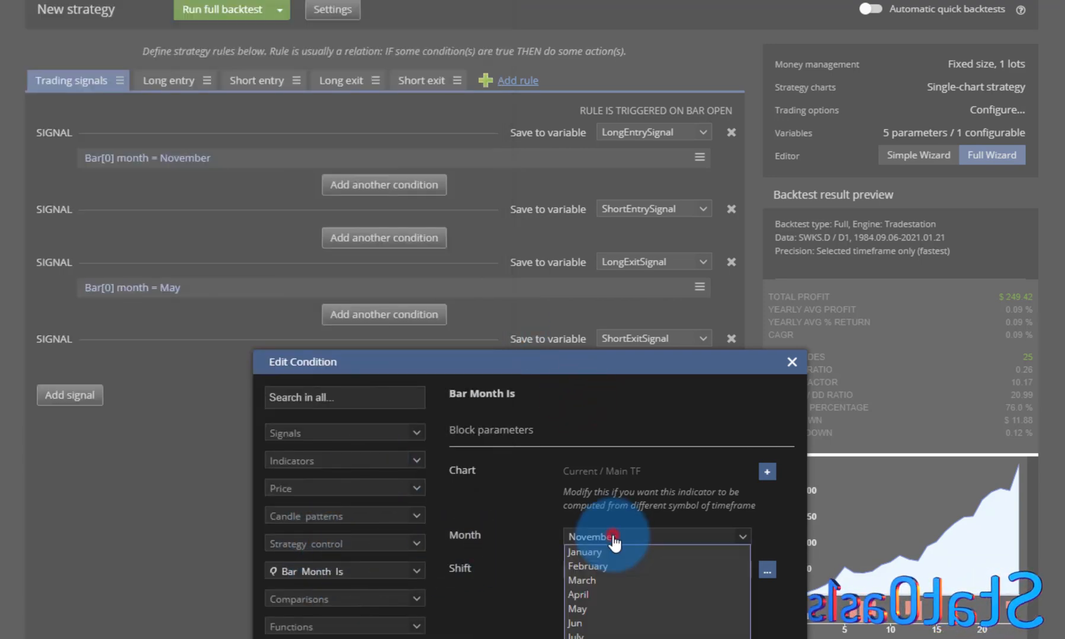
pyautogui.click(583, 552)
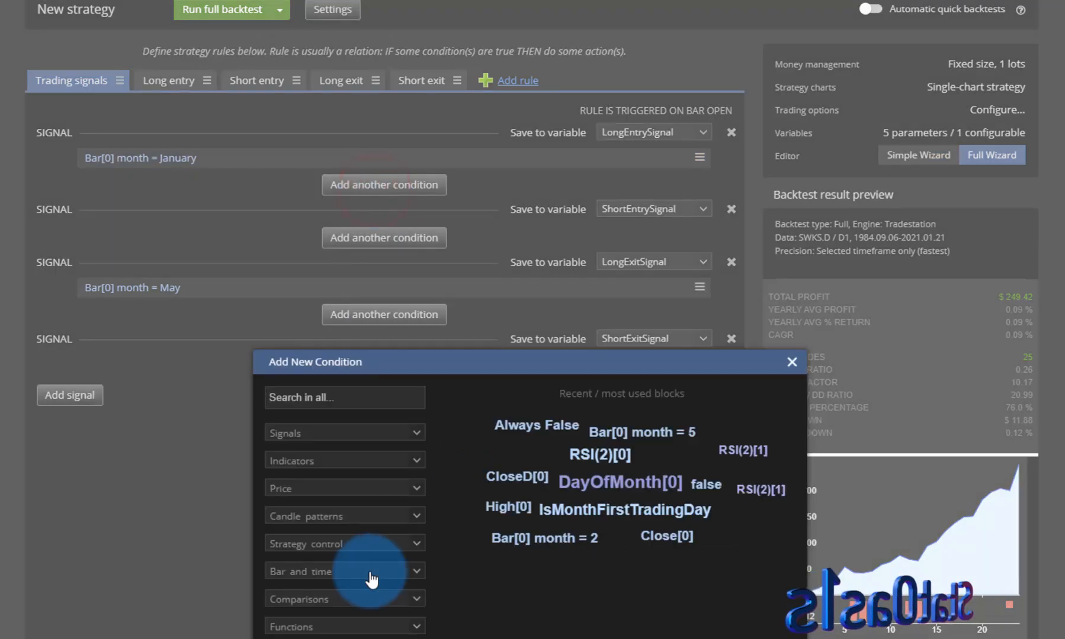
pyautogui.click(344, 571)
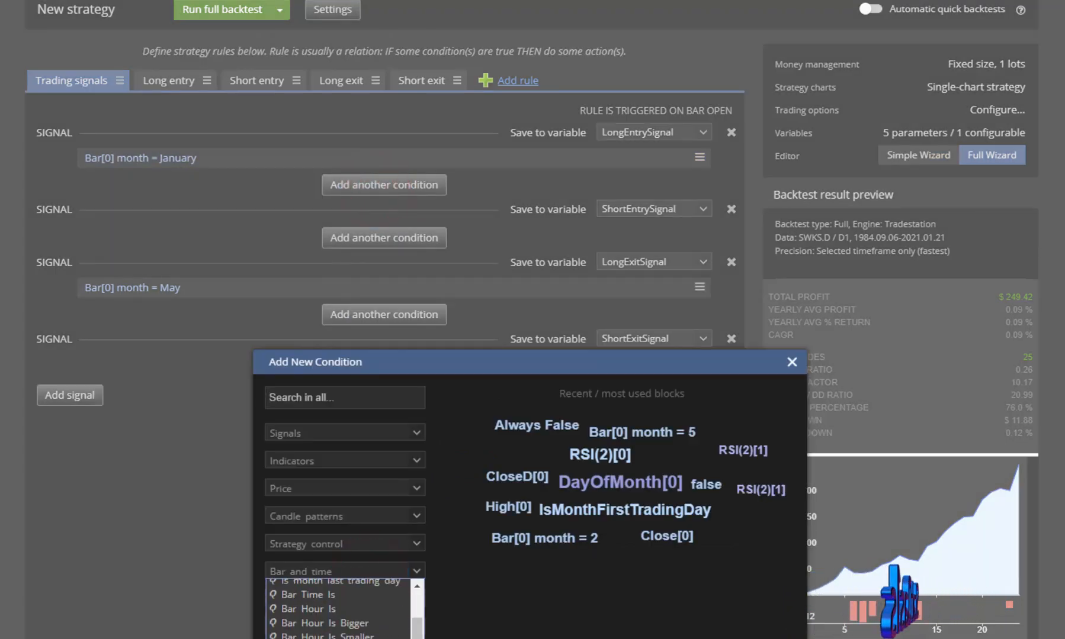
pyautogui.click(324, 570)
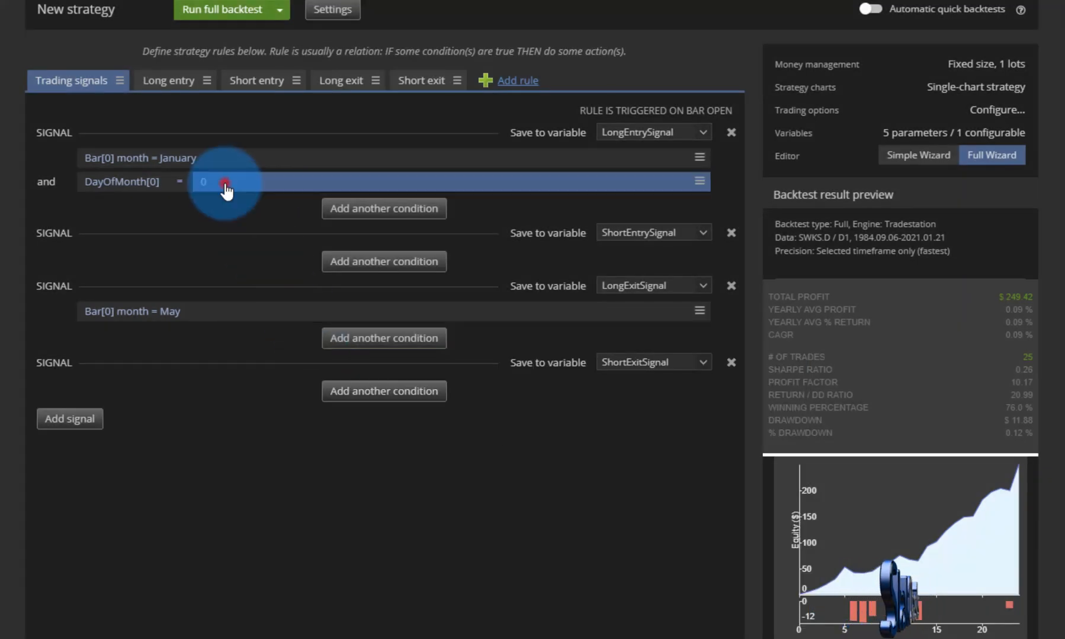
pyautogui.click(226, 181)
pyautogui.write('26')
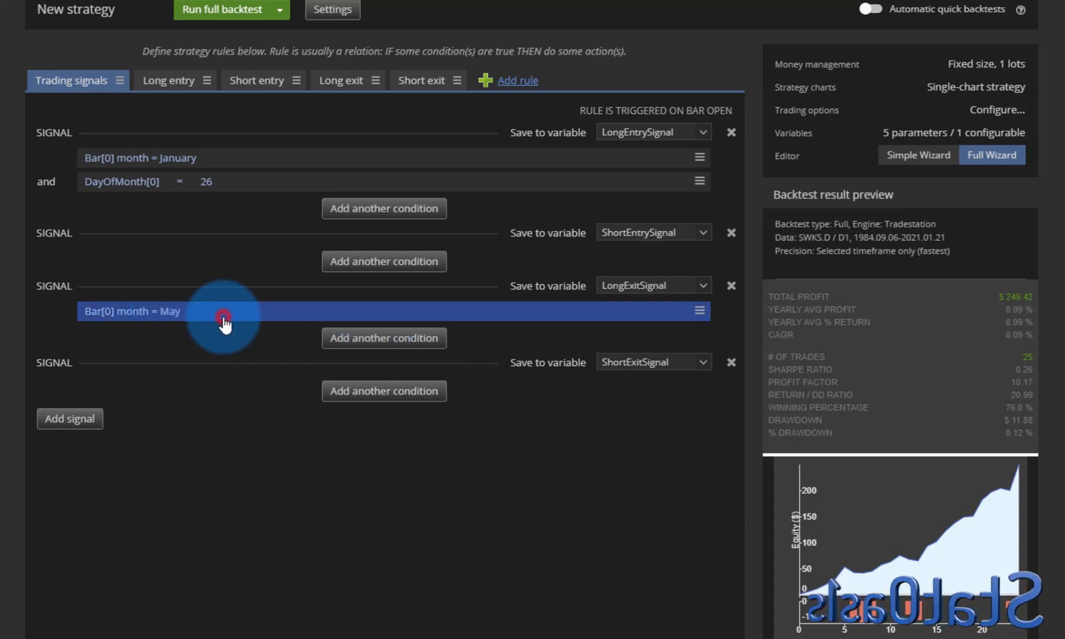
# Step: Change the exit month to February and add a DayOfMonth condition of 25
pyautogui.click(224, 319)
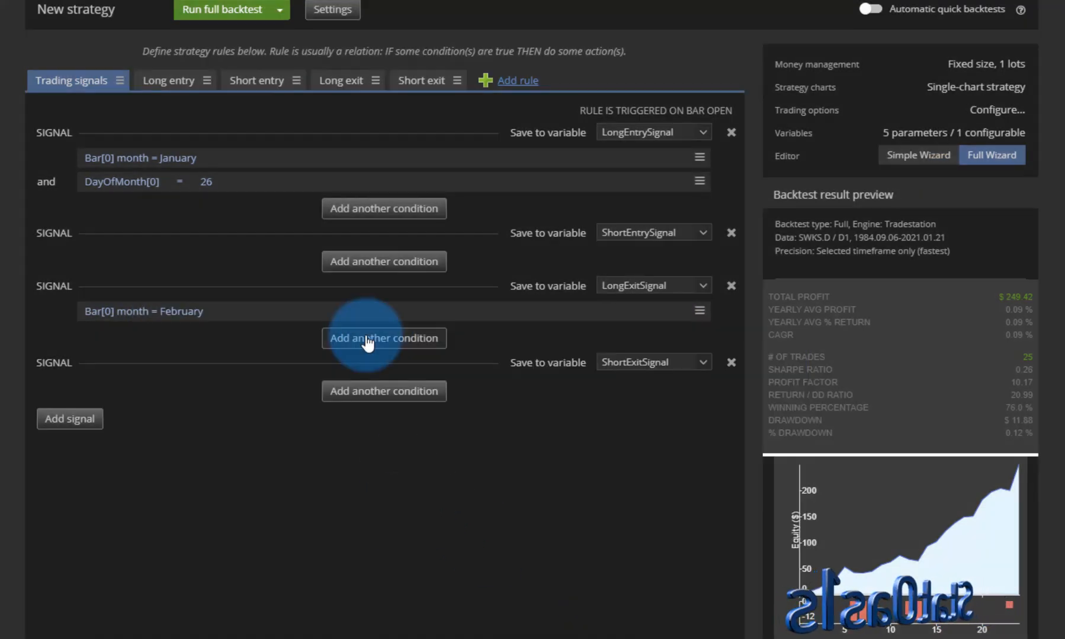
pyautogui.click(383, 338)
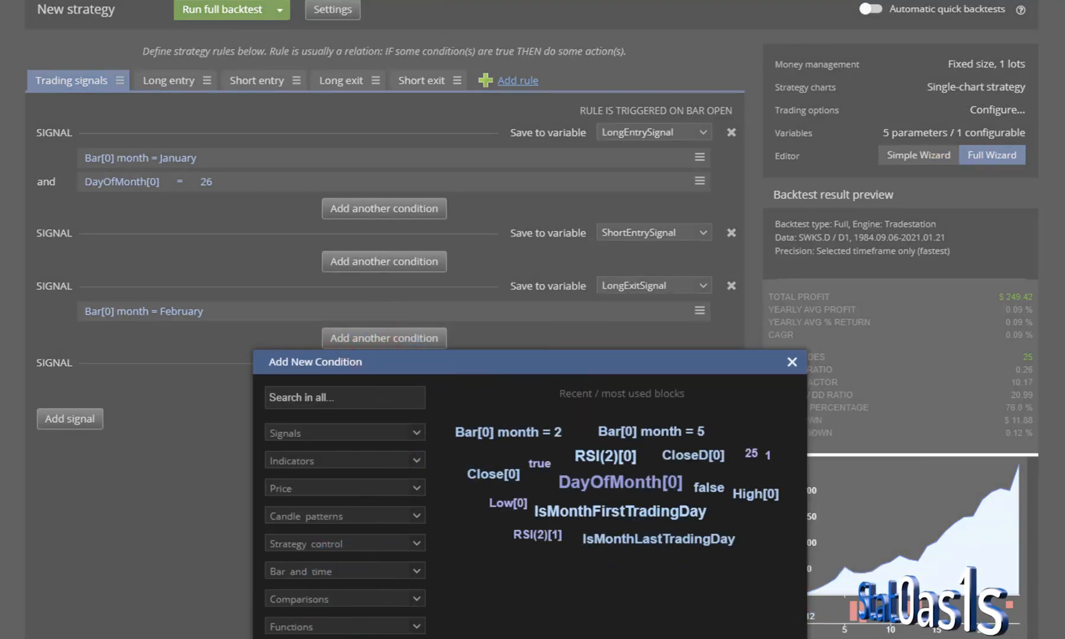
pyautogui.click(700, 181)
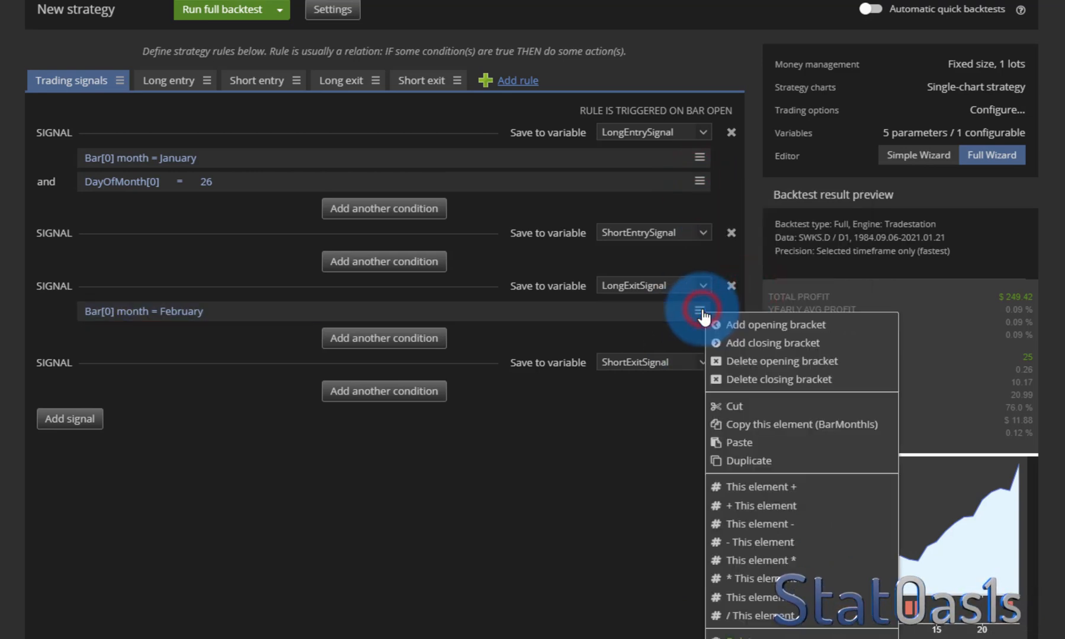
pyautogui.click(748, 460)
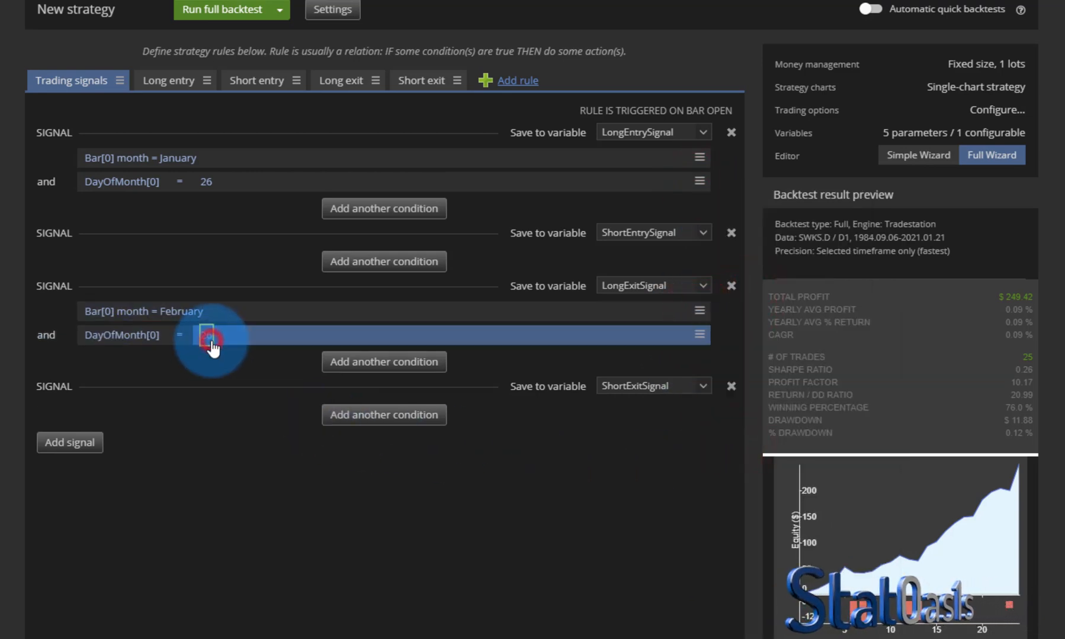
pyautogui.click(211, 334)
pyautogui.write('25')
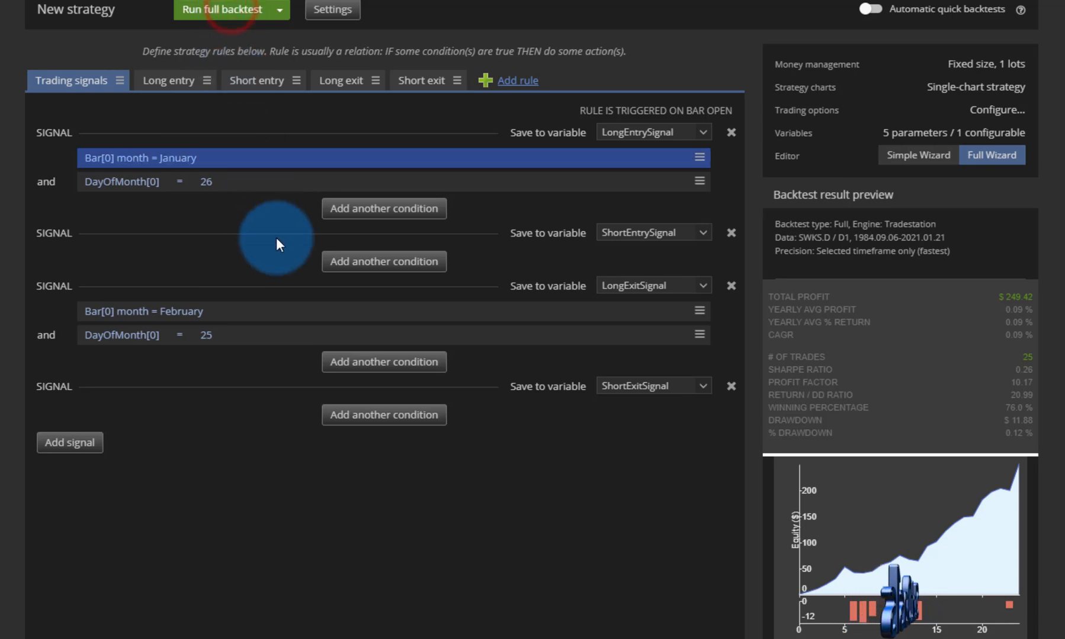
# Step: Run the full backtest for the 26 Jan–25 Feb rules and view its trade list
pyautogui.click(222, 9)
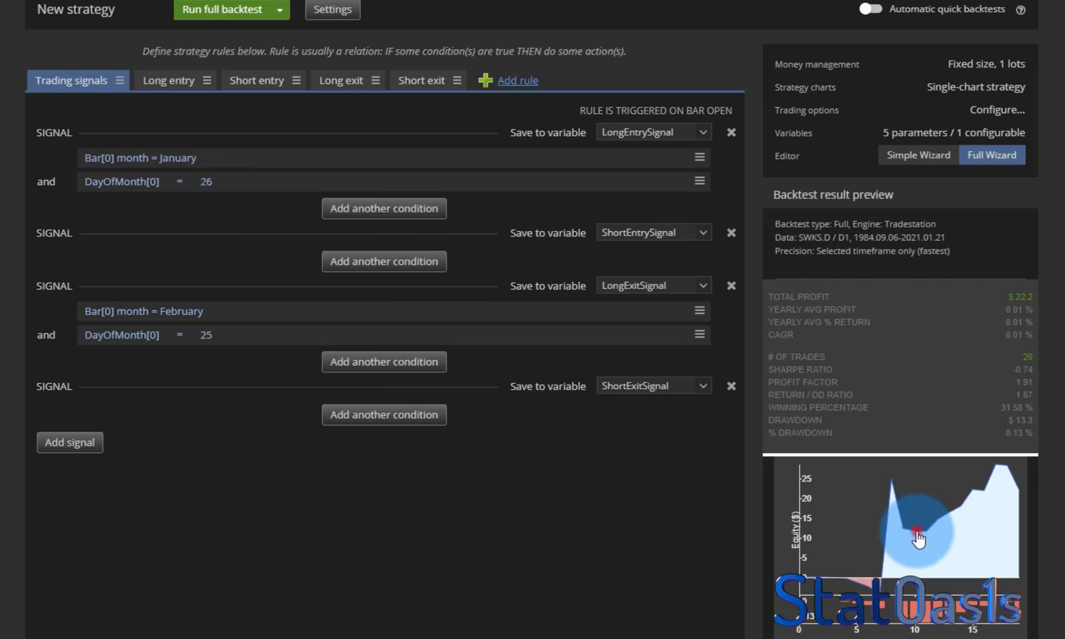
pyautogui.click(917, 536)
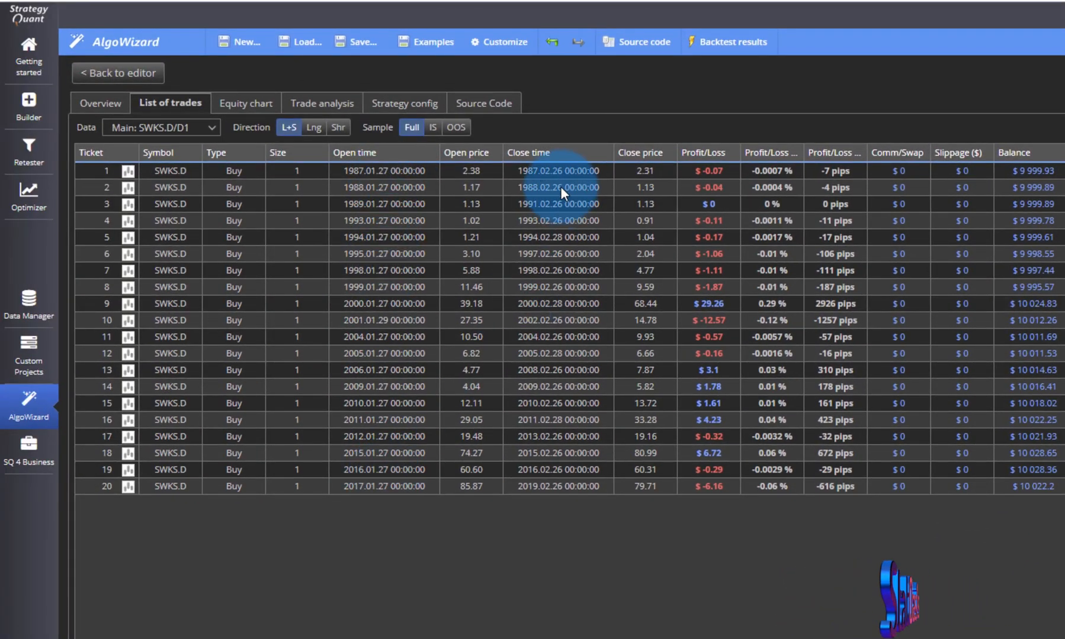
pyautogui.click(117, 73)
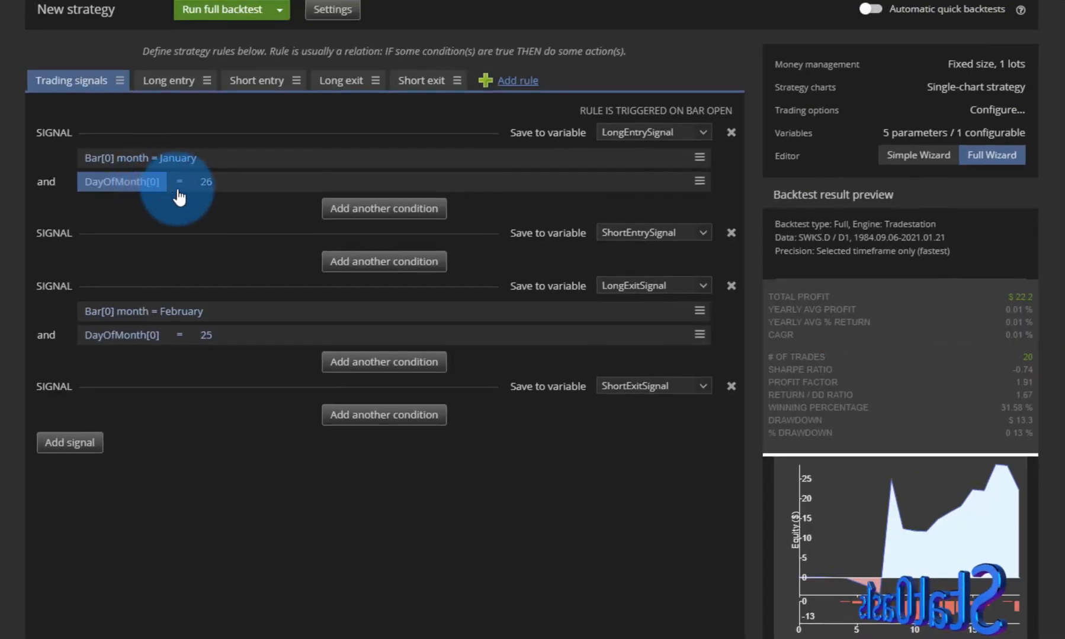
# Step: Change the entry day to 25 and the exit day to 24, then rerun the backtest
pyautogui.click(205, 181)
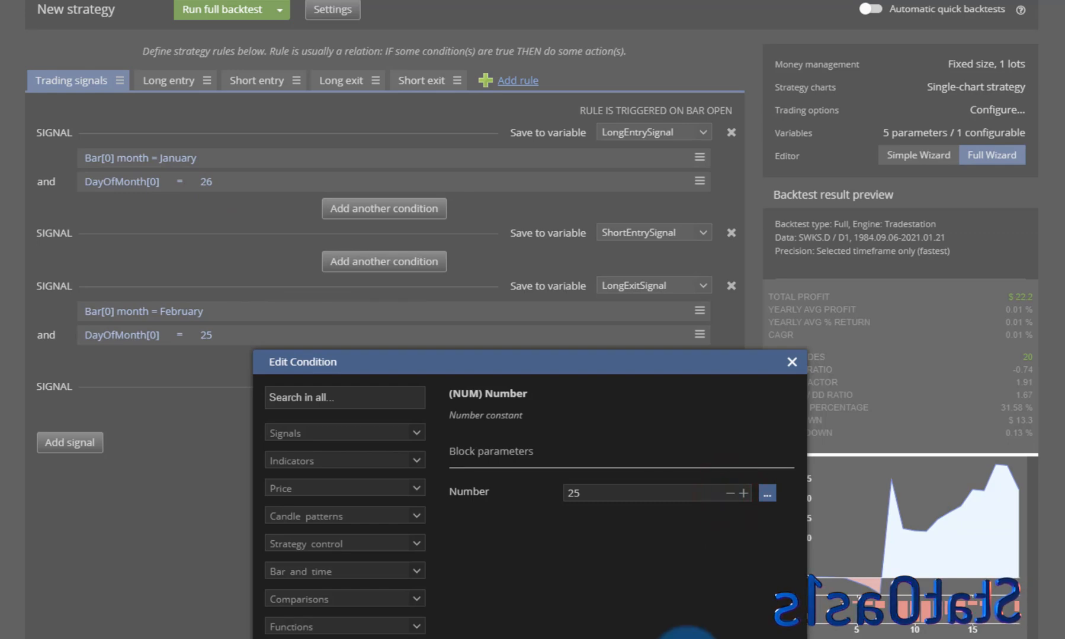
pyautogui.click(725, 494)
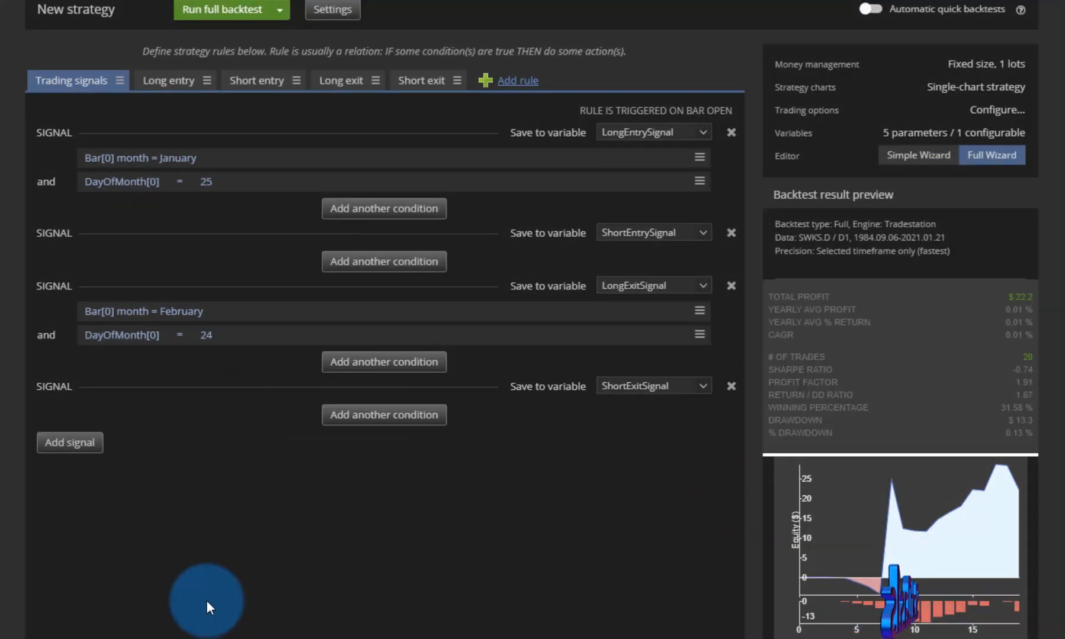
pyautogui.click(223, 9)
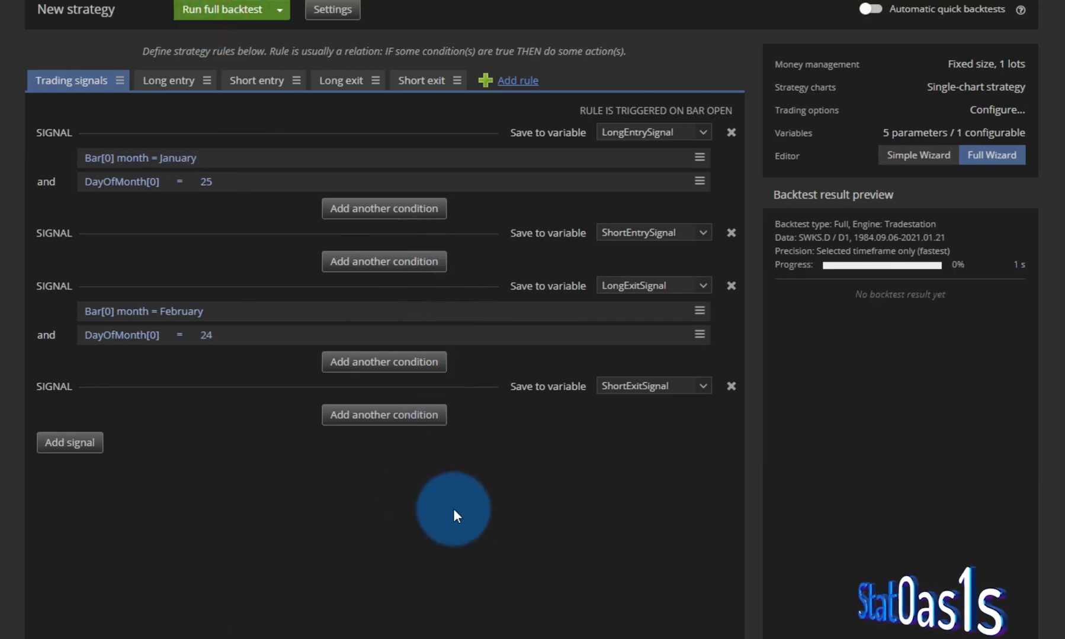
pyautogui.click(222, 9)
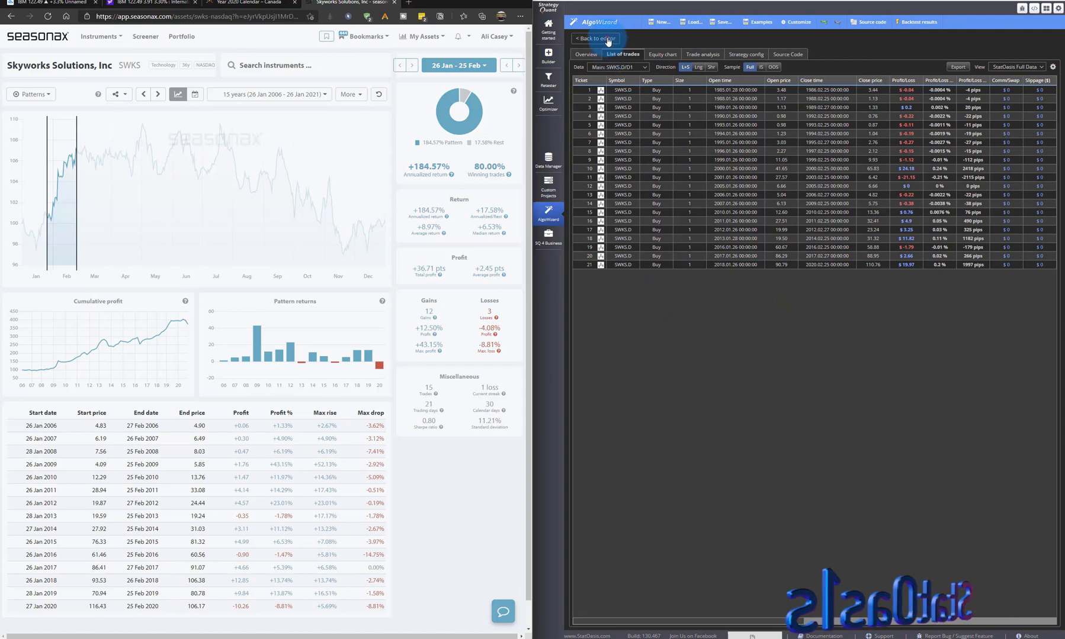
# Step: Compare the 21 trades against the Seasonax pattern, then return to the rules editor
pyautogui.click(594, 38)
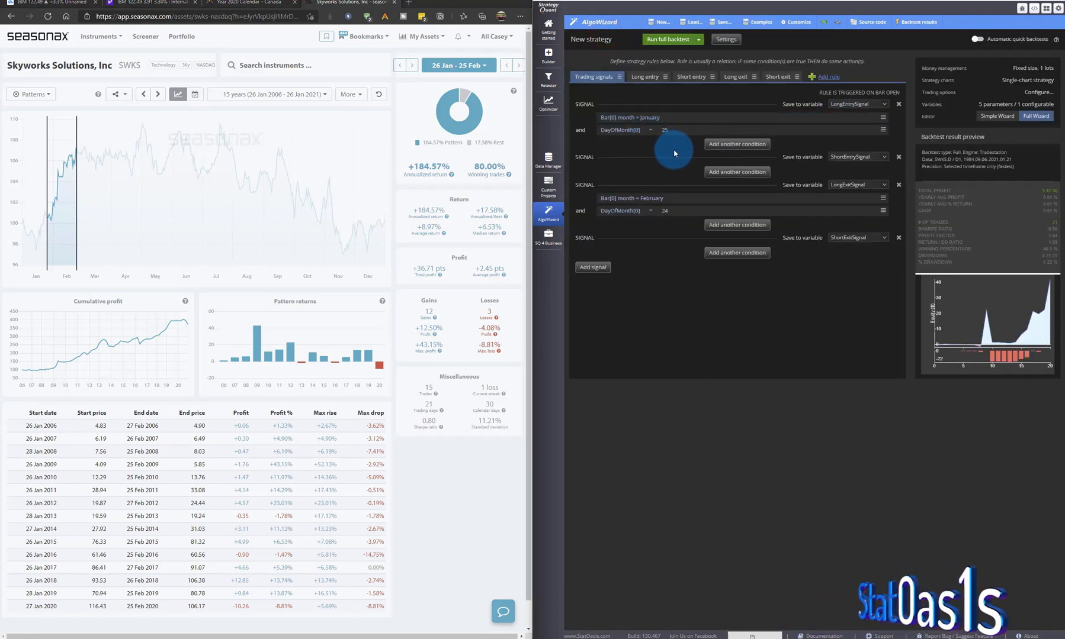
pyautogui.click(668, 129)
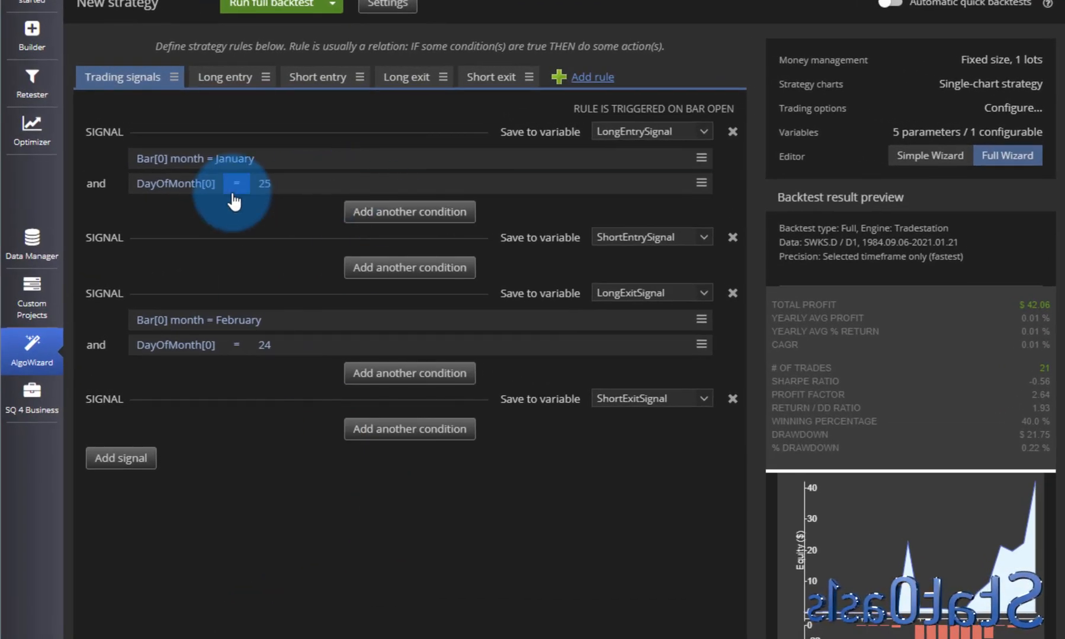
# Step: Make both DayOfMonth conditions >= (≥25 January, ≥24 February) and run the full backtest
pyautogui.click(237, 183)
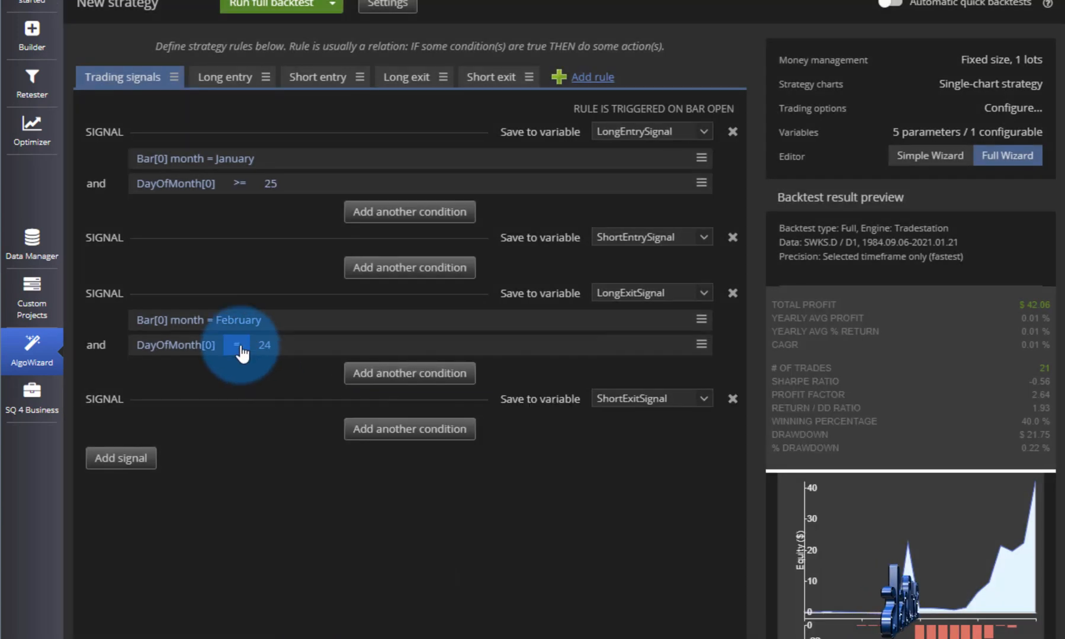
pyautogui.click(237, 344)
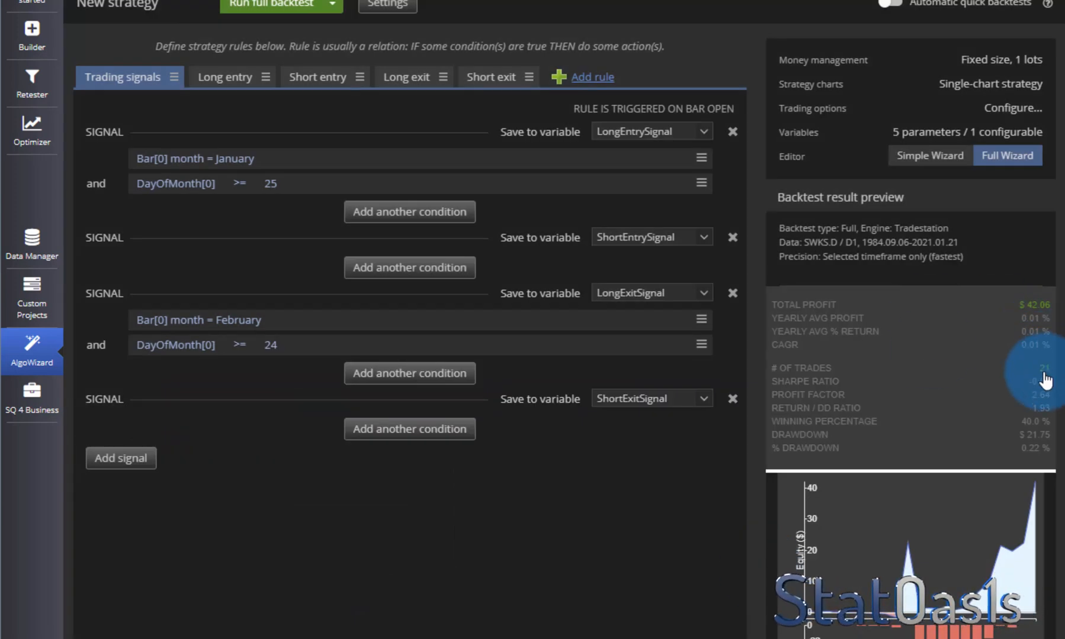
pyautogui.click(274, 4)
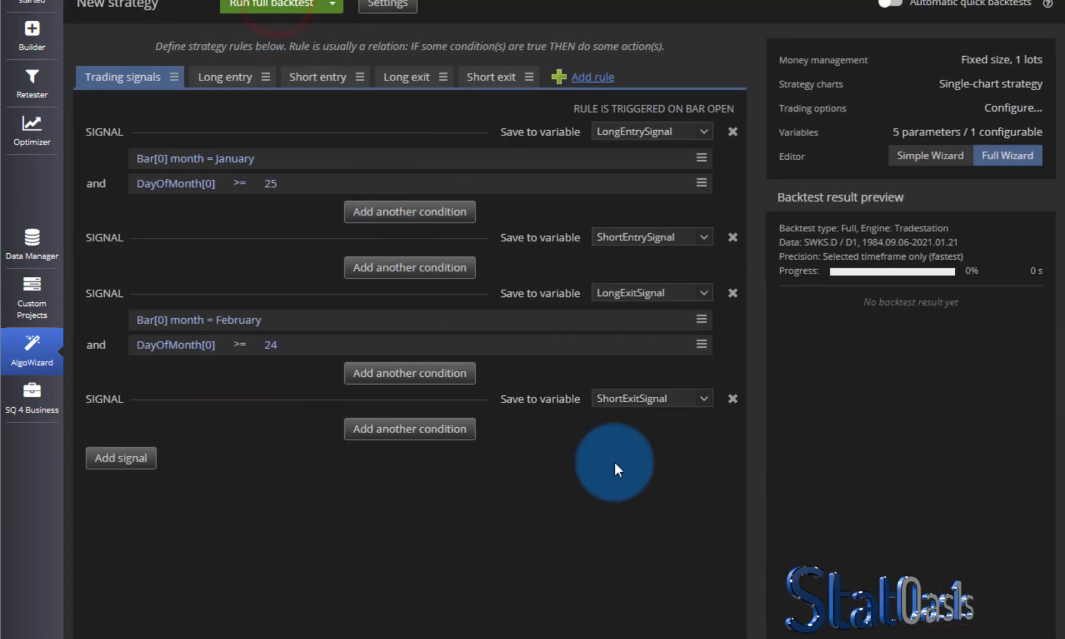
# Step: Rerun the backtest, then pick a later backtest start date in the settings calendar
pyautogui.click(273, 6)
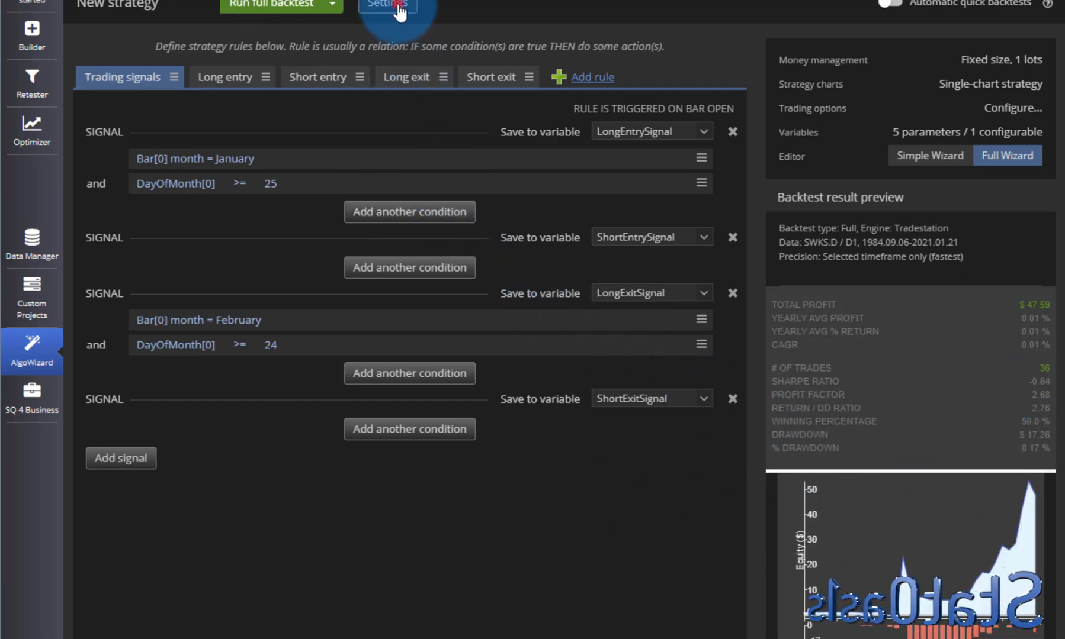
pyautogui.click(387, 6)
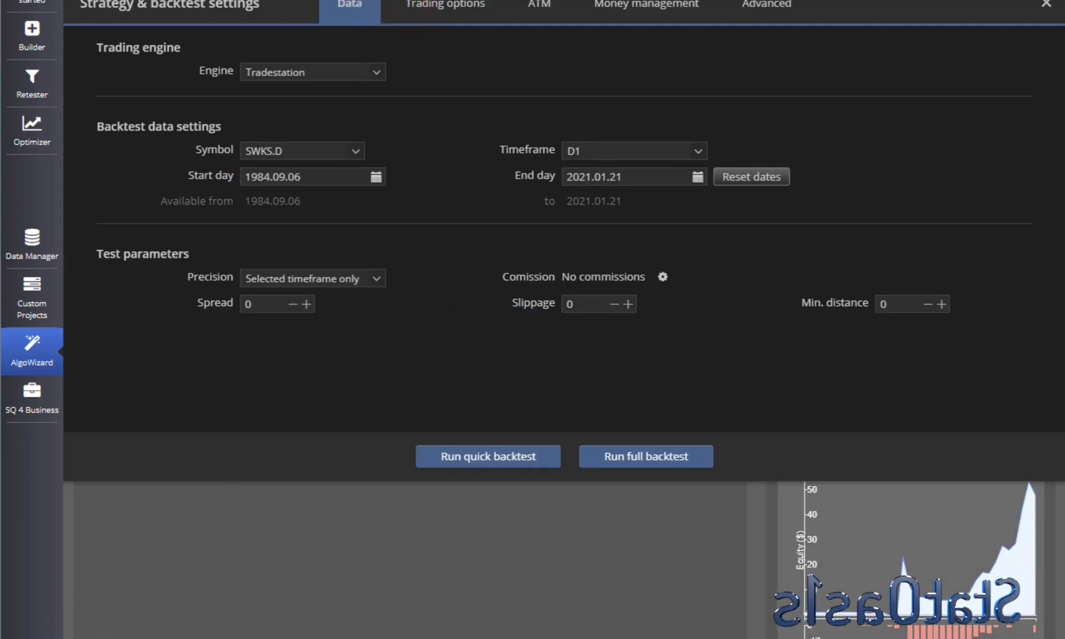
pyautogui.click(376, 176)
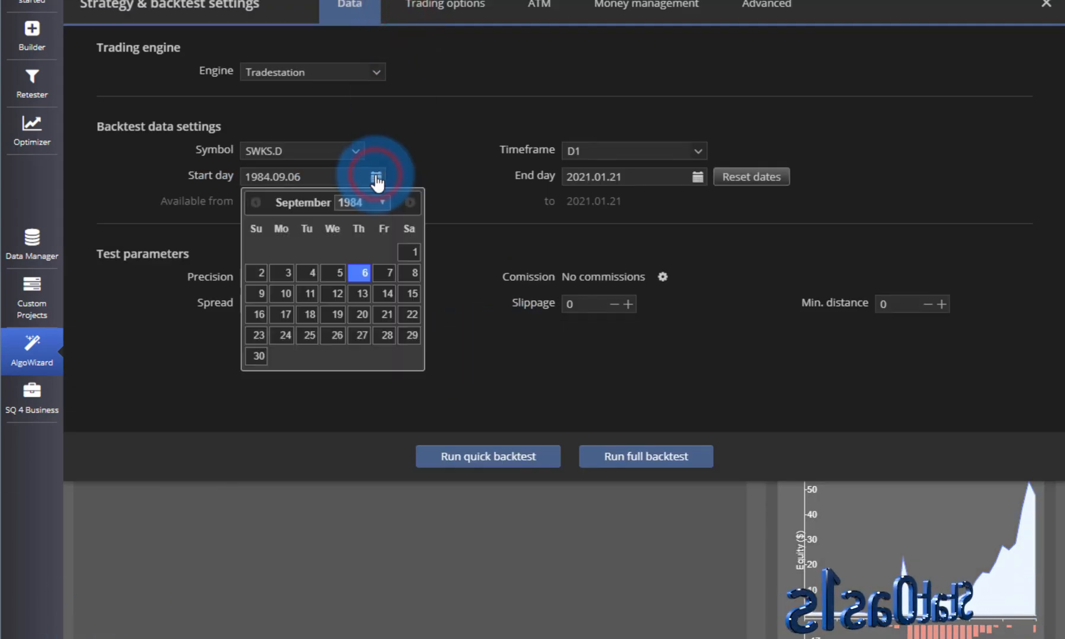
pyautogui.click(360, 203)
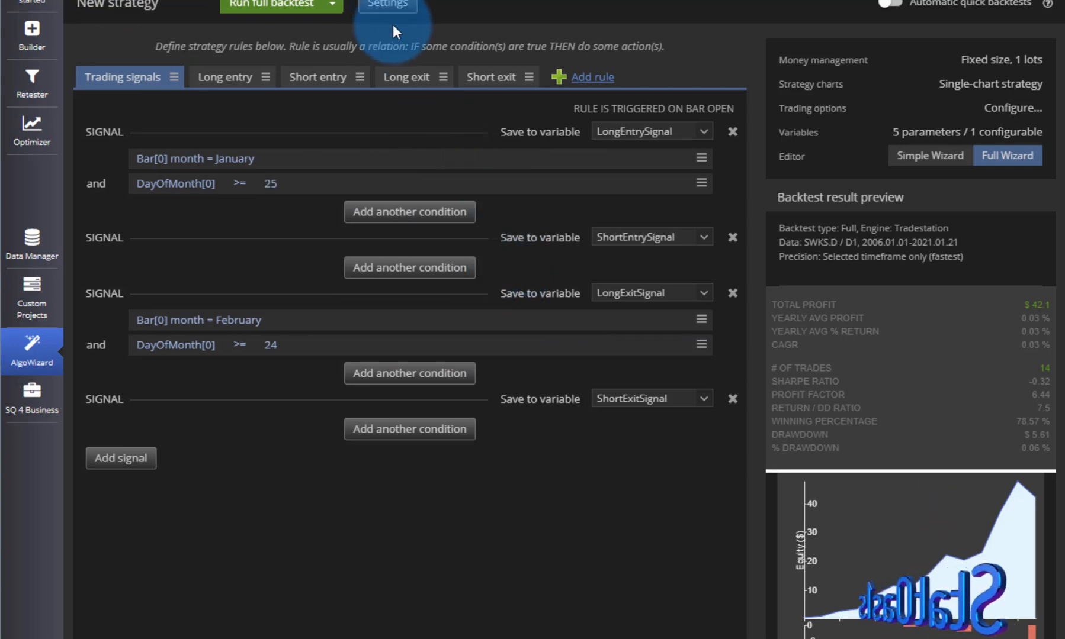
# Step: Change the start date to 2005.06.01 and rerun, giving 15 trades from 2006–2020
pyautogui.click(387, 5)
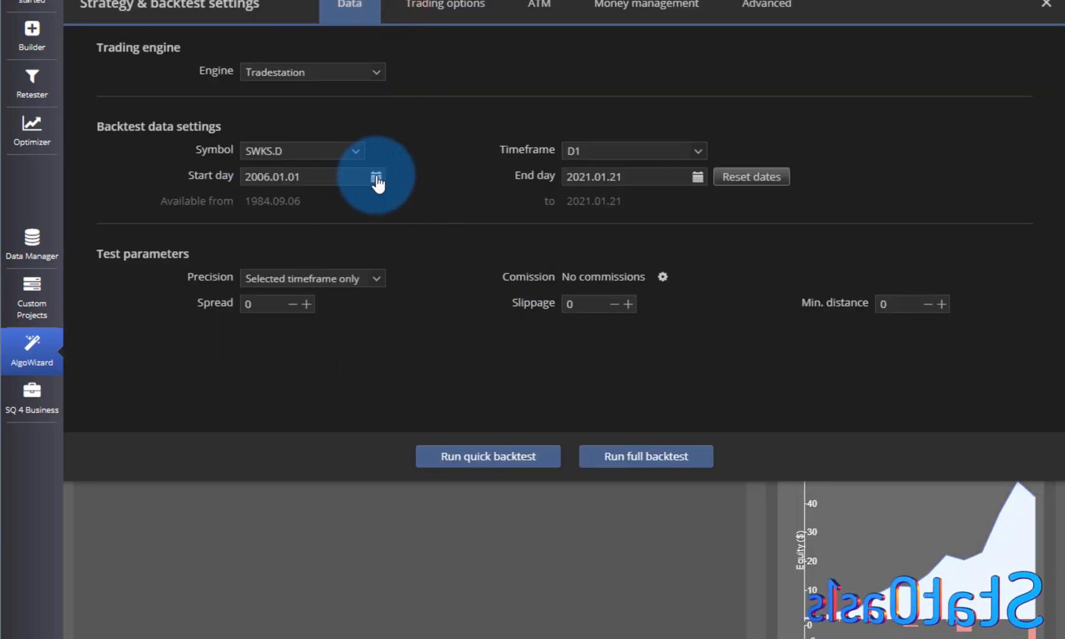
pyautogui.click(375, 177)
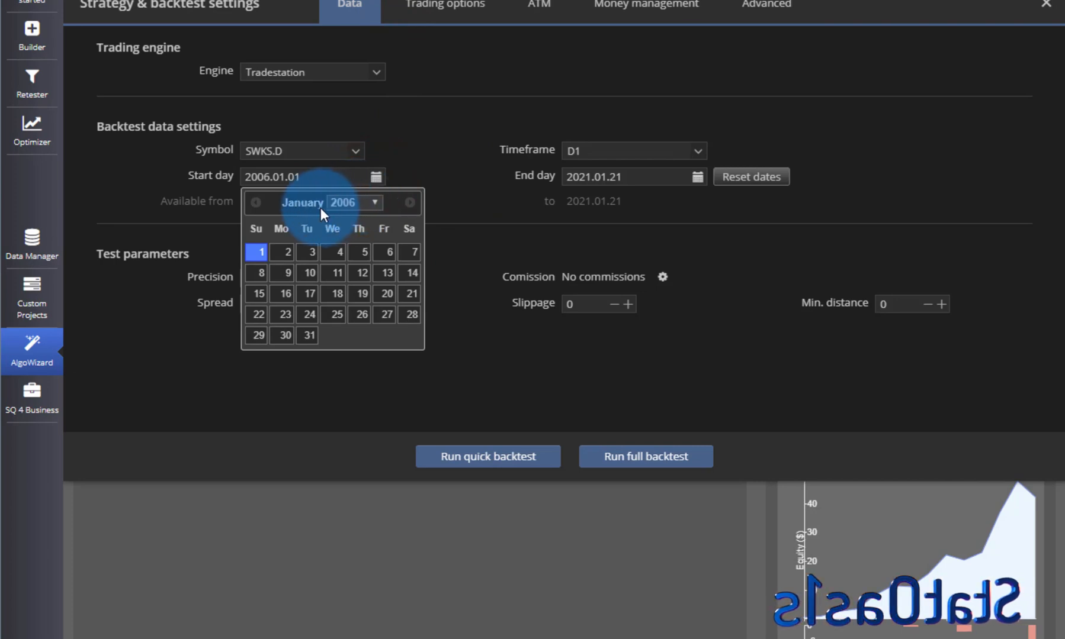
pyautogui.click(256, 203)
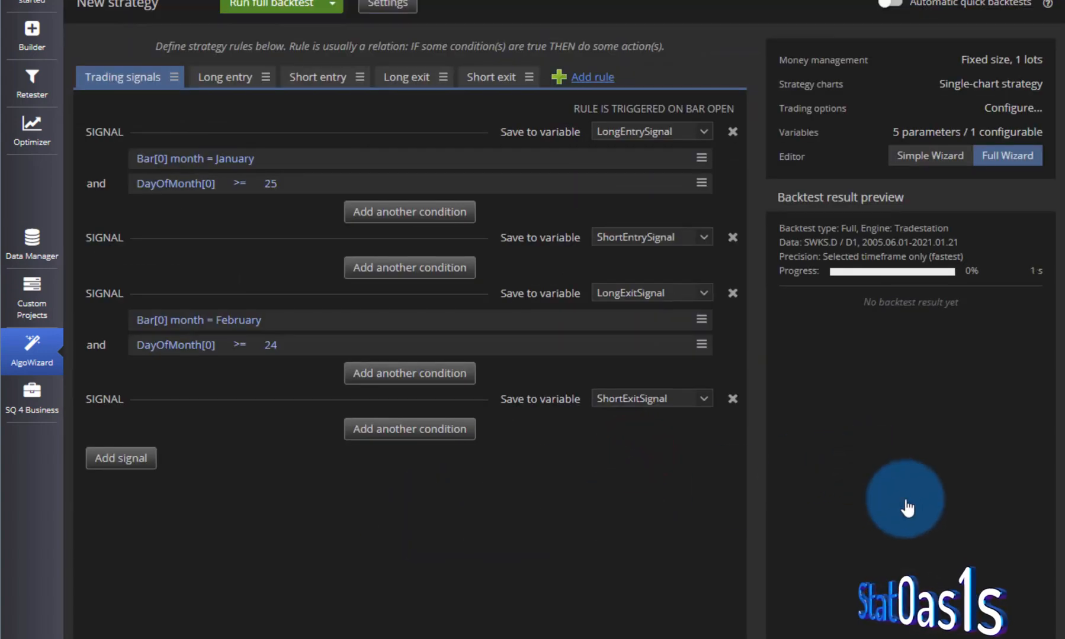
pyautogui.click(273, 6)
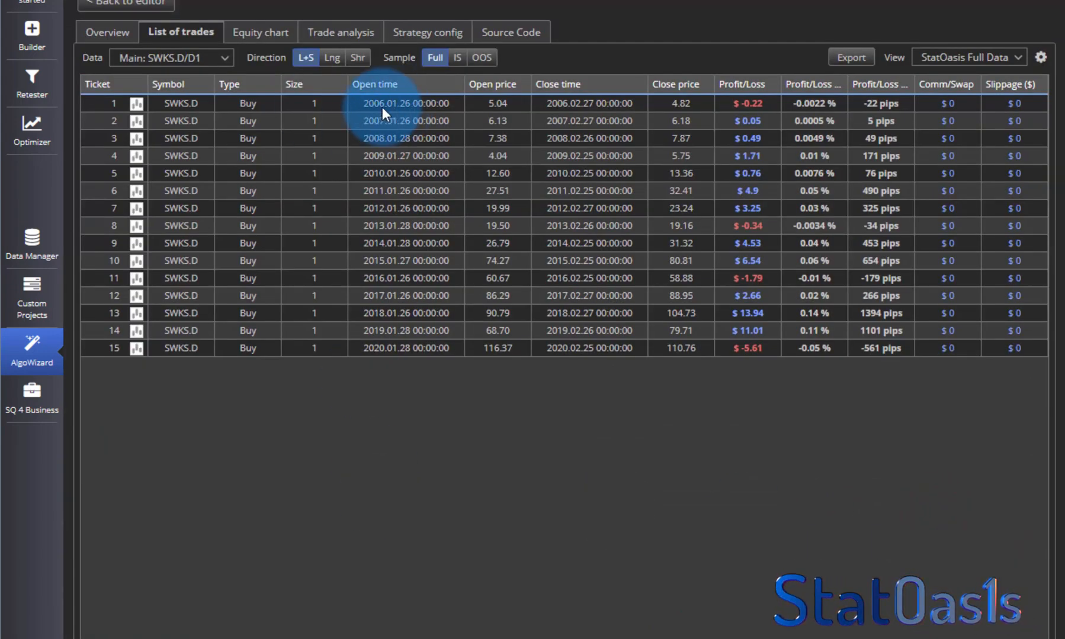
pyautogui.moveTo(417, 129)
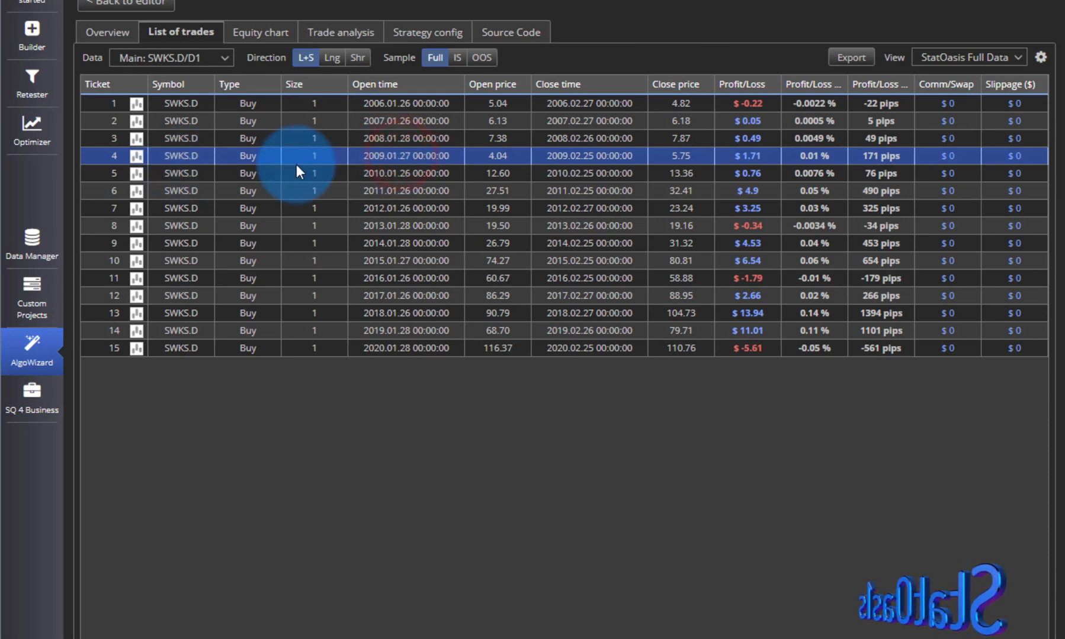
pyautogui.moveTo(408, 167)
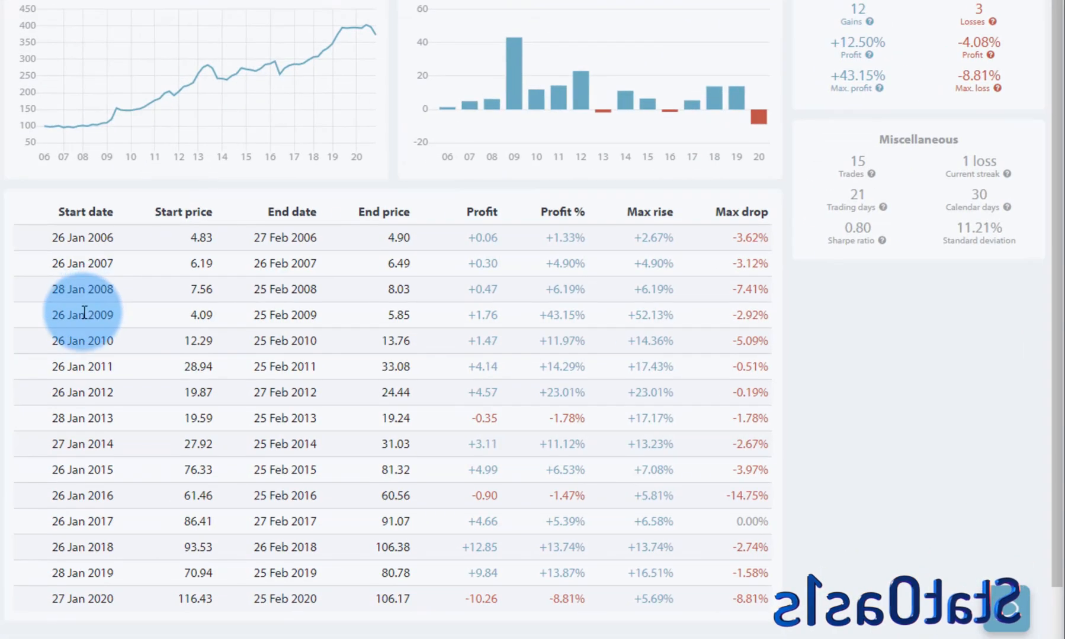
# Step: Select the 2009 pattern row from the 26 Jan start date across to the end price
pyautogui.doubleClick(81, 315)
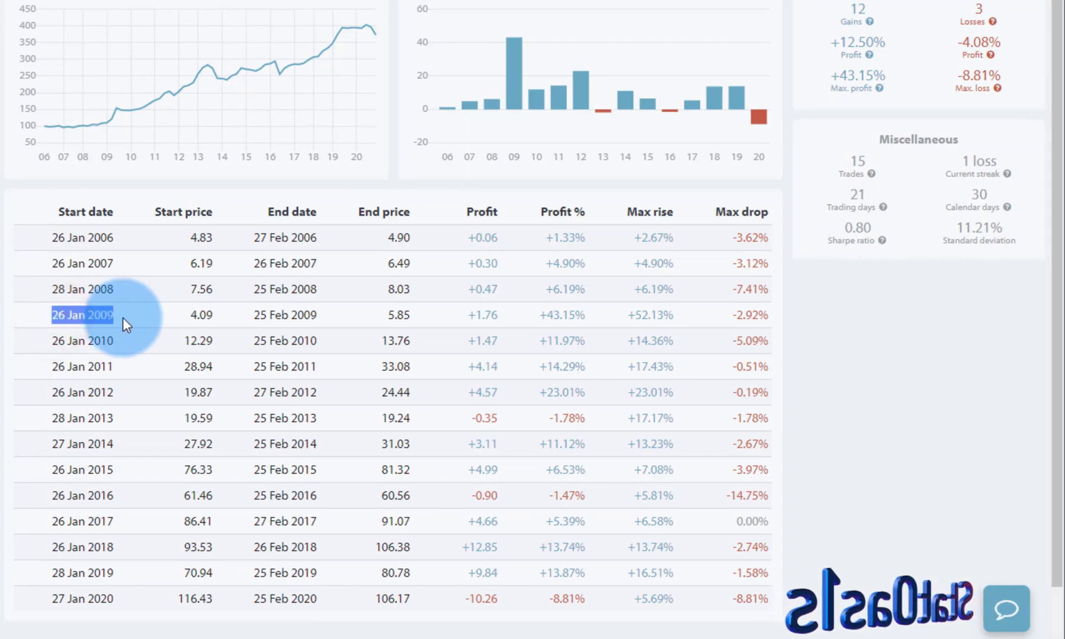
pyautogui.moveTo(81, 315); pyautogui.dragTo(397, 315)
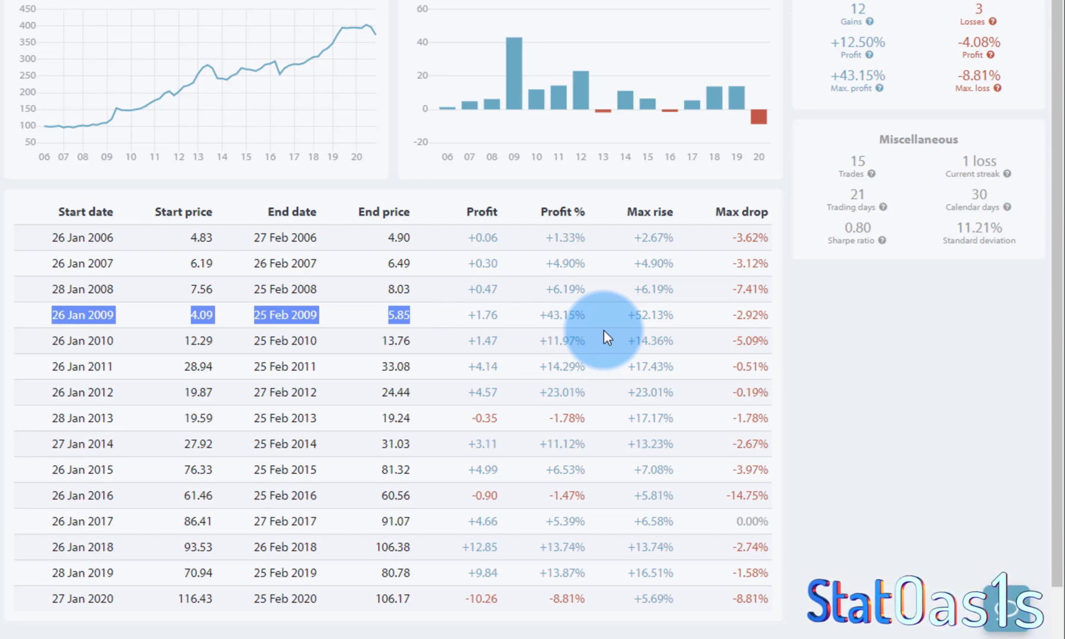
pyautogui.moveTo(629, 348)
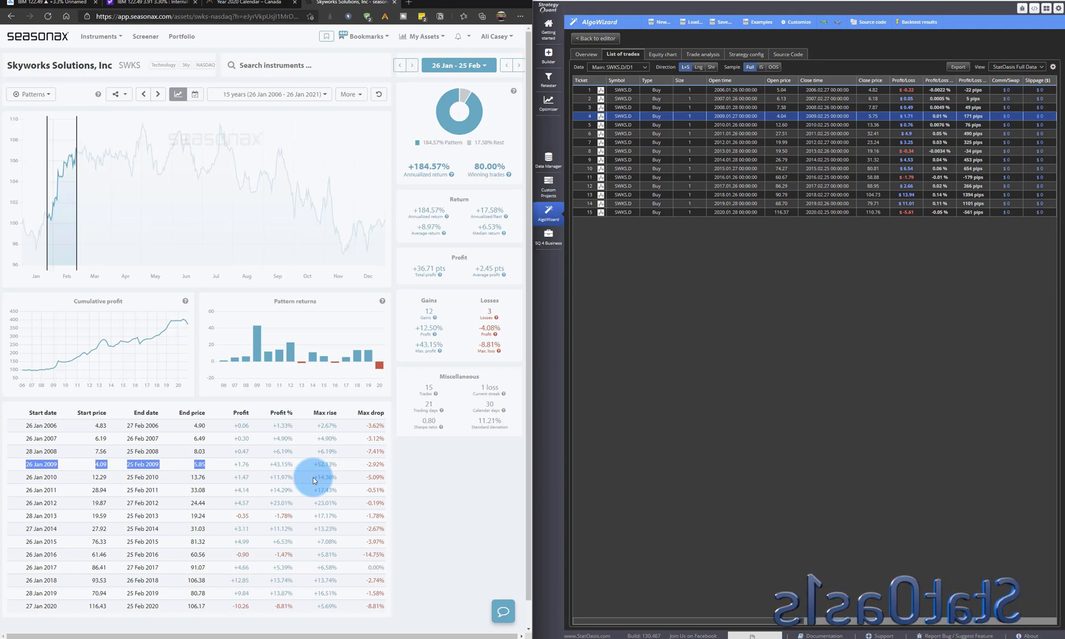
pyautogui.moveTo(723, 315)
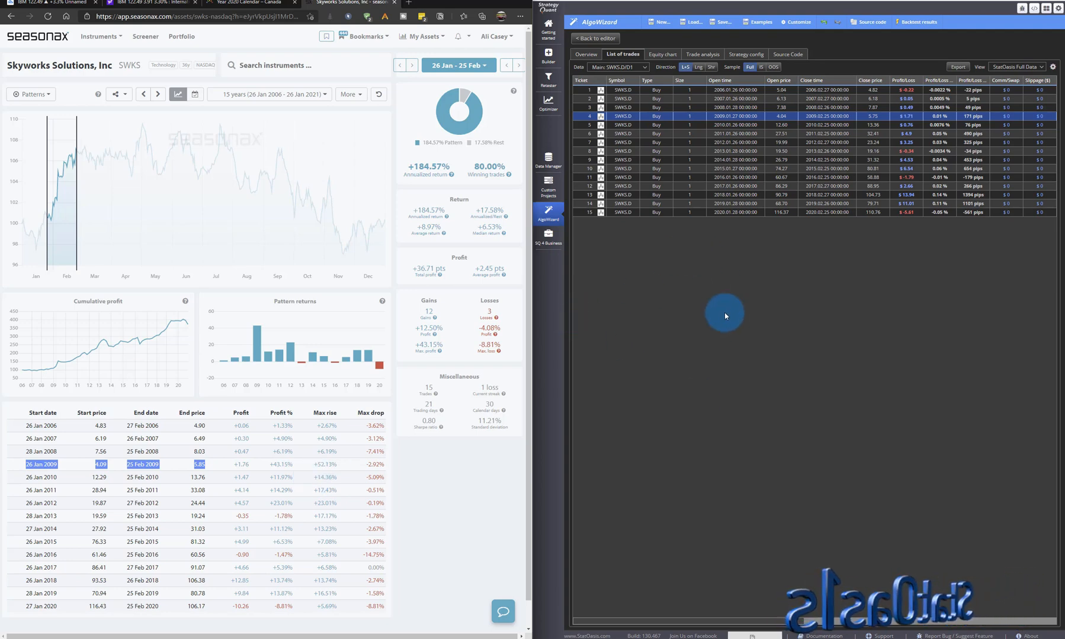
pyautogui.moveTo(711, 275)
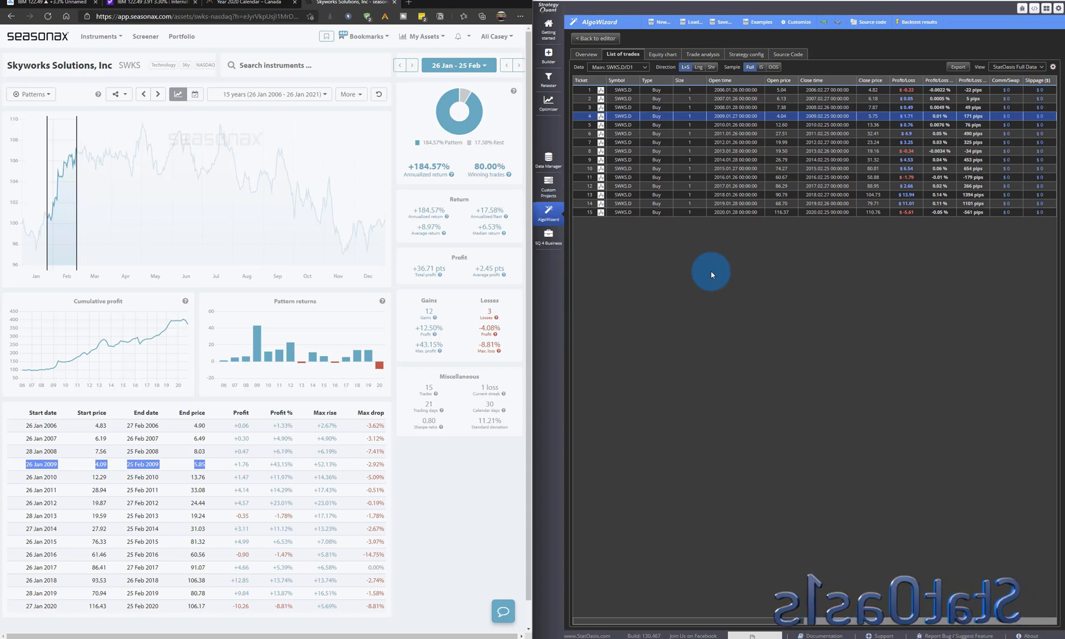
# Step: Show the StrategyQuant X Overview with $41.88 total profit and 73.33% winners
pyautogui.click(248, 3)
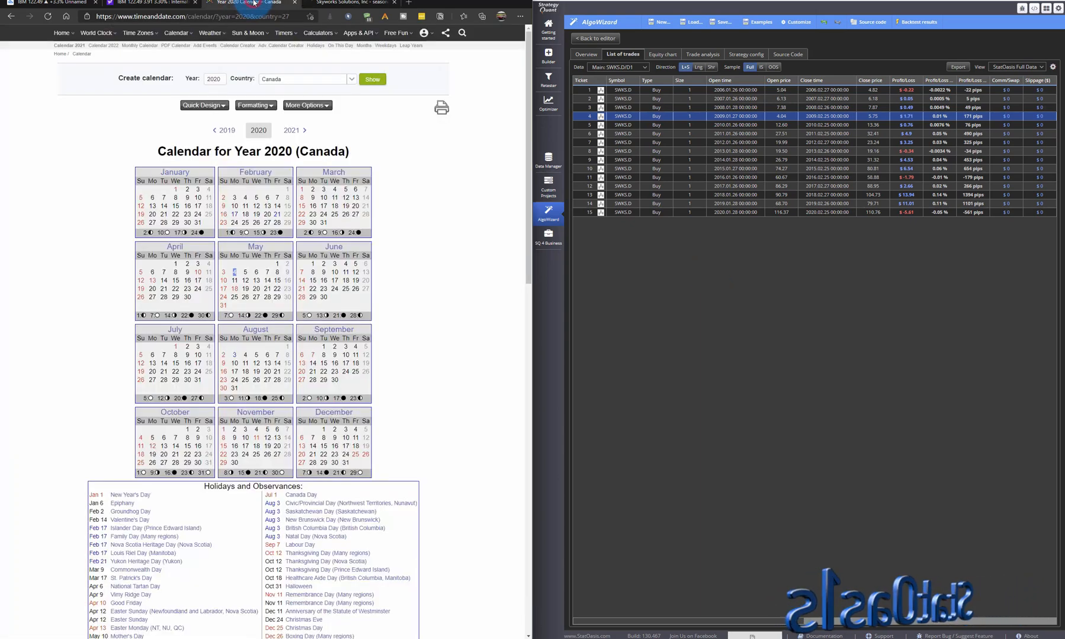
pyautogui.click(156, 2)
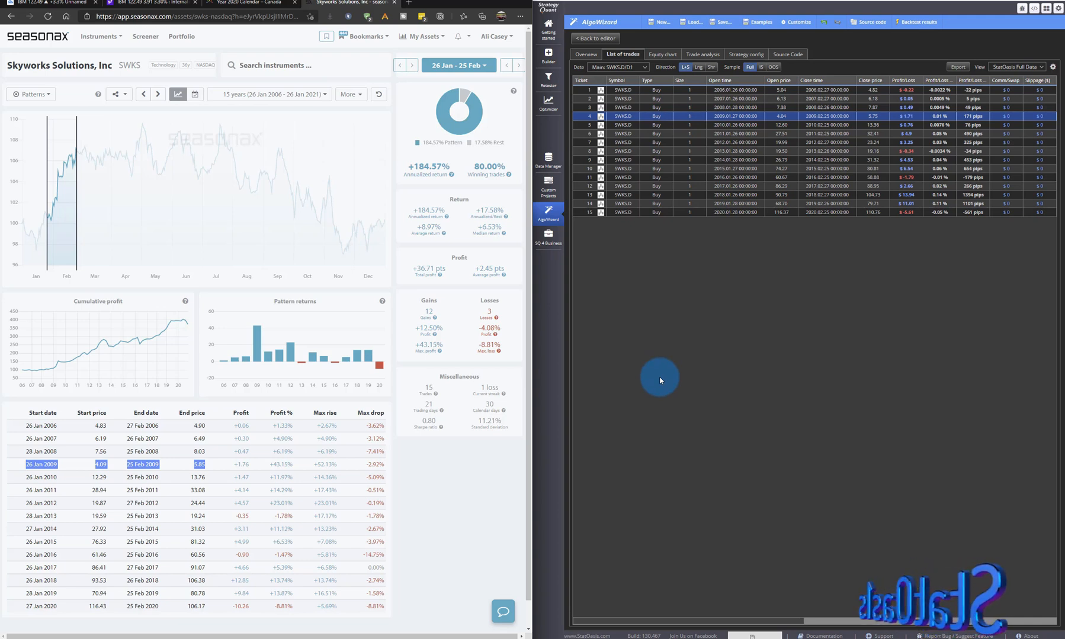
pyautogui.moveTo(745, 182)
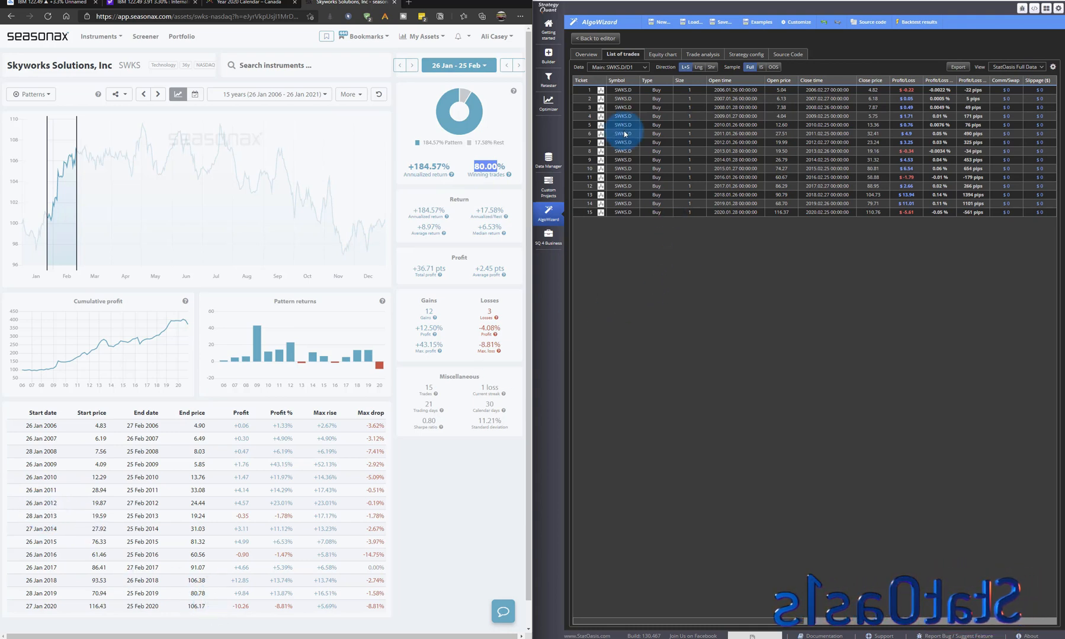
pyautogui.click(585, 54)
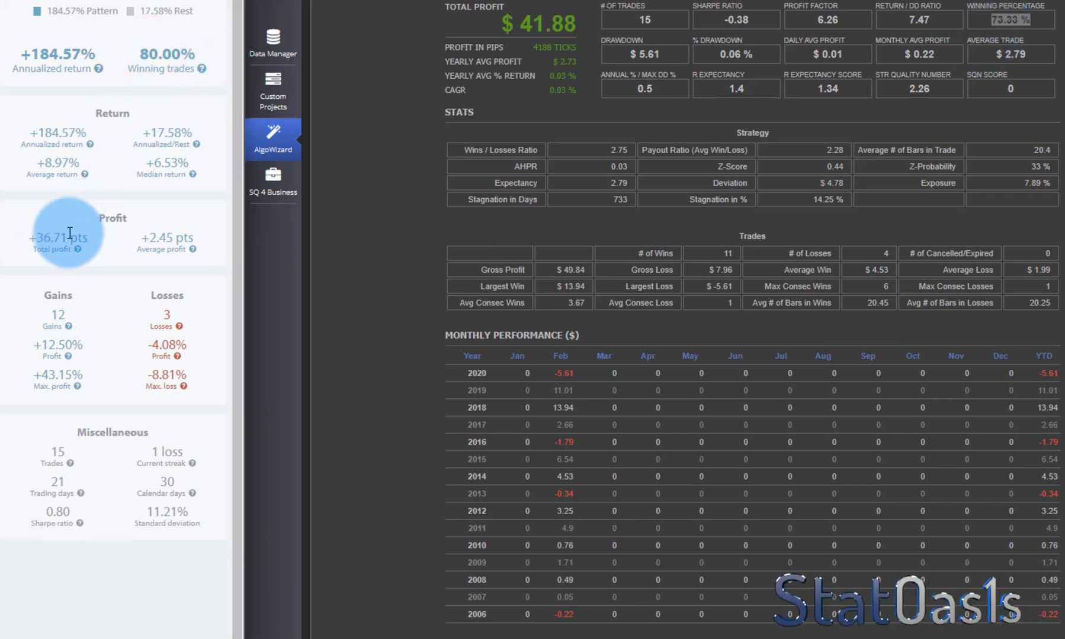
# Step: Highlight the $41.88 total profit to compare with Seasonax's +36.71 pts
pyautogui.doubleClick(47, 237)
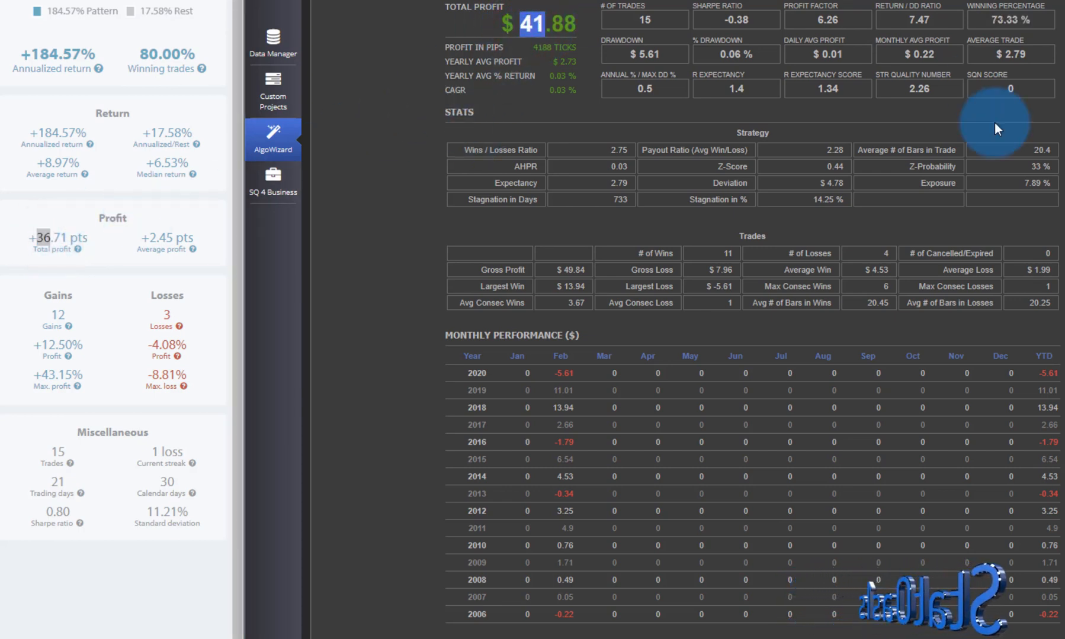
pyautogui.moveTo(897, 129)
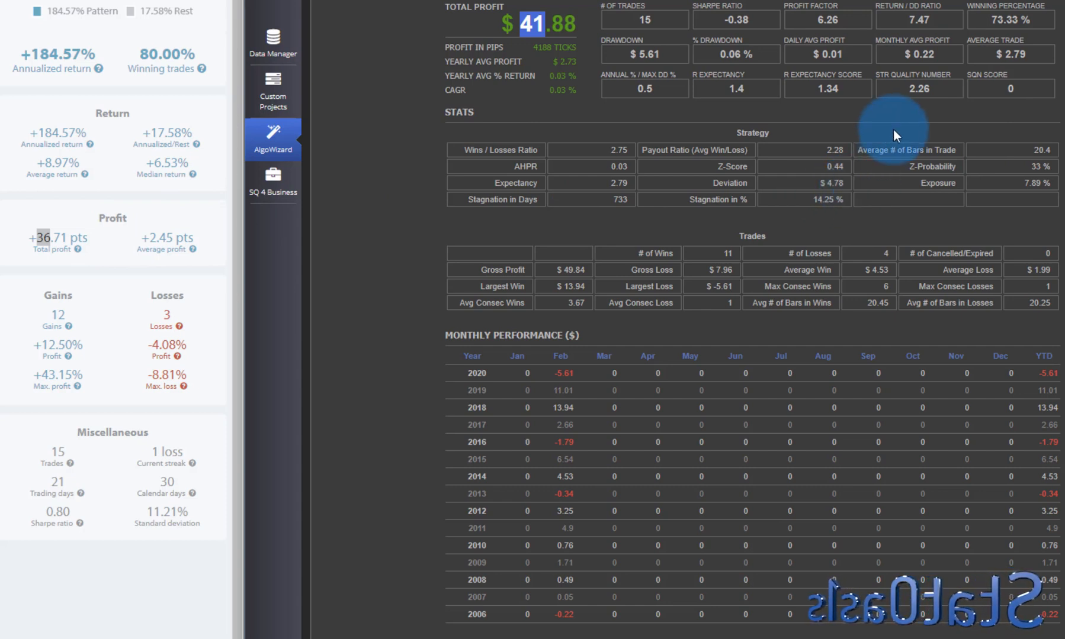
pyautogui.moveTo(964, 117)
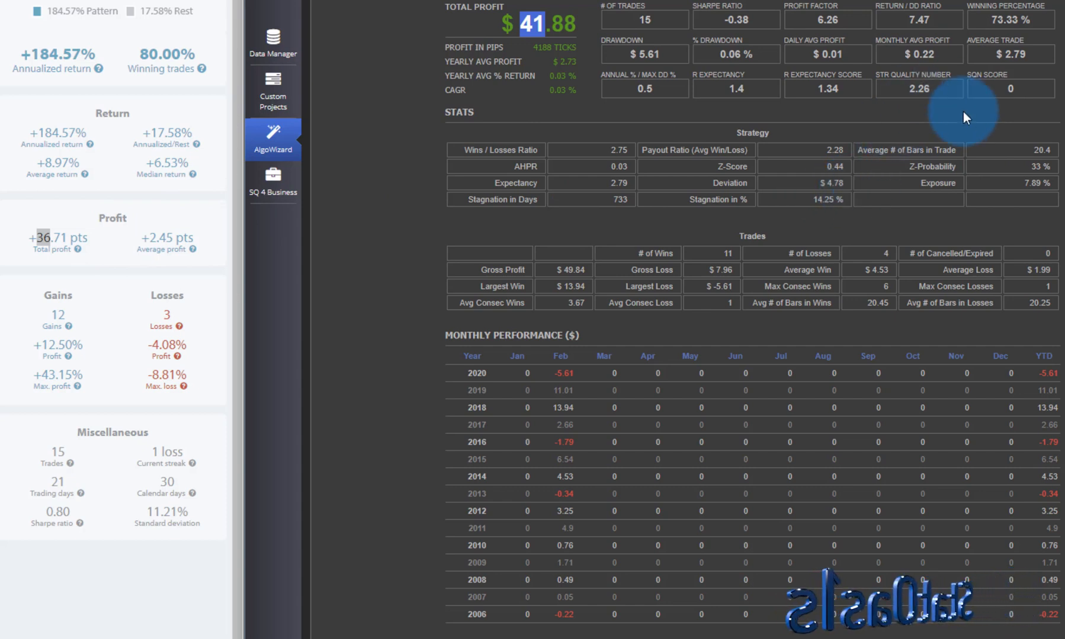
pyautogui.moveTo(574, 136)
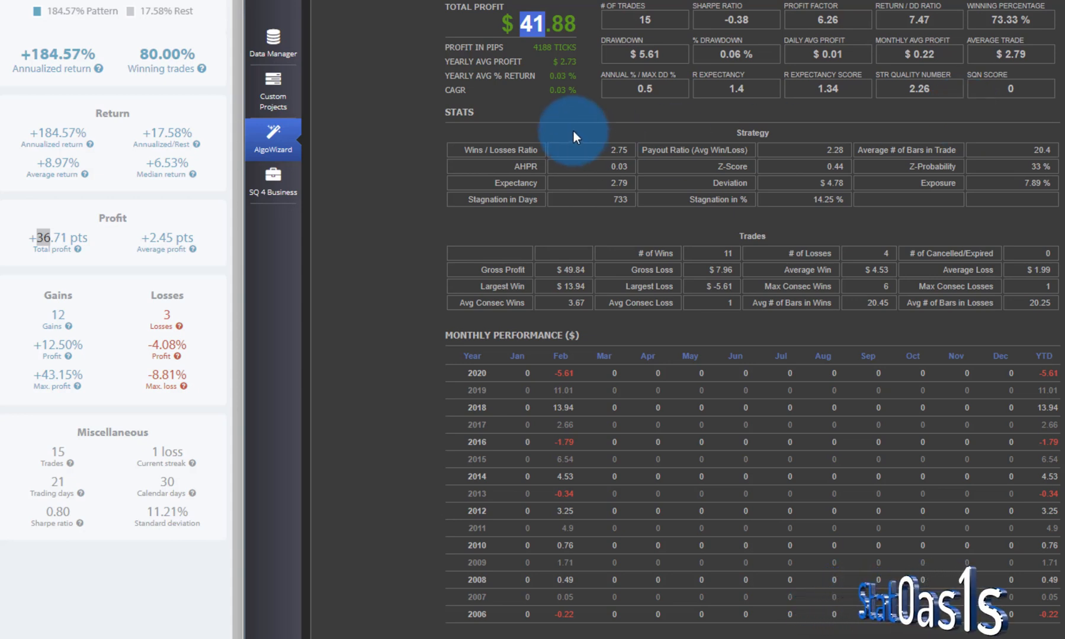
pyautogui.moveTo(808, 190)
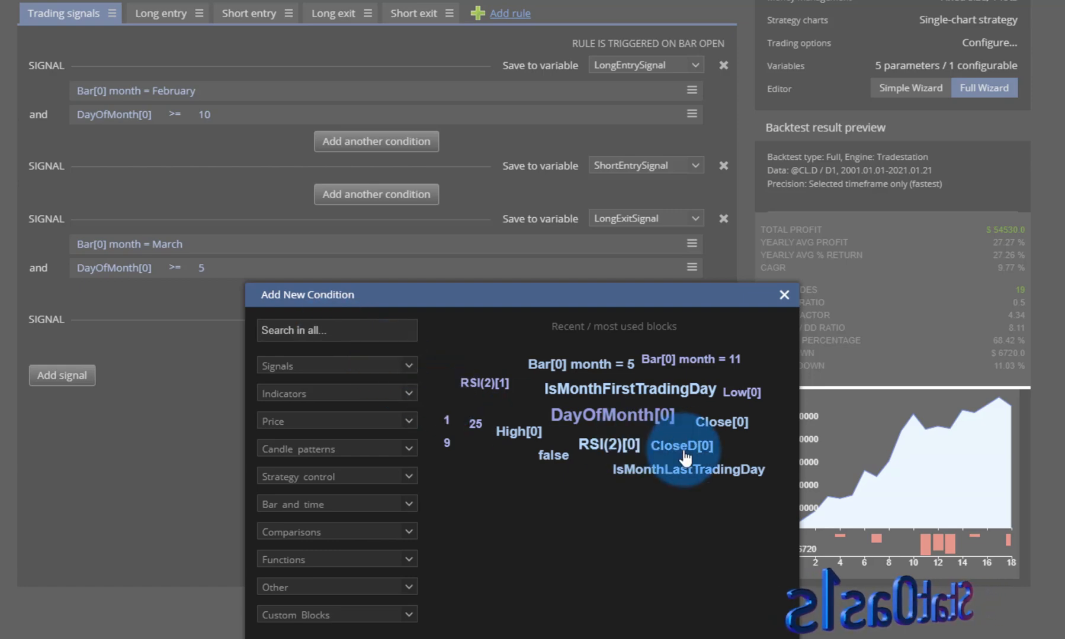
# Step: Add a CloseD[0] above SMA(5) condition to the February long entry
pyautogui.click(681, 446)
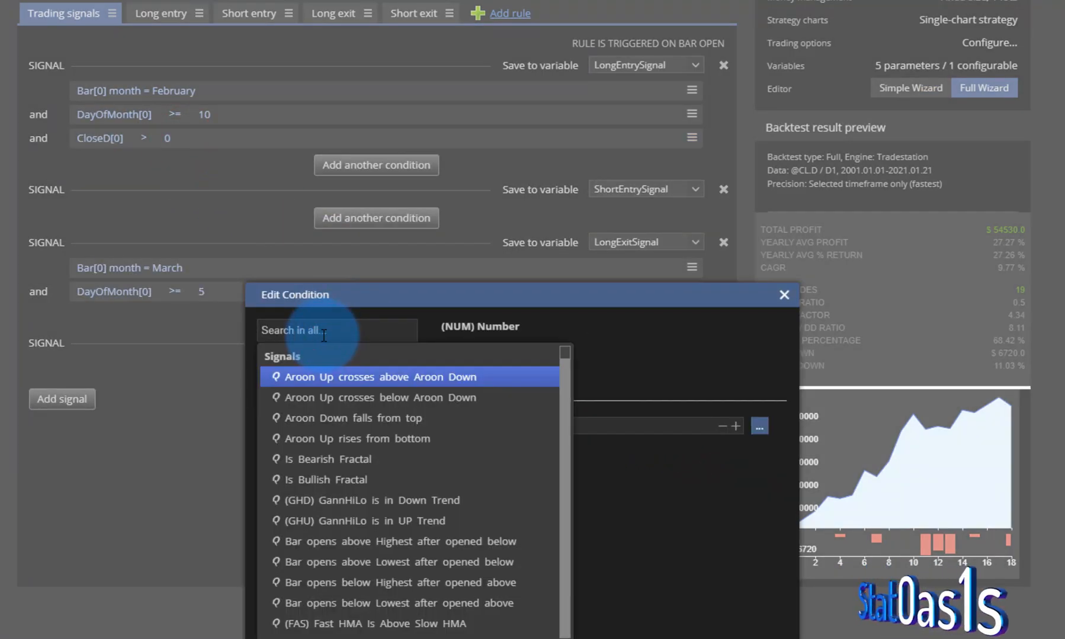
pyautogui.write('sma')
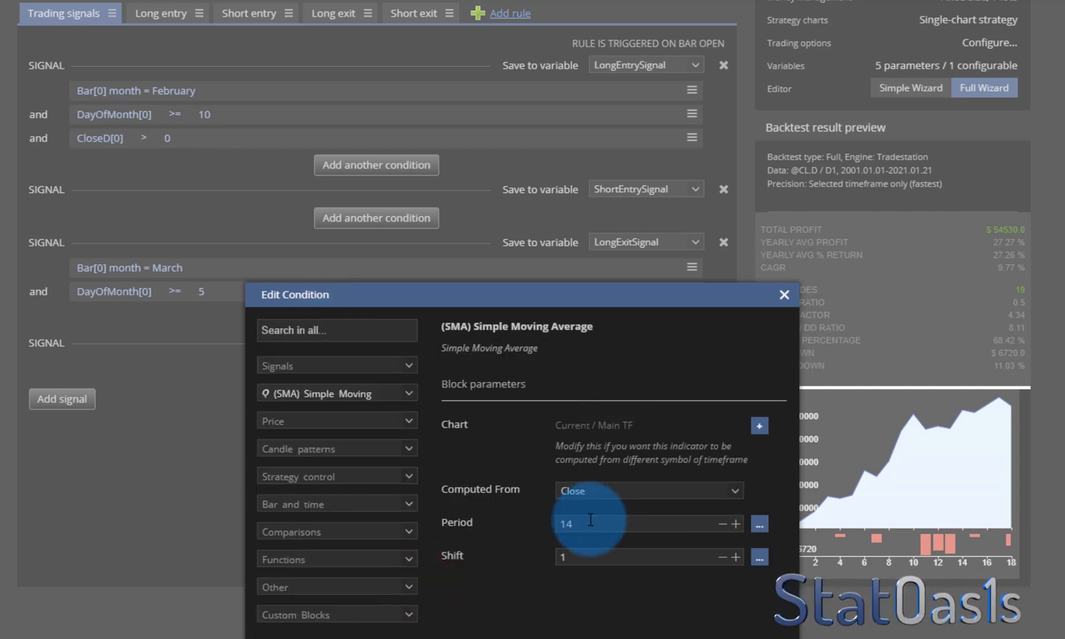
pyautogui.write('5')
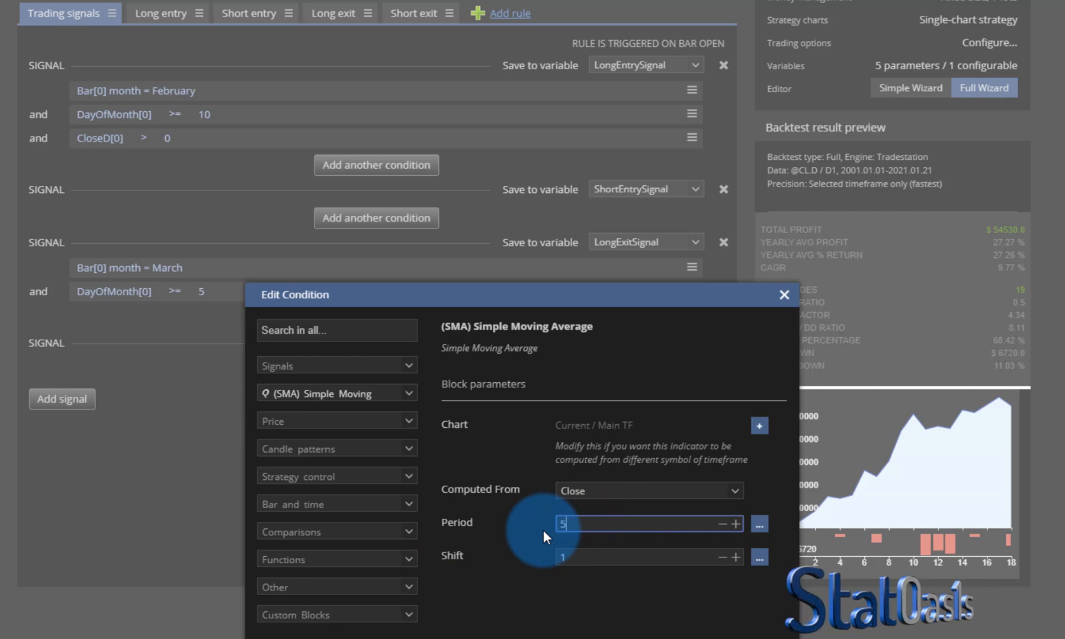
pyautogui.click(784, 295)
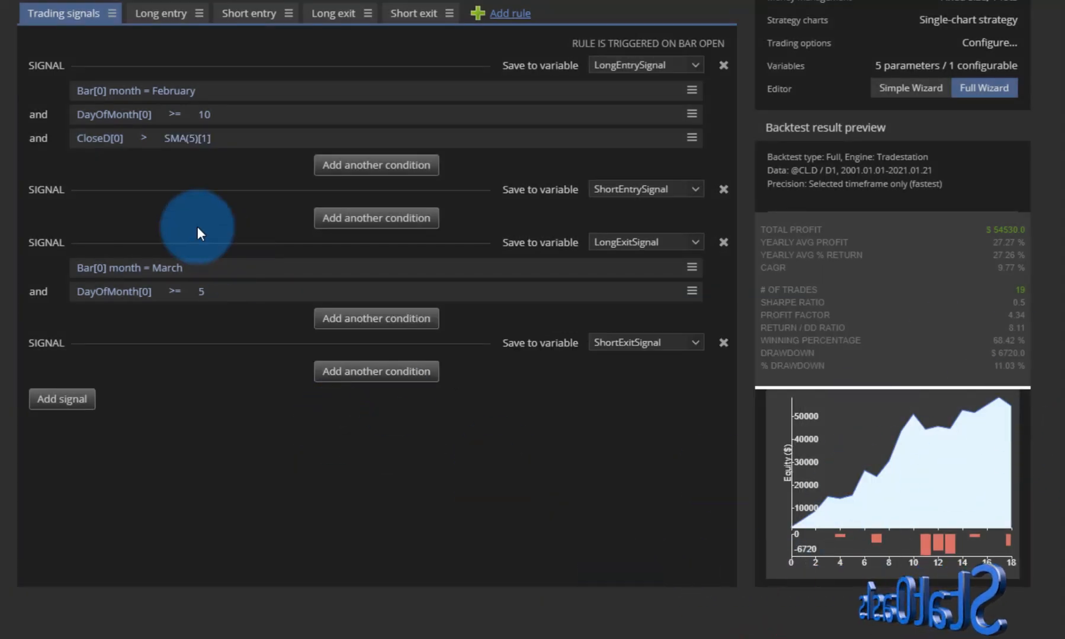
pyautogui.moveTo(210, 162)
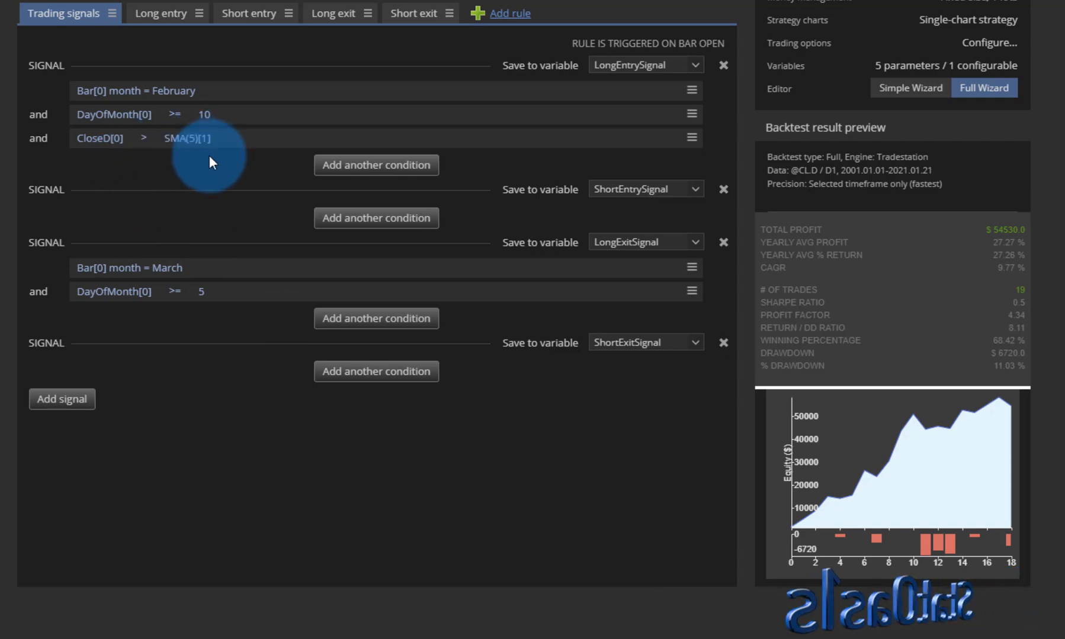
pyautogui.moveTo(226, 164)
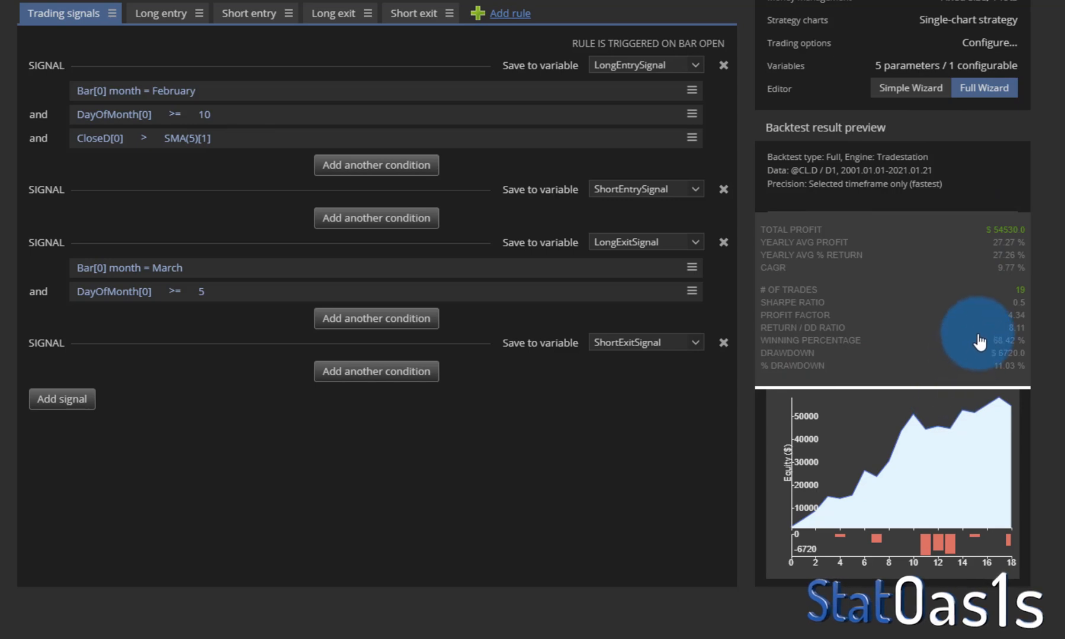
pyautogui.moveTo(1007, 246)
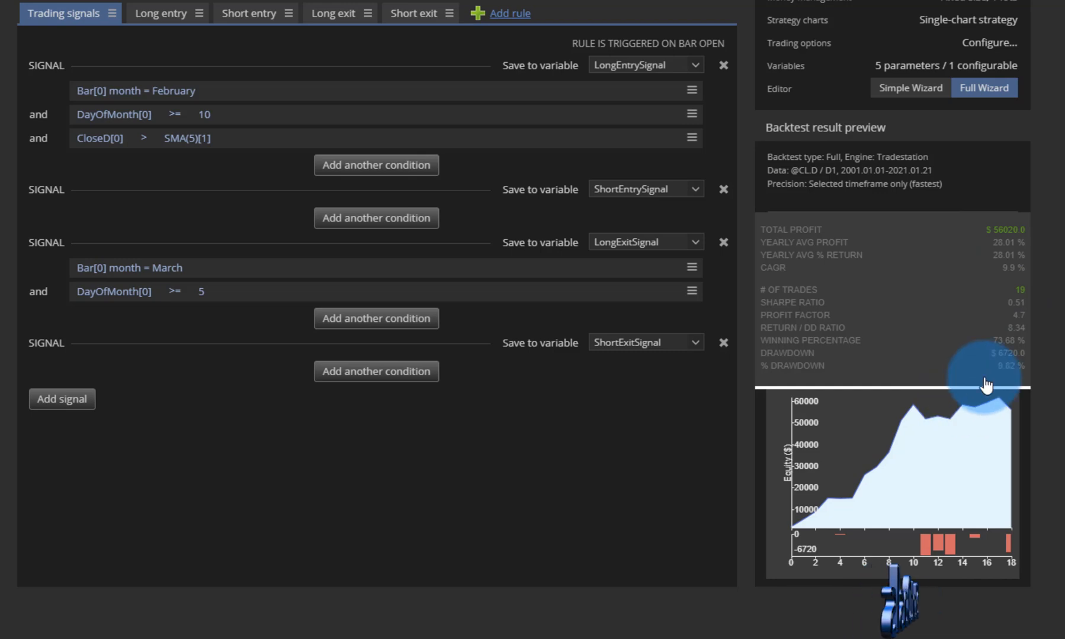
pyautogui.moveTo(1031, 303)
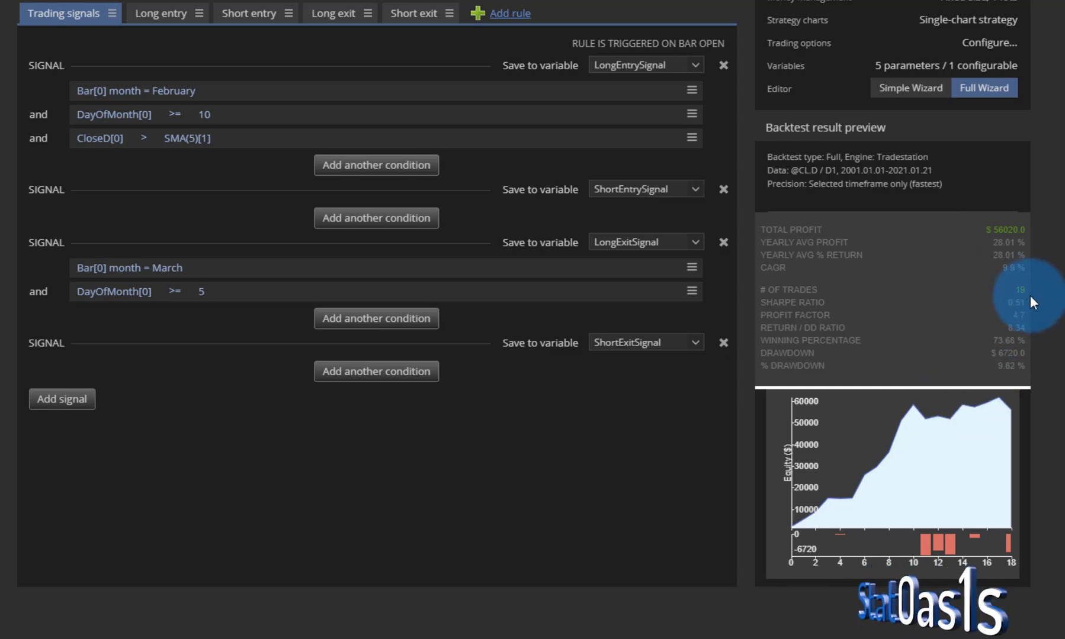
pyautogui.moveTo(1016, 306)
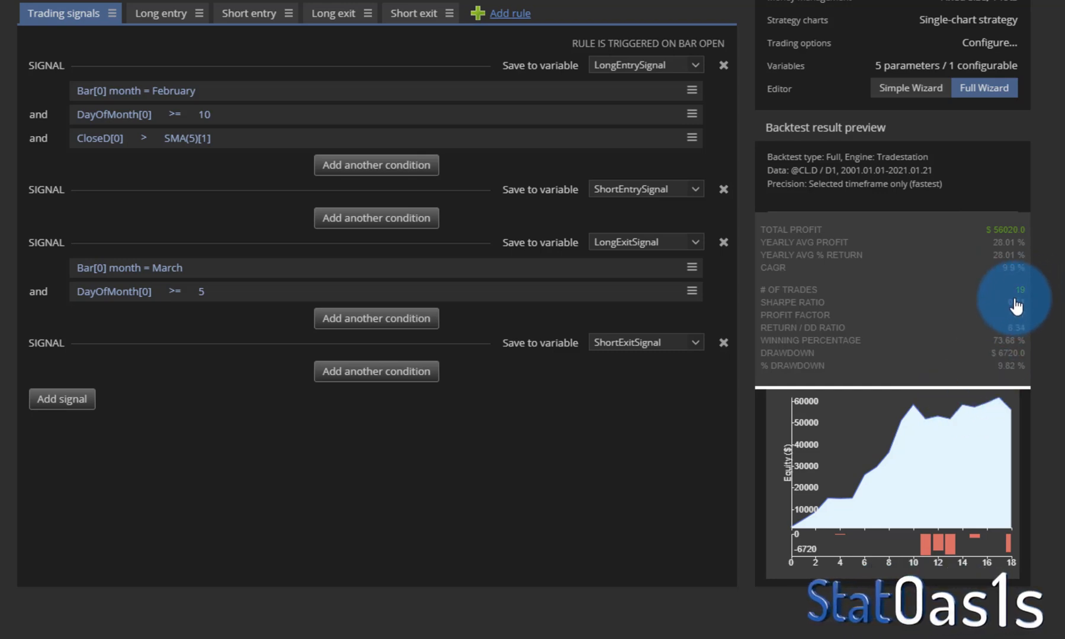
pyautogui.moveTo(933, 469)
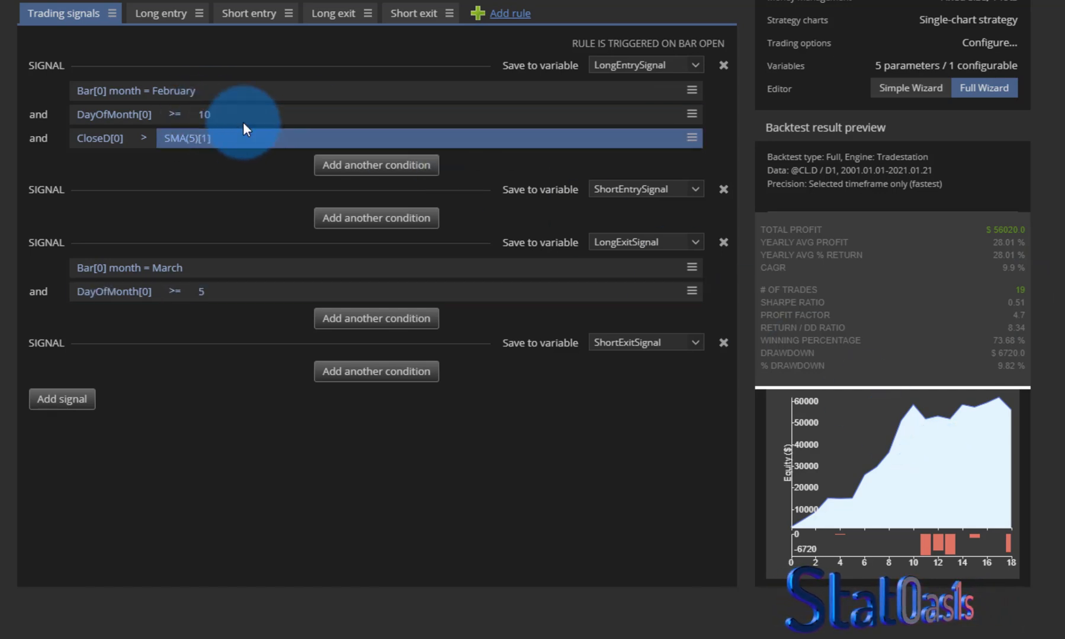
pyautogui.moveTo(872, 451)
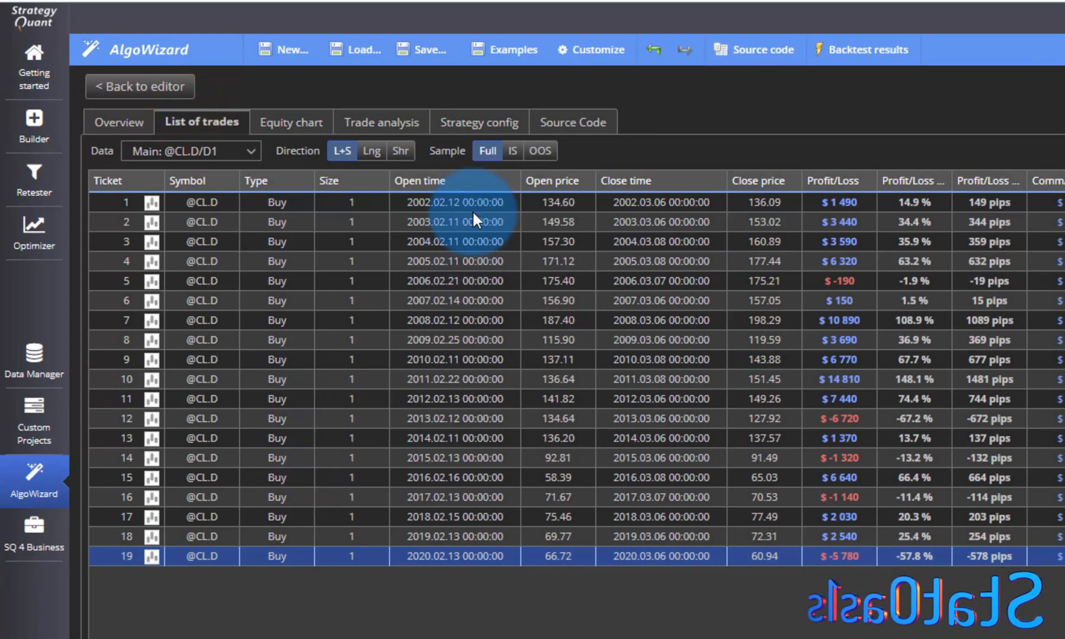
pyautogui.moveTo(479, 347)
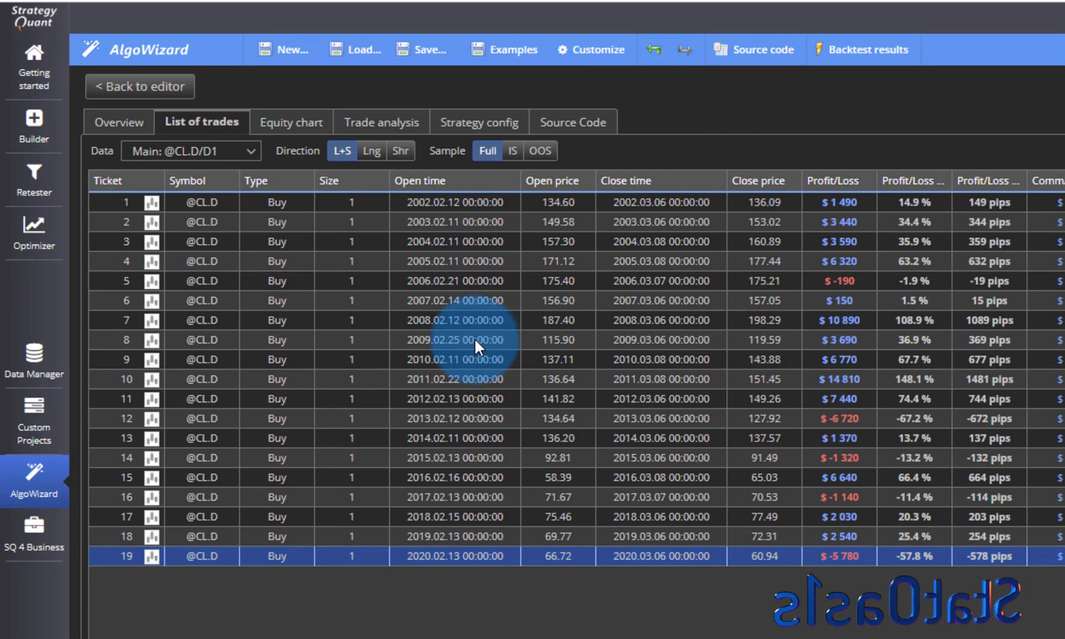
# Step: Inspect the late-February entries of the 2006, 2011 and 2016 trades
pyautogui.click(455, 281)
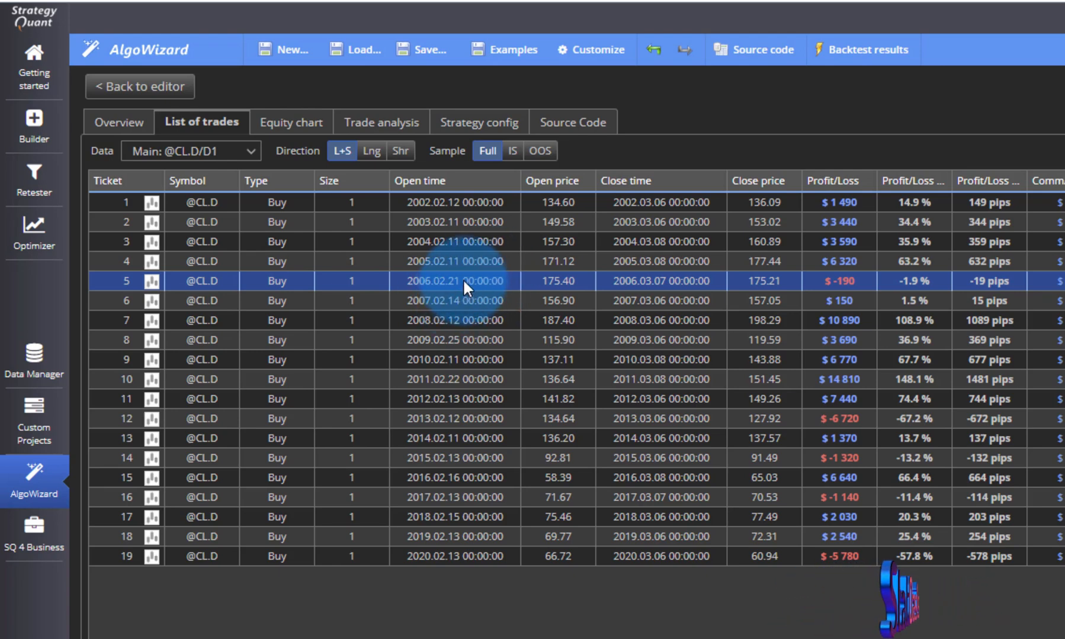
pyautogui.click(473, 379)
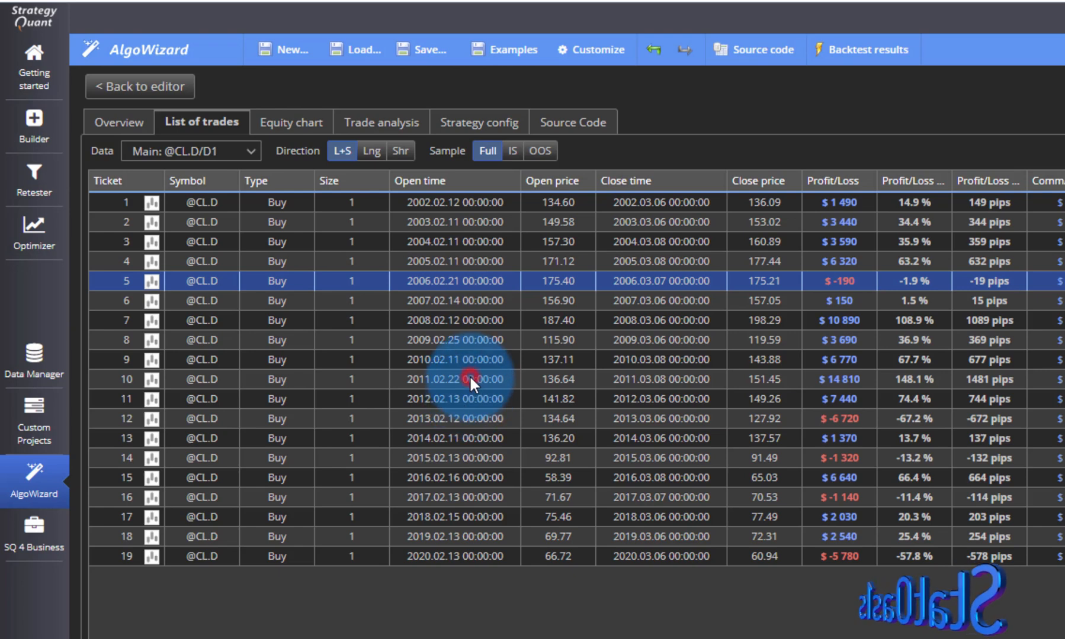
pyautogui.click(476, 478)
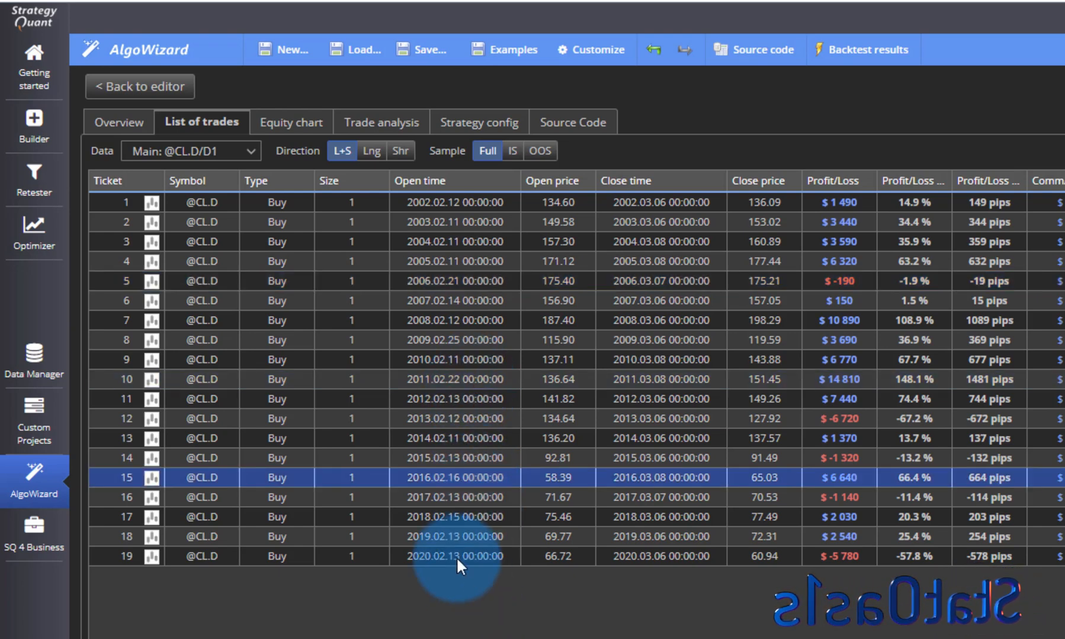
pyautogui.click(139, 87)
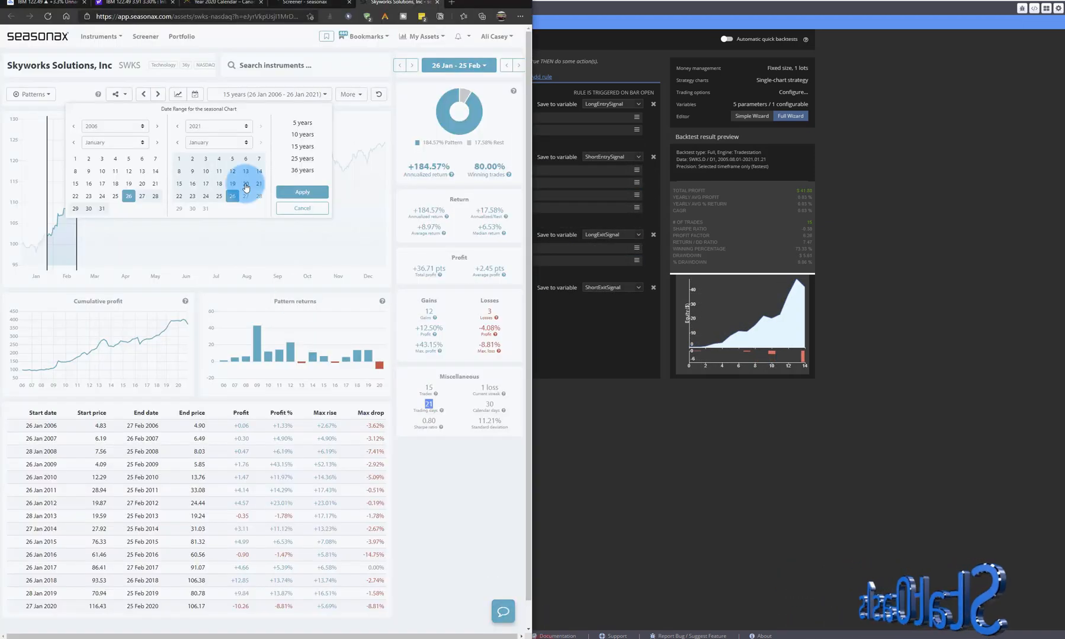
# Step: Set the SWKS chart's date-range end date in January 2021
pyautogui.click(232, 196)
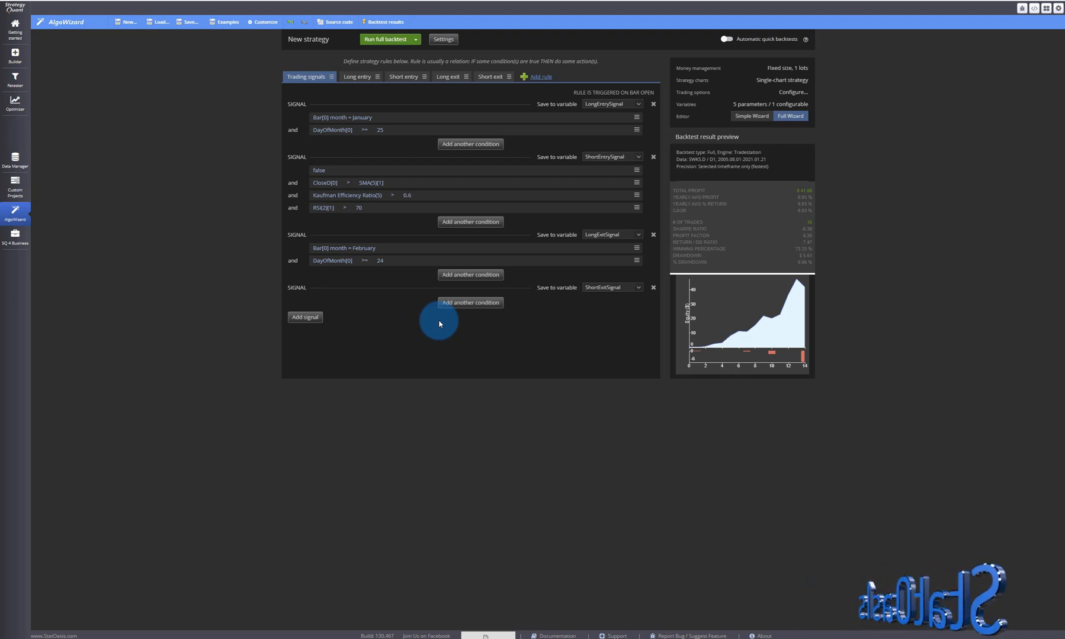
pyautogui.moveTo(514, 537)
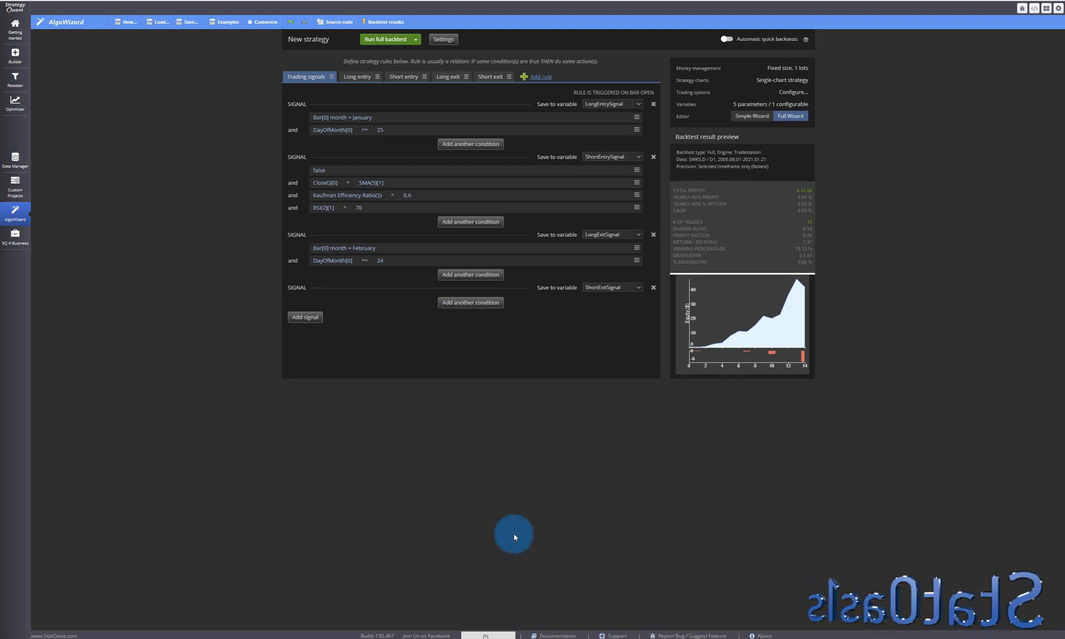
pyautogui.moveTo(440, 439)
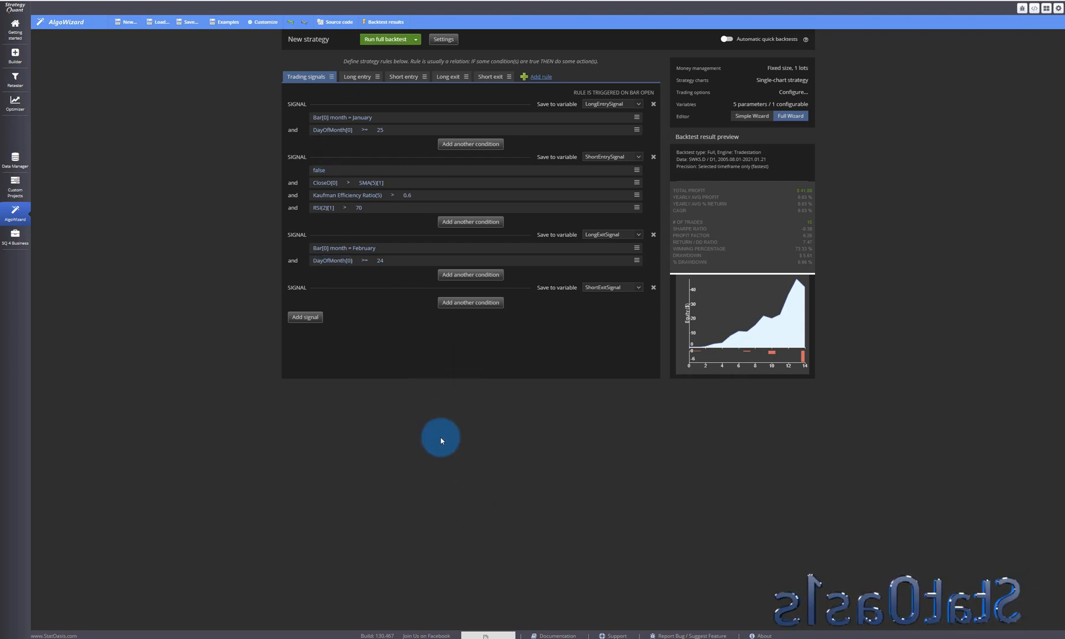